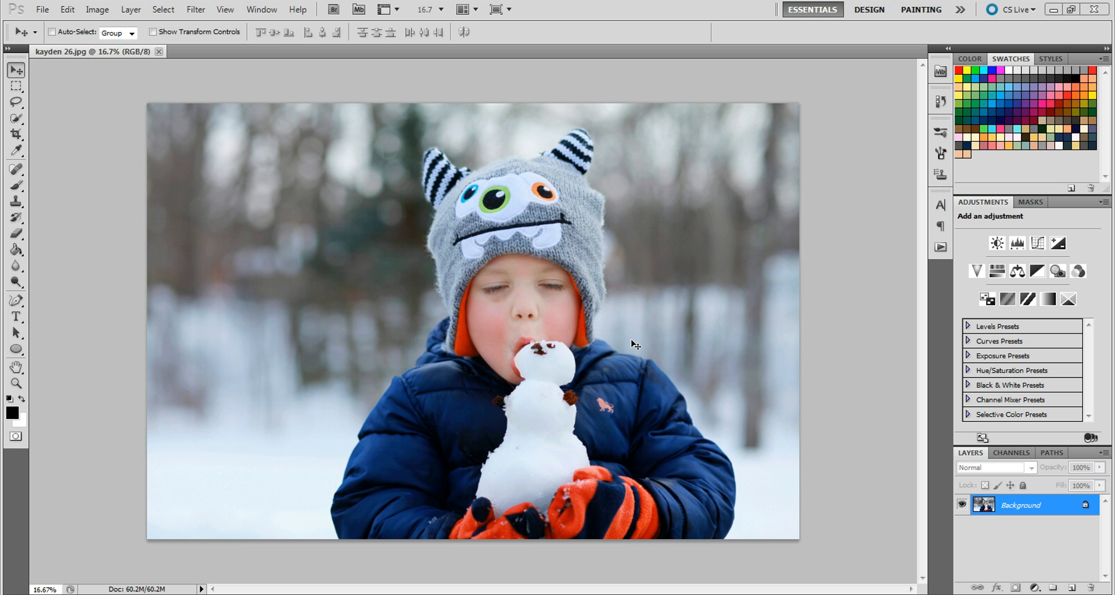
pyautogui.moveTo(831, 346)
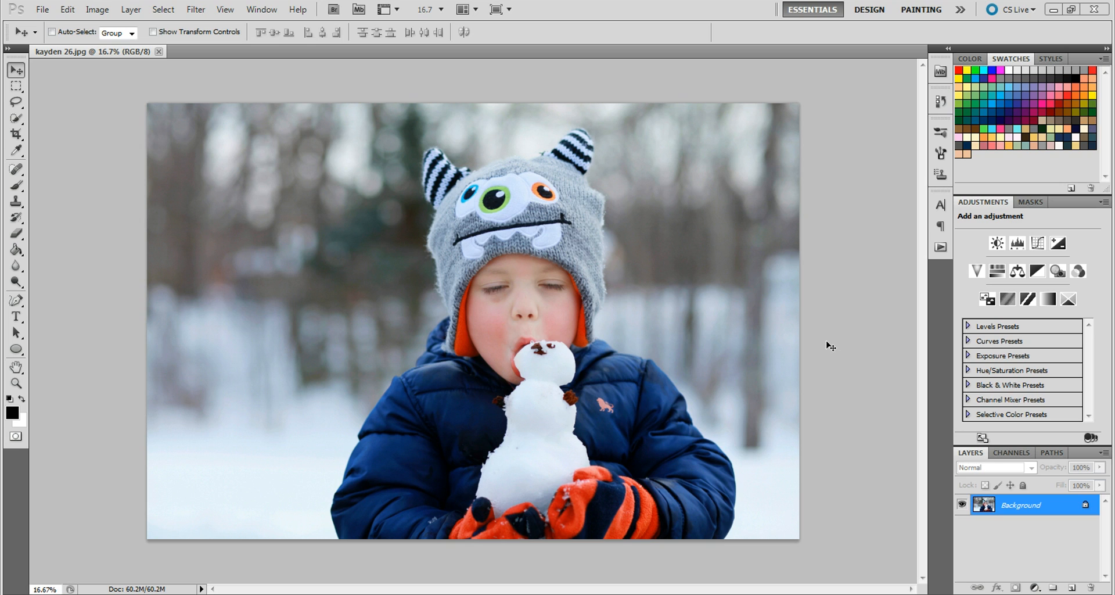
pyautogui.moveTo(806, 299)
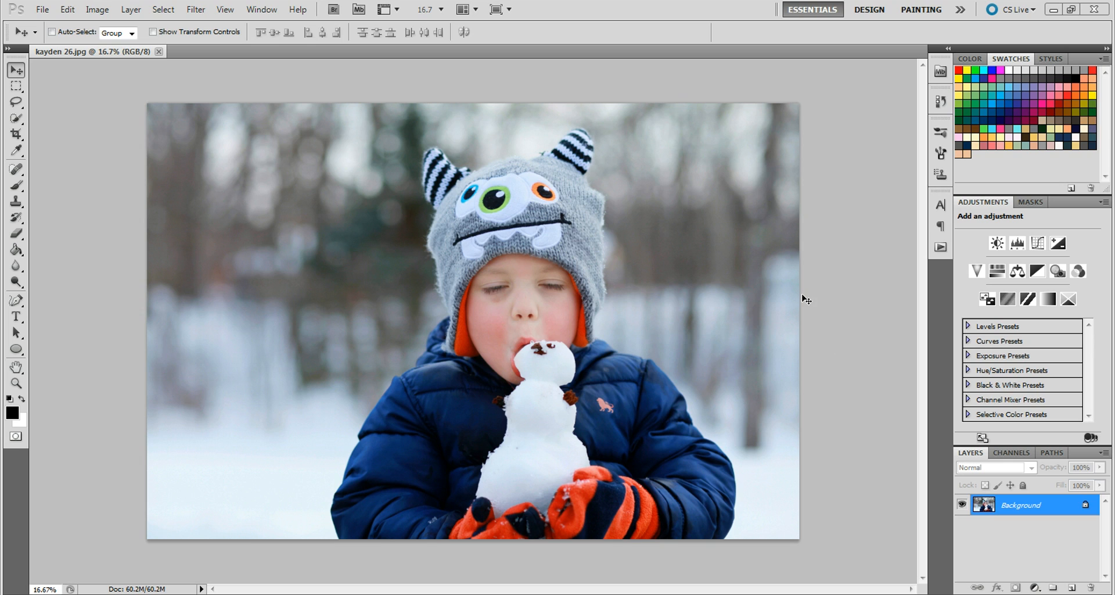
pyautogui.moveTo(637, 299)
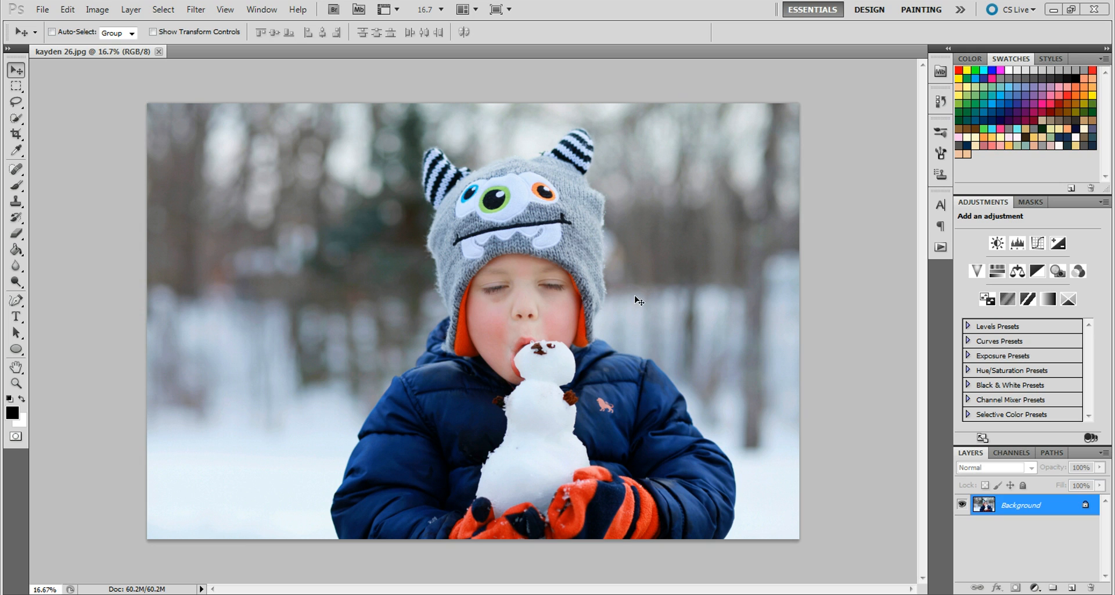
pyautogui.moveTo(690, 283)
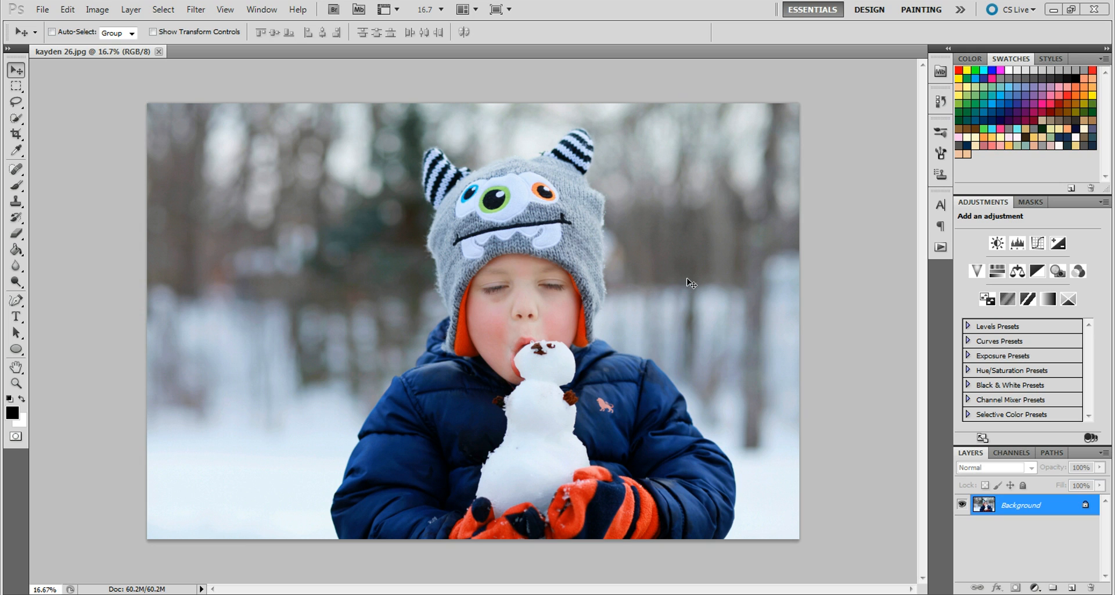
pyautogui.moveTo(846, 360)
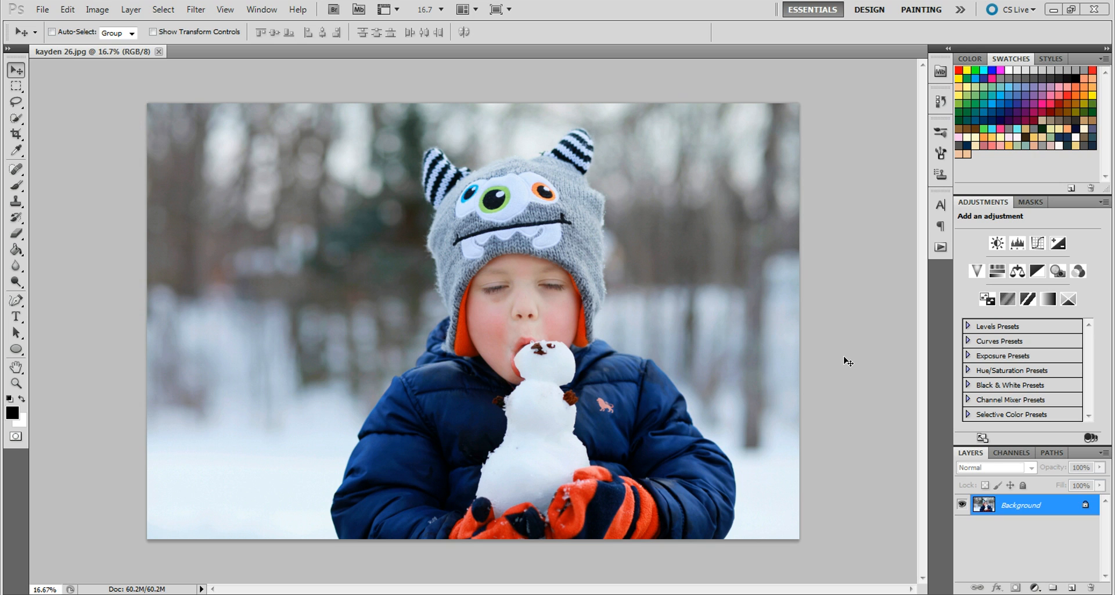
pyautogui.moveTo(870, 330)
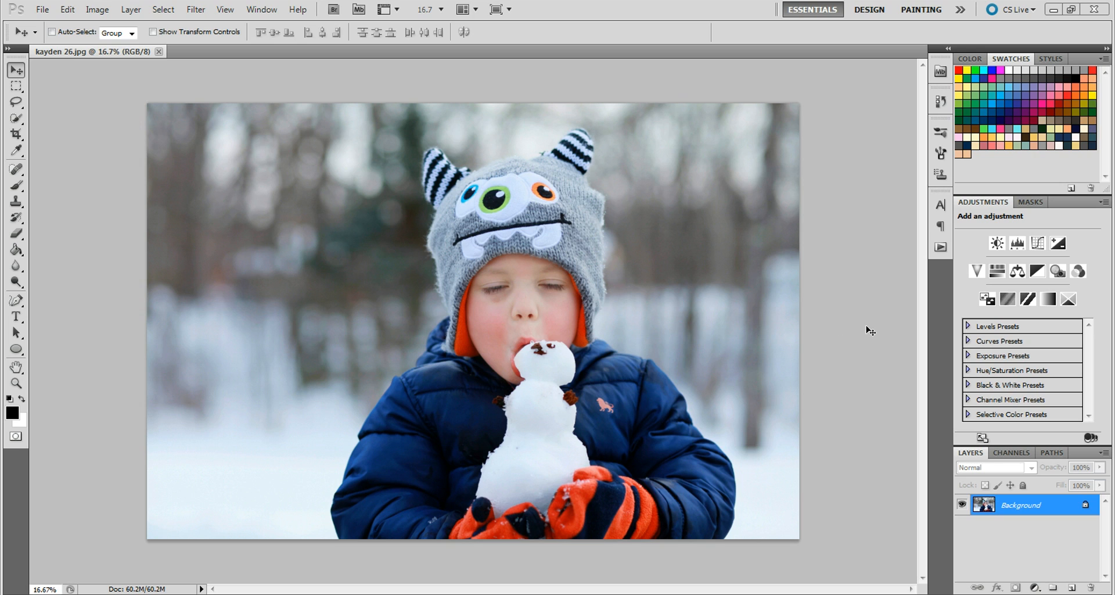
pyautogui.moveTo(495, 339)
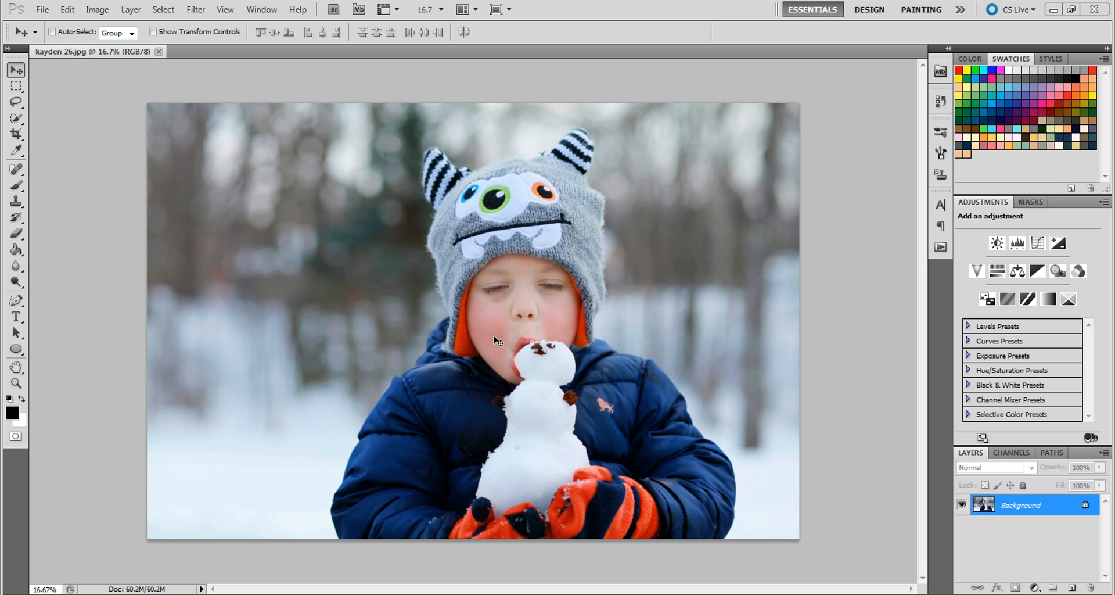
pyautogui.moveTo(681, 374)
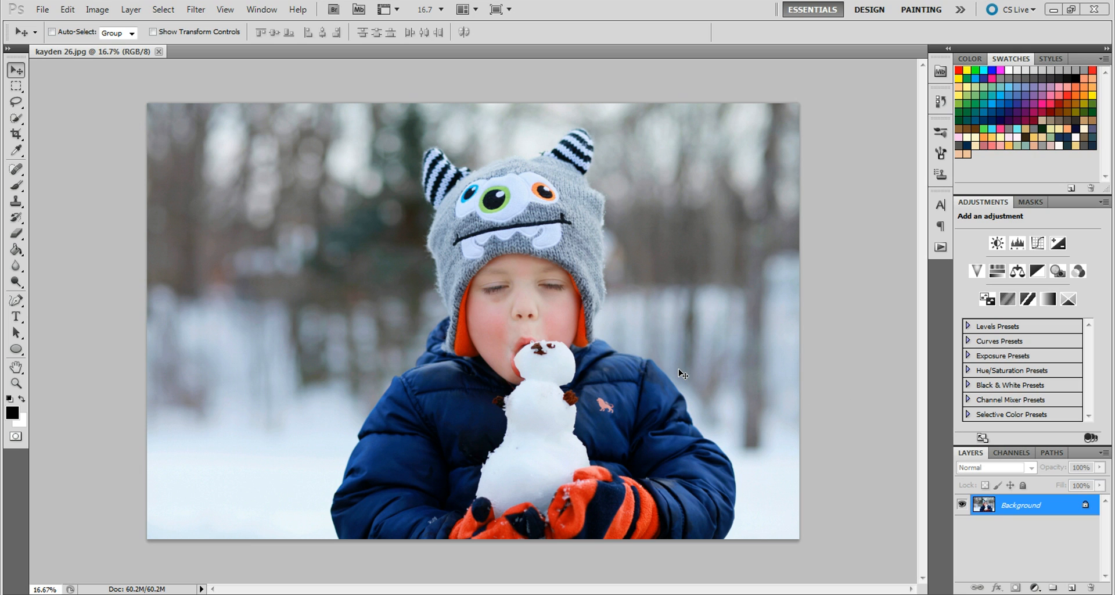
pyautogui.moveTo(569, 462)
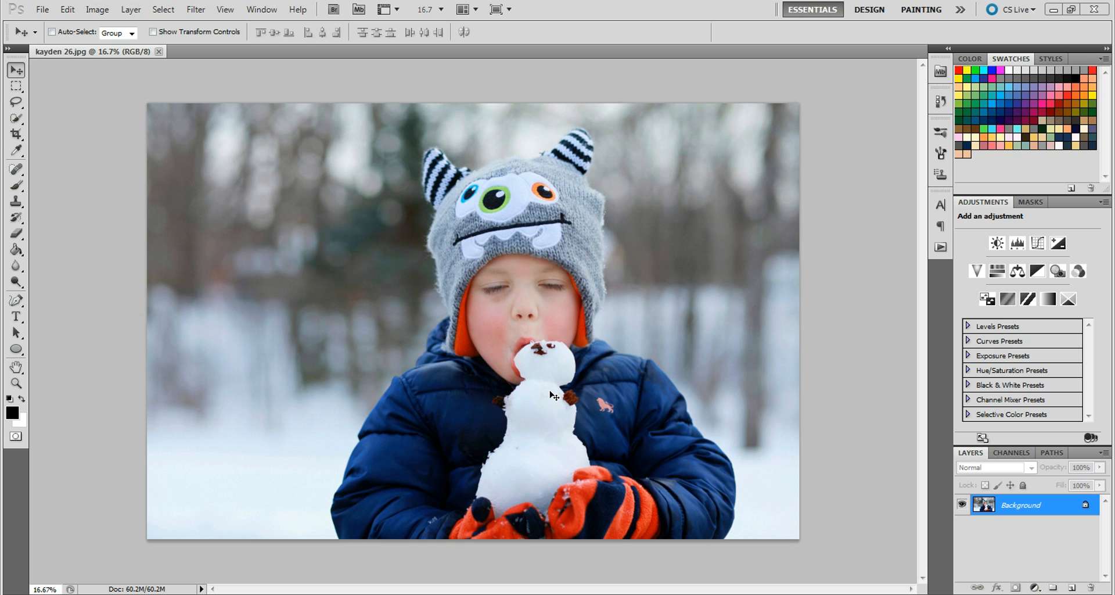
pyautogui.moveTo(511, 388)
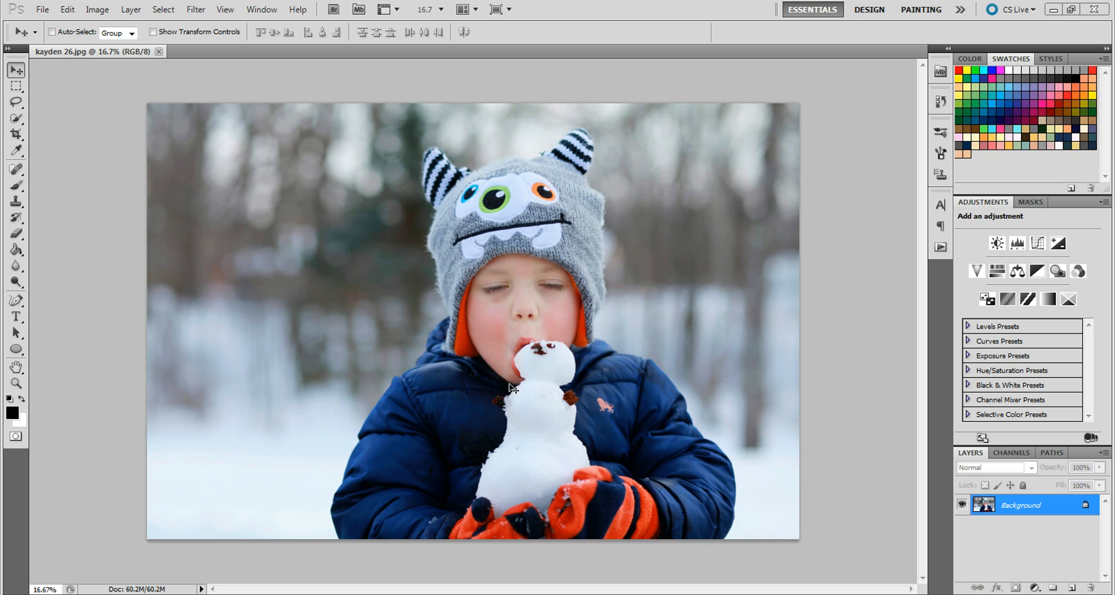
pyautogui.moveTo(593, 310)
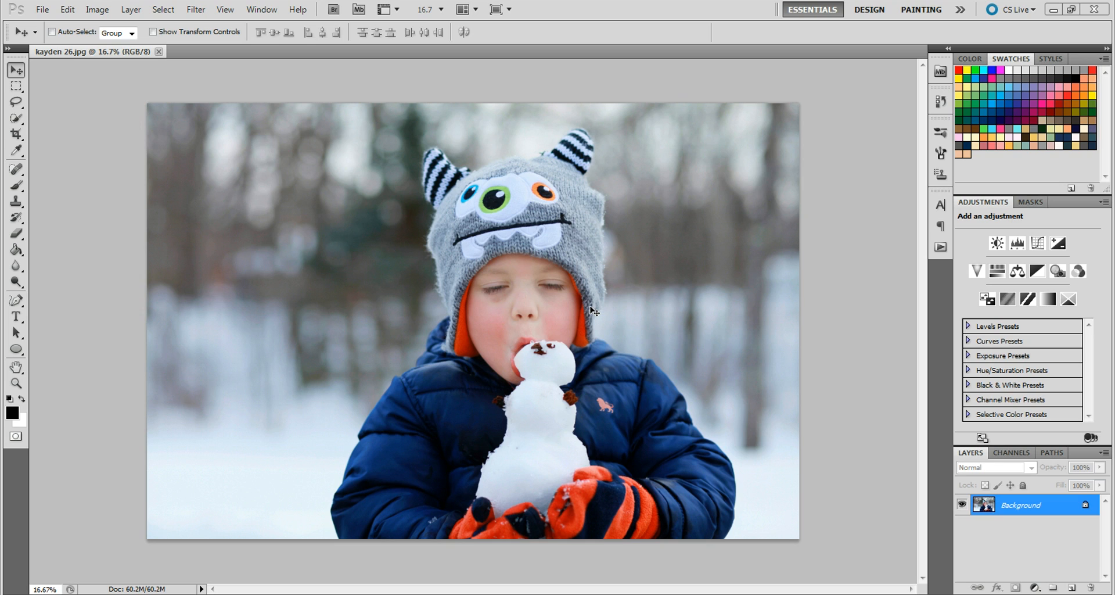
pyautogui.moveTo(341, 189)
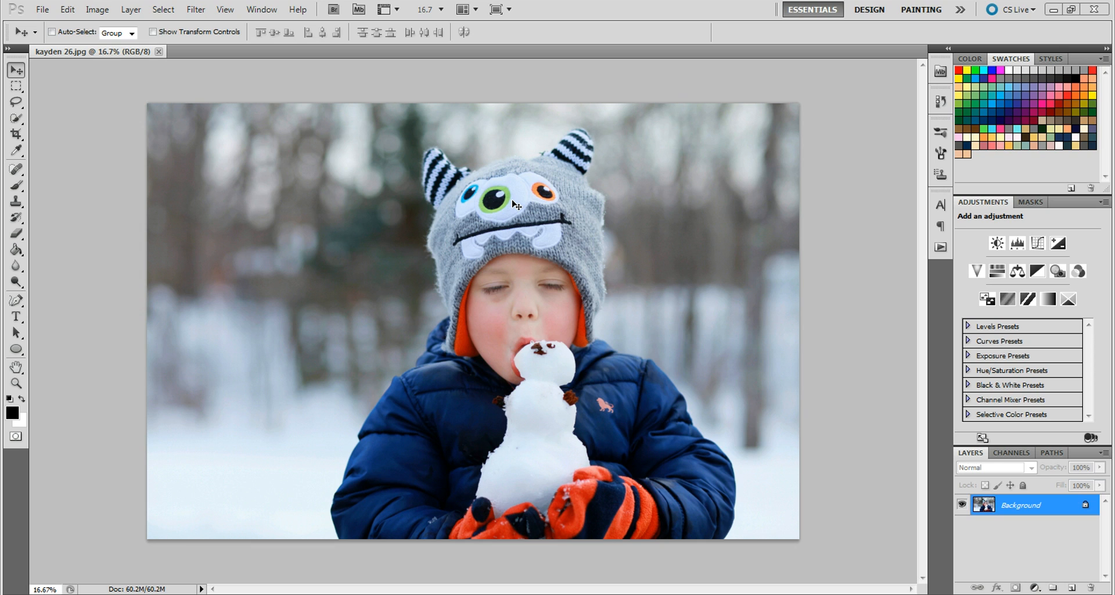
pyautogui.moveTo(405, 275)
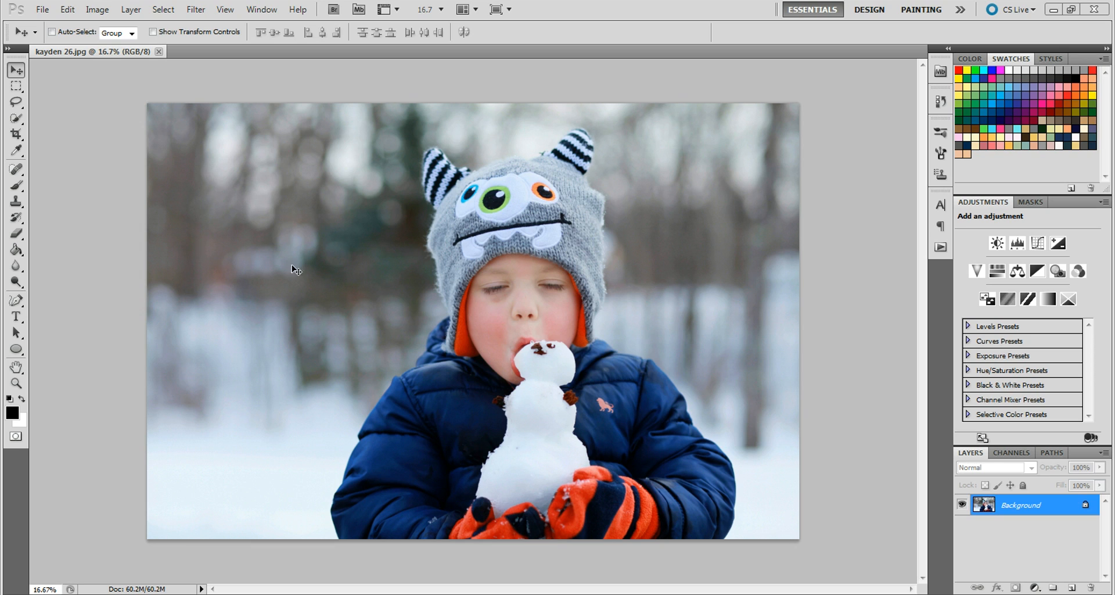
pyautogui.moveTo(258, 224)
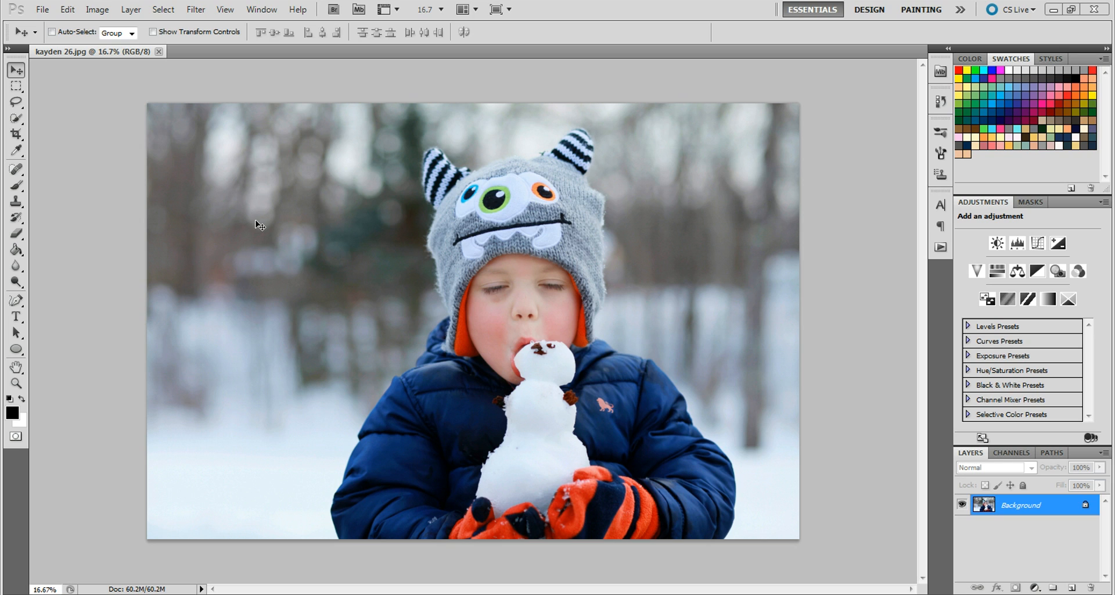
pyautogui.moveTo(772, 266)
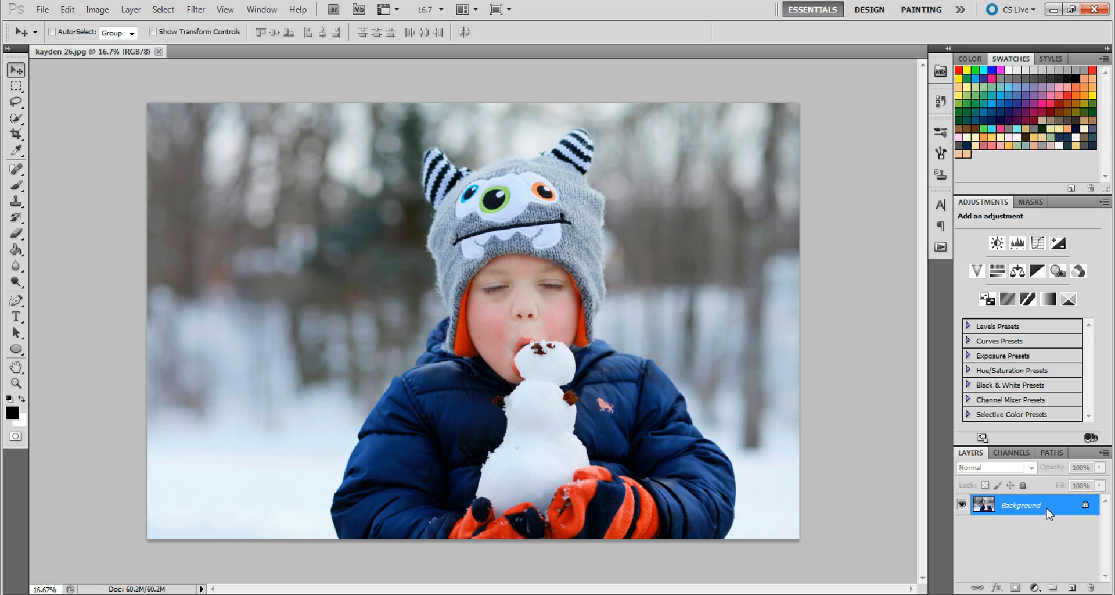
# Step: Duplicate the Background layer as a new layer named 'sunset'
pyautogui.rightClick(1020, 504)
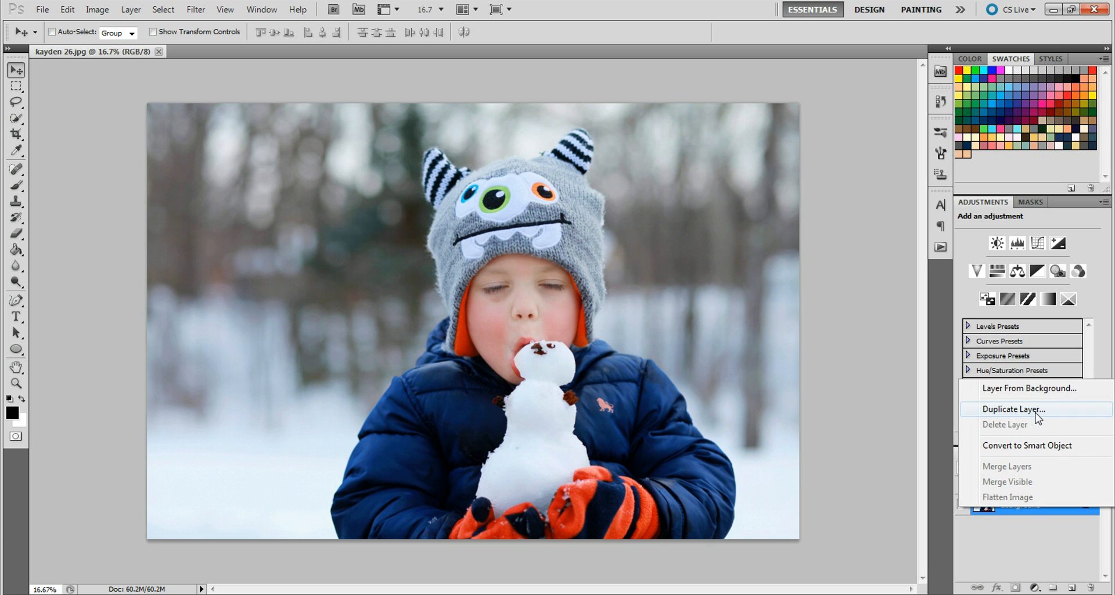
pyautogui.click(1013, 409)
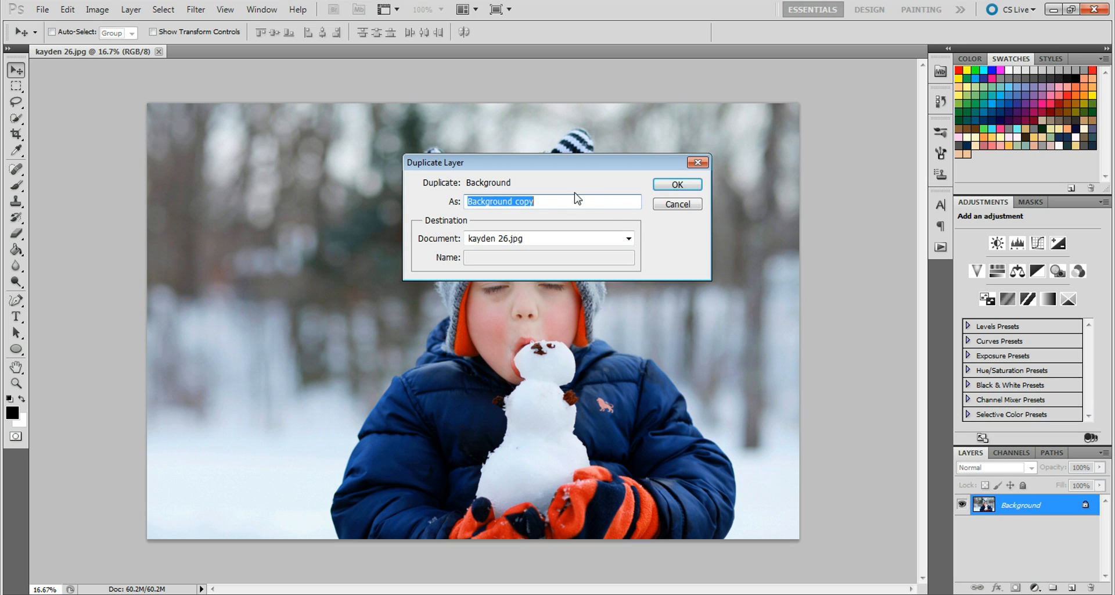
pyautogui.write('s')
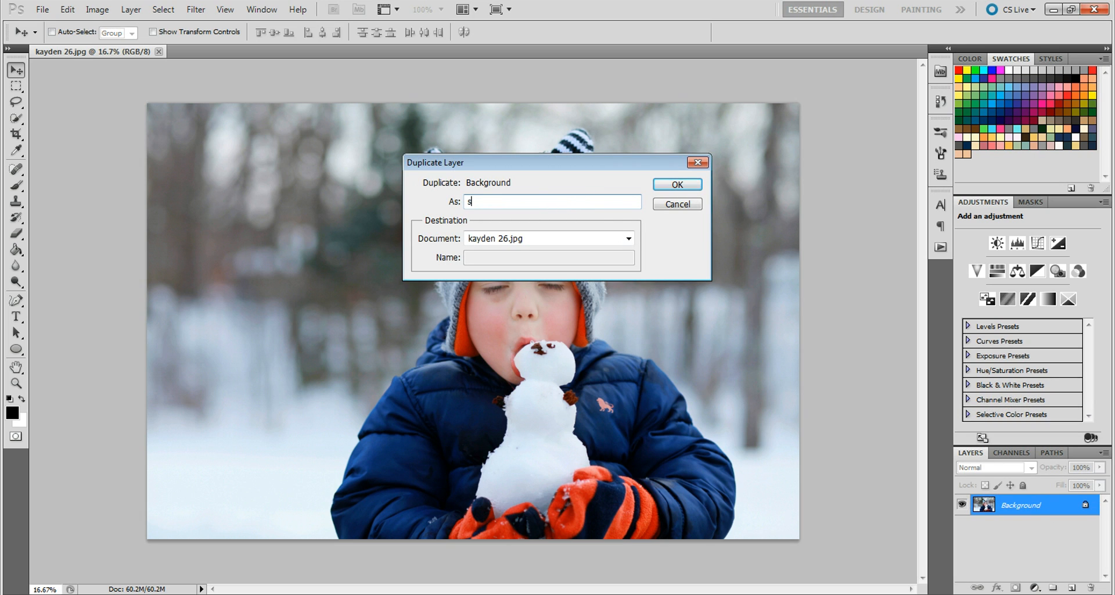
pyautogui.click(675, 184)
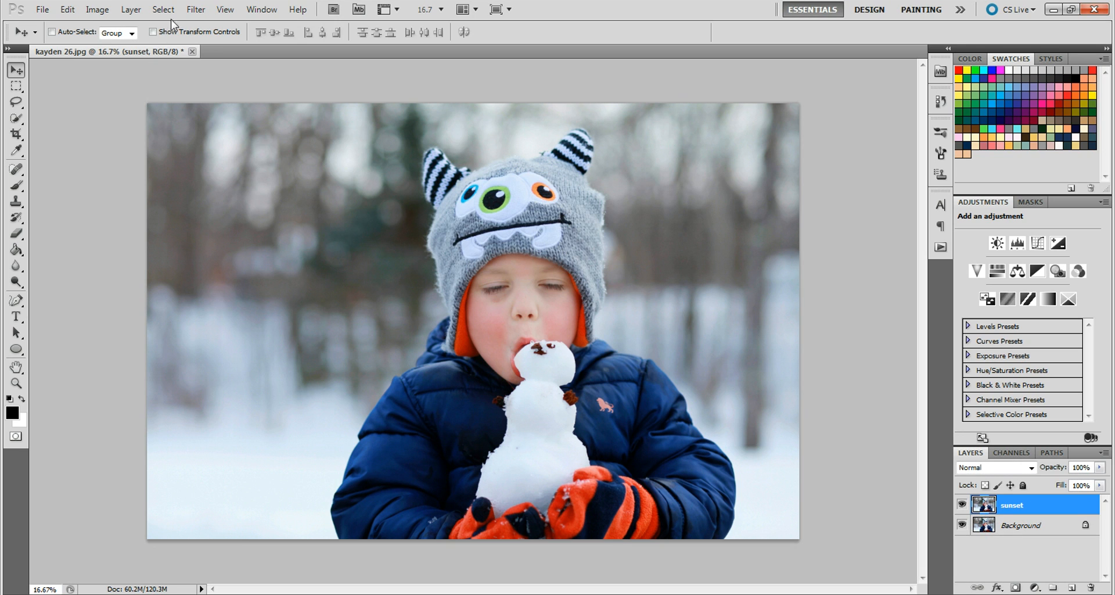
# Step: Add an upper-left lens flare, trying Zoom, 35mm and Movie Prime before choosing 105mm Prime
pyautogui.click(195, 9)
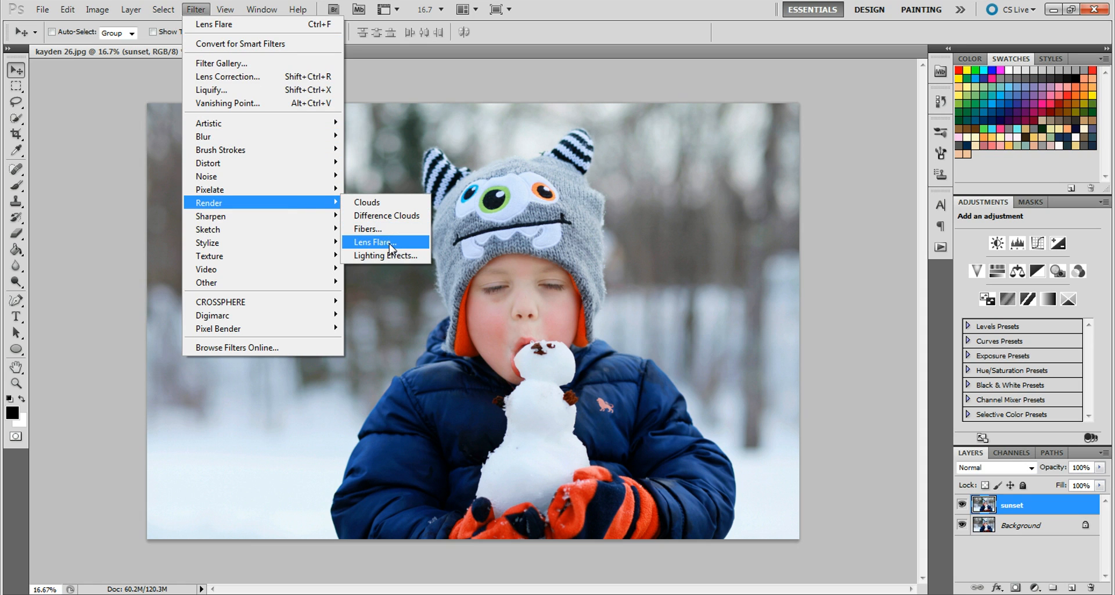
pyautogui.click(373, 242)
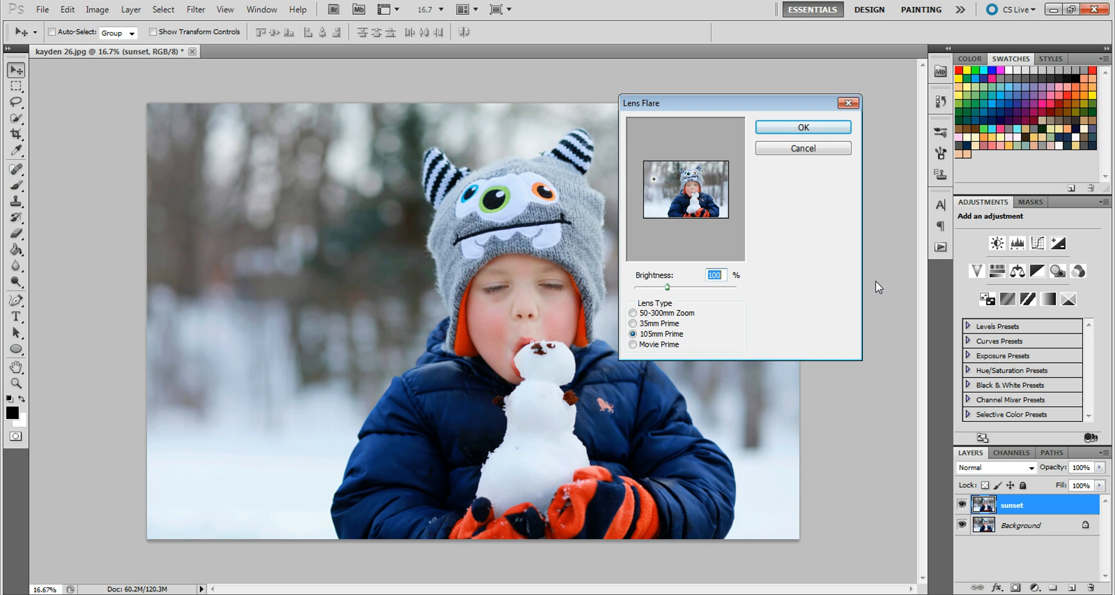
pyautogui.moveTo(665, 345)
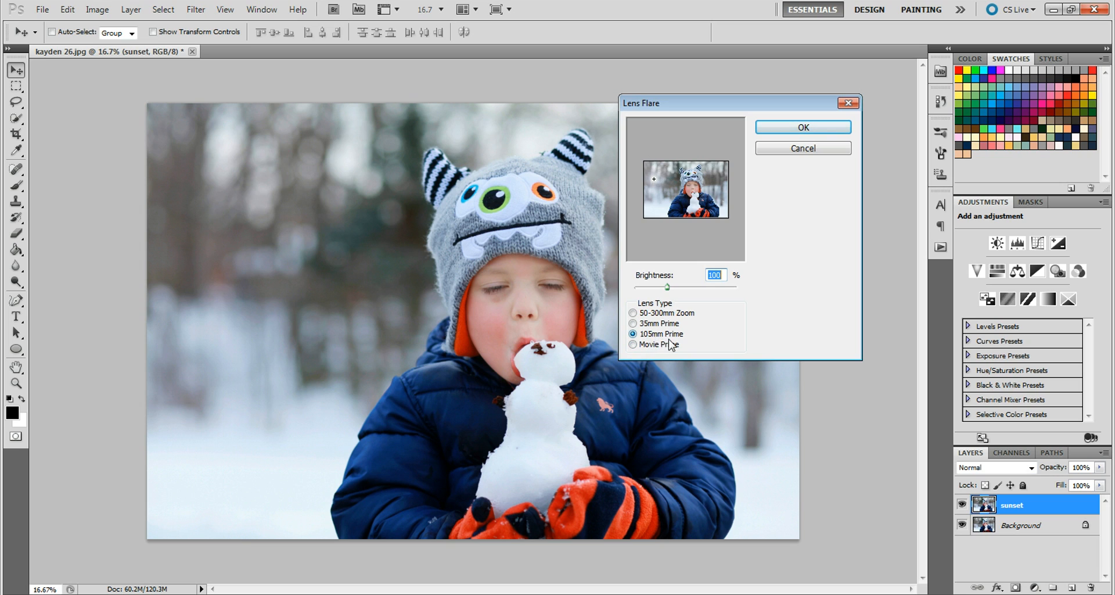
pyautogui.click(633, 313)
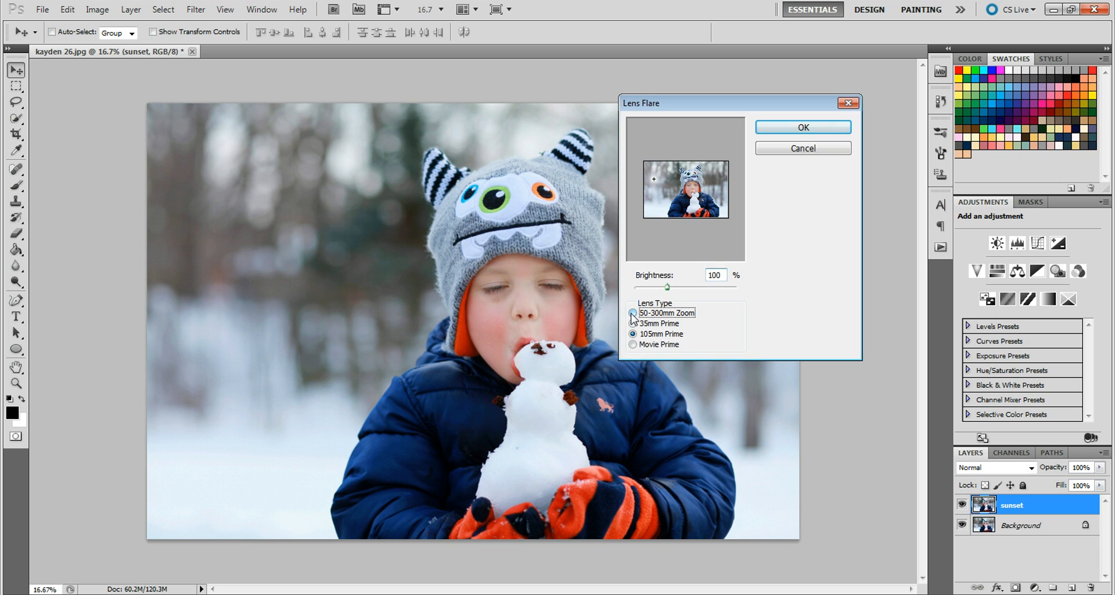
pyautogui.click(632, 313)
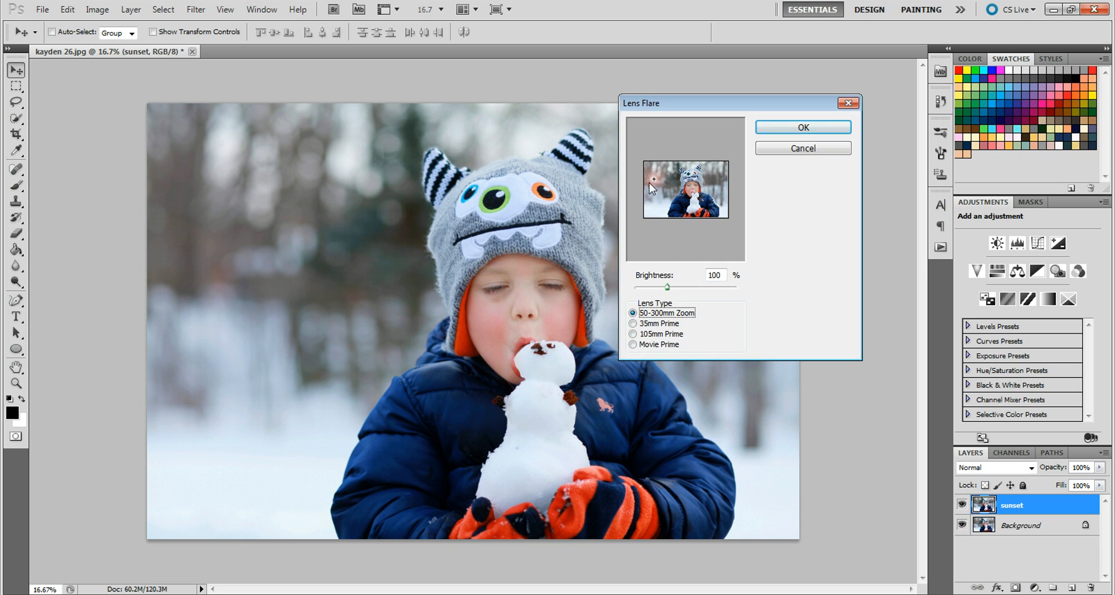
pyautogui.moveTo(669, 193)
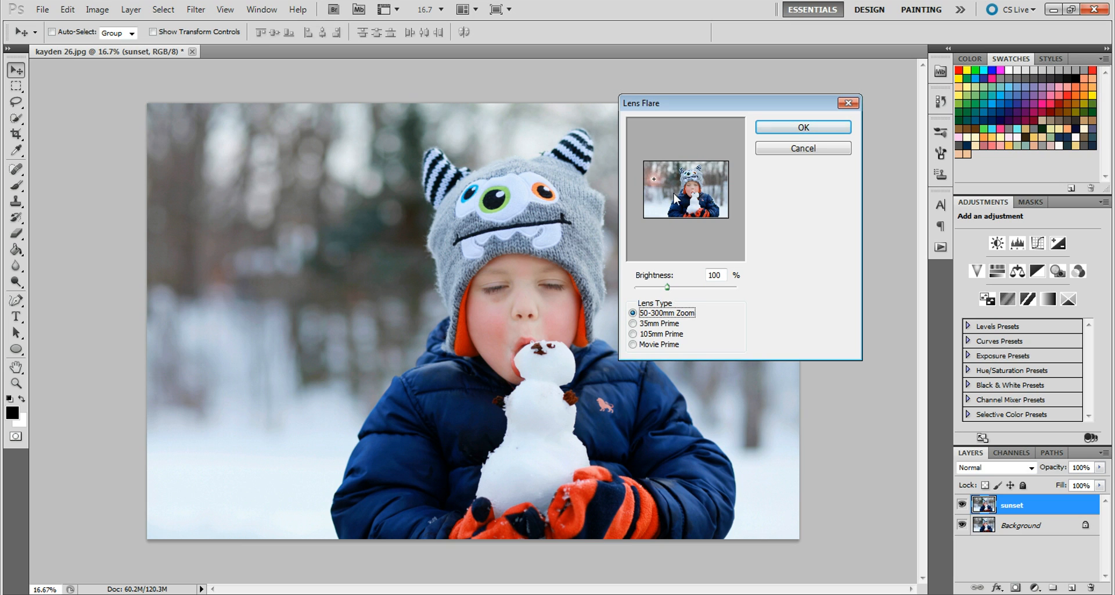
pyautogui.moveTo(674, 199)
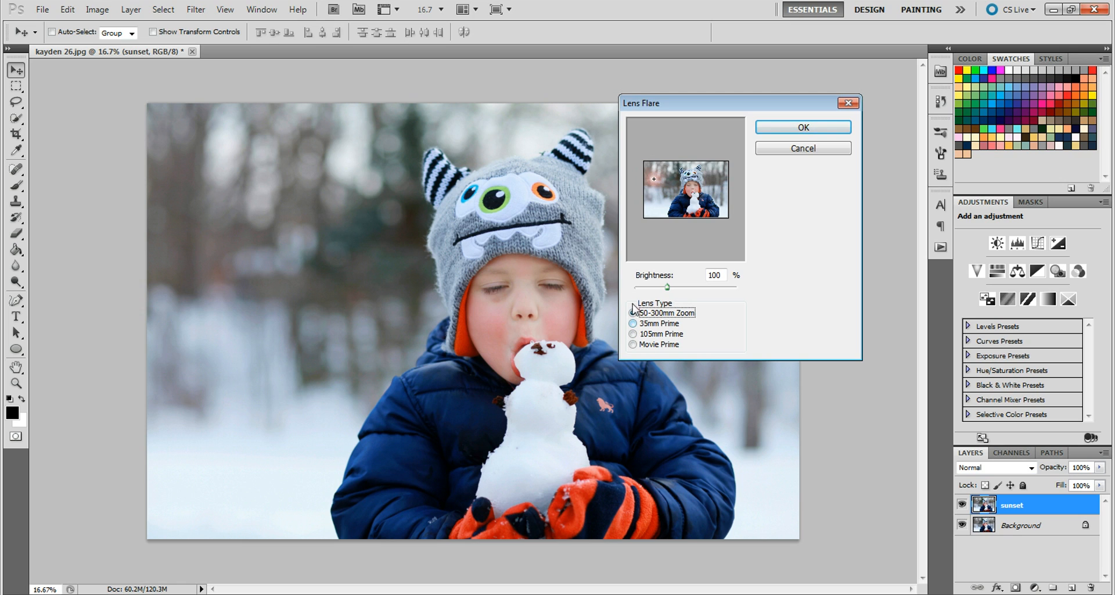
pyautogui.click(632, 323)
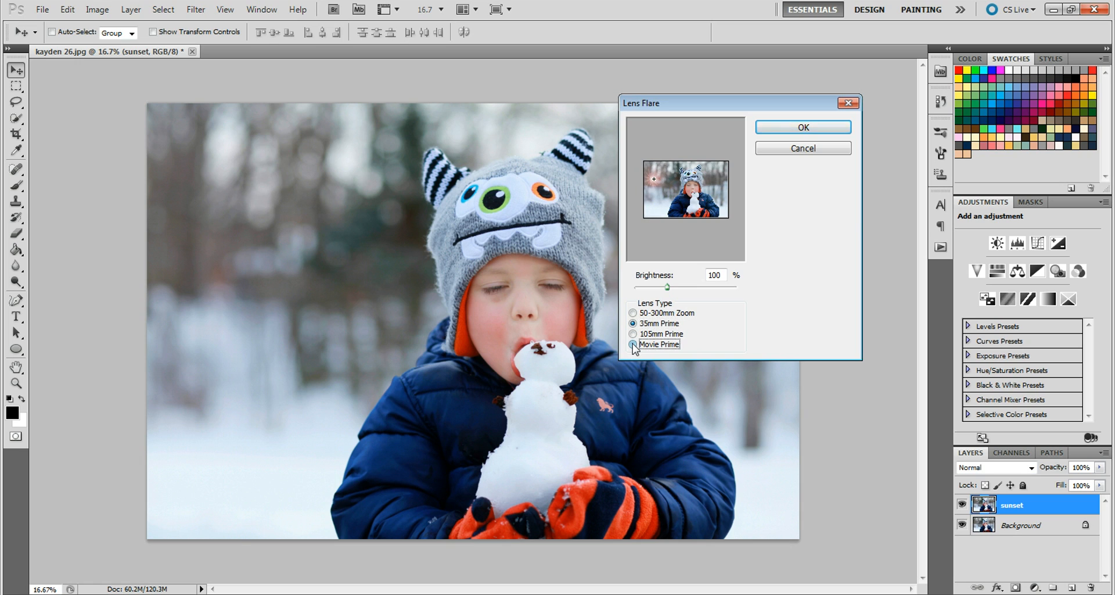
pyautogui.click(633, 344)
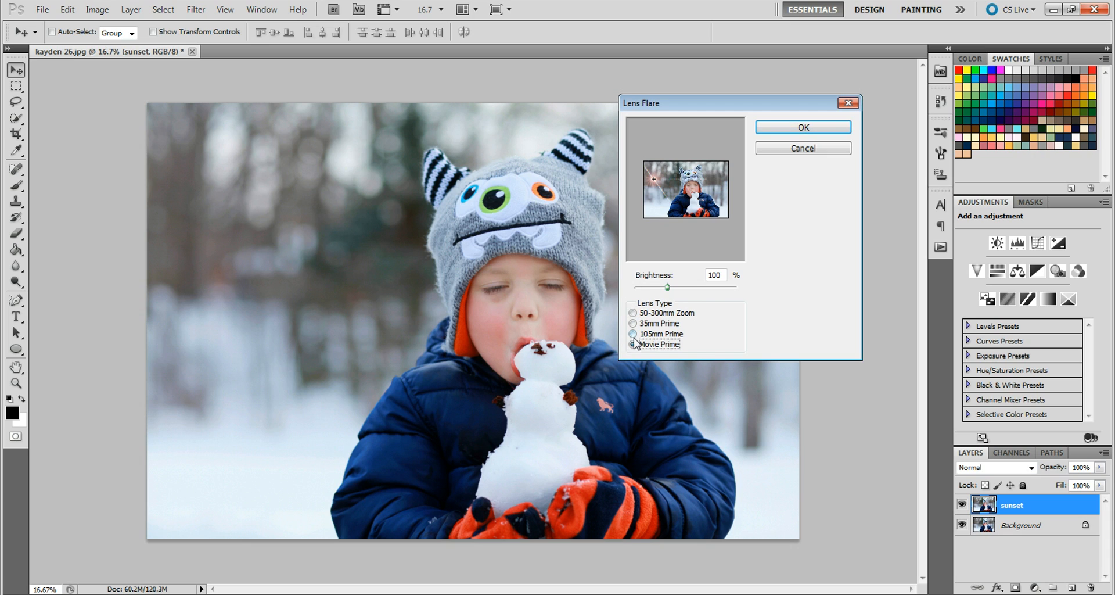
pyautogui.click(632, 333)
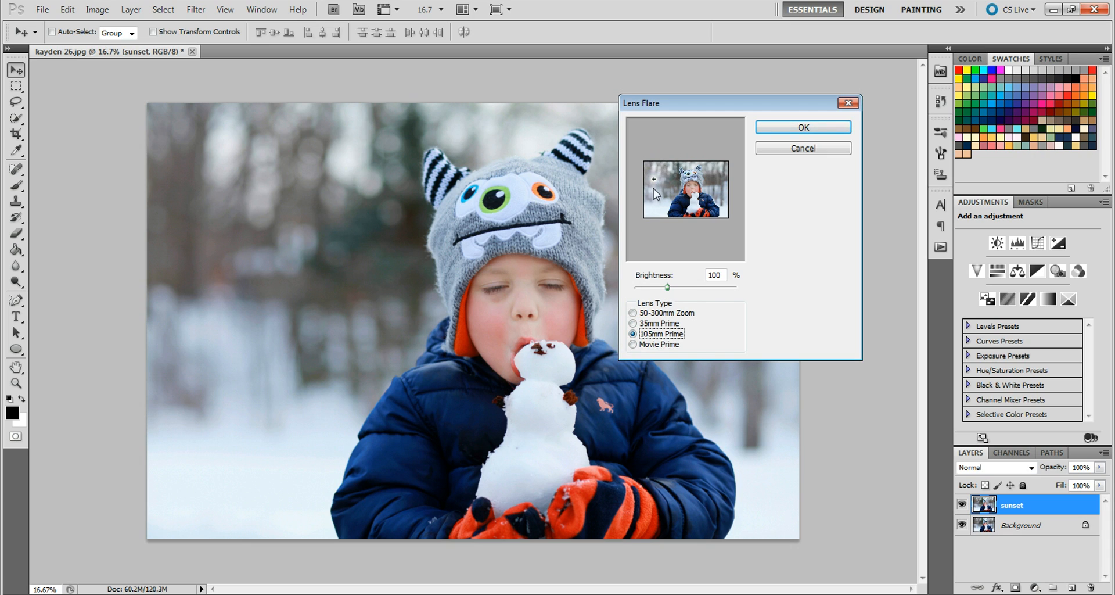
pyautogui.moveTo(655, 193)
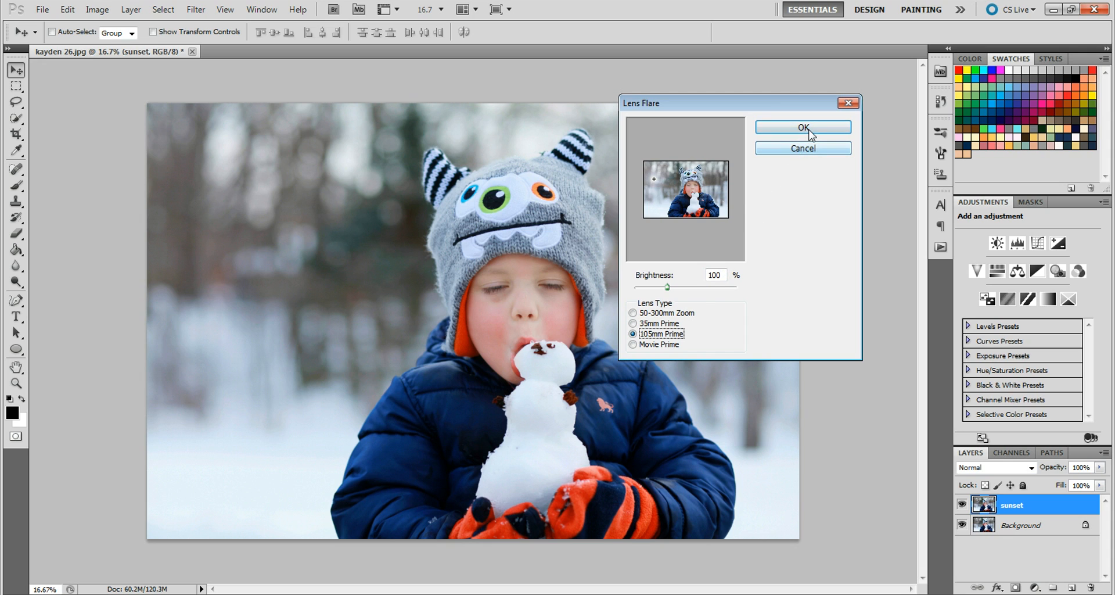
pyautogui.click(802, 128)
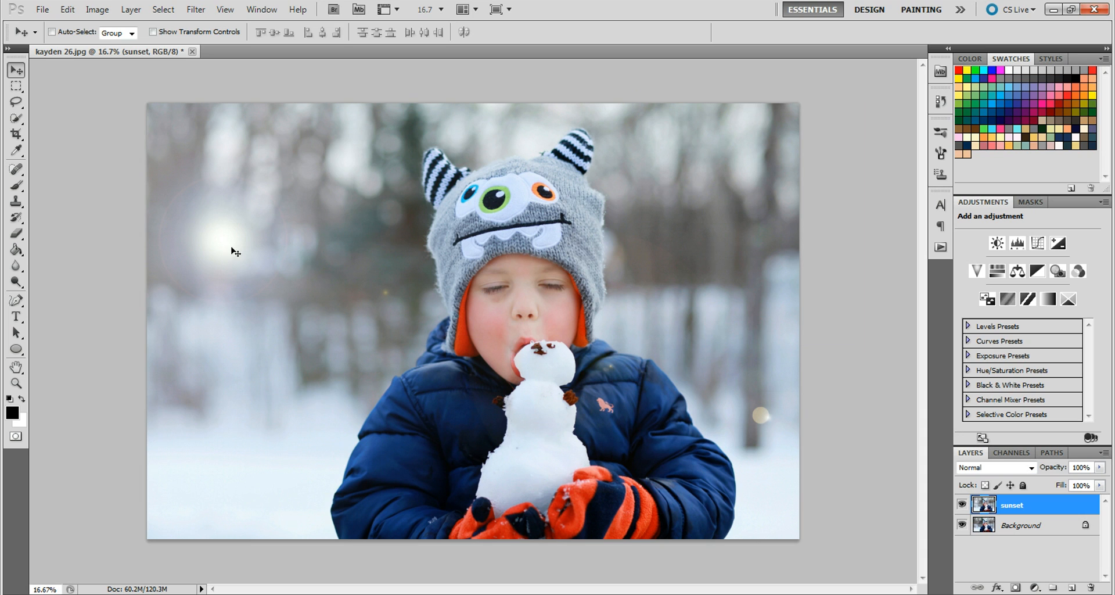
pyautogui.moveTo(295, 215)
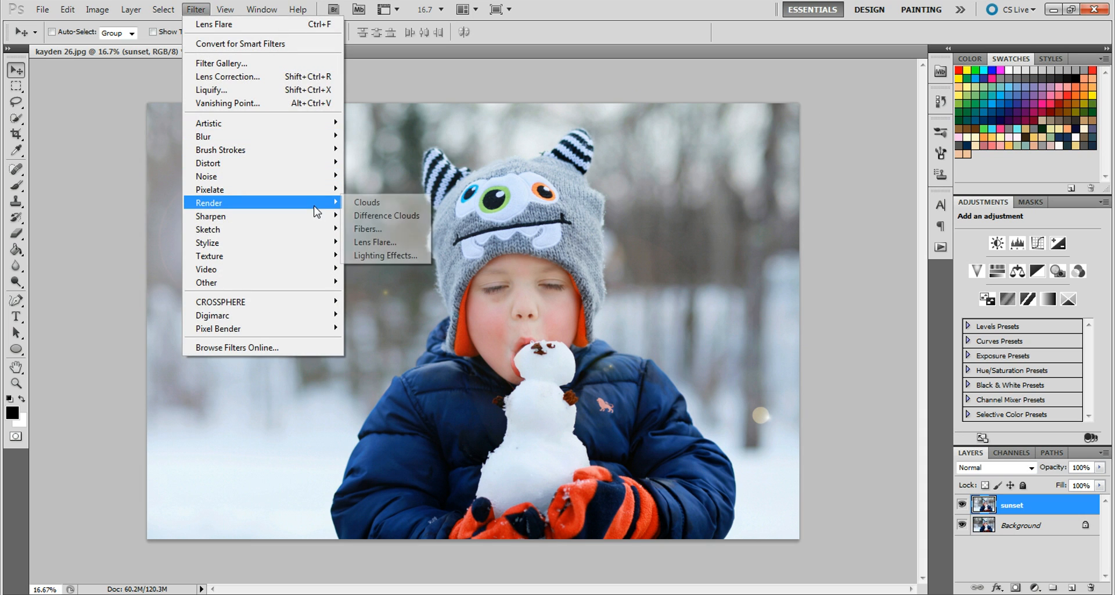
# Step: Apply a second 105mm Prime lens flare at the same upper-left spot
pyautogui.click(375, 241)
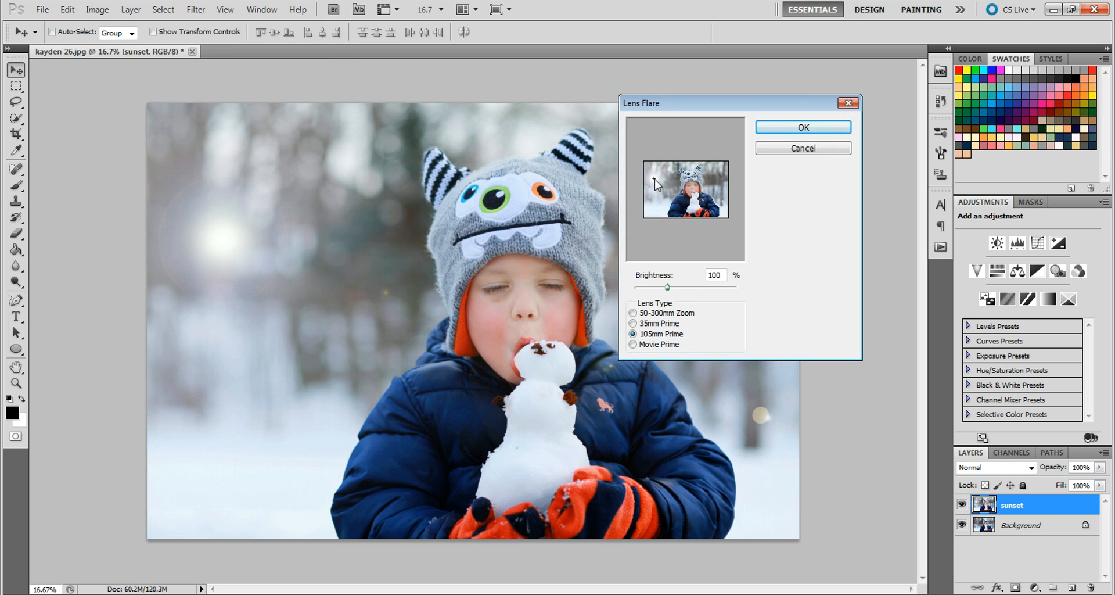
pyautogui.click(802, 127)
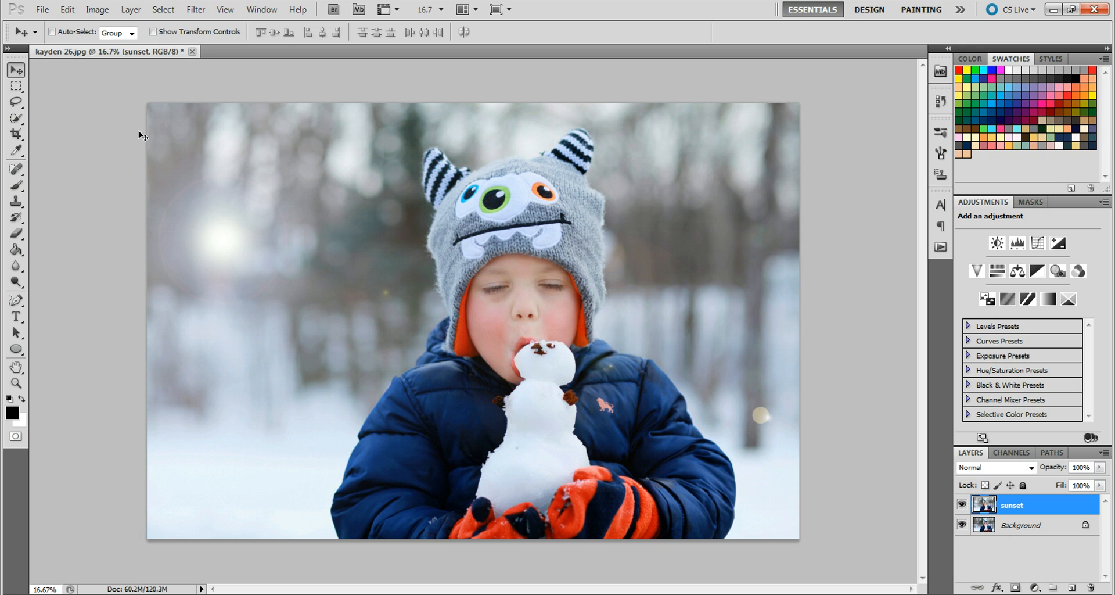
pyautogui.moveTo(221, 260)
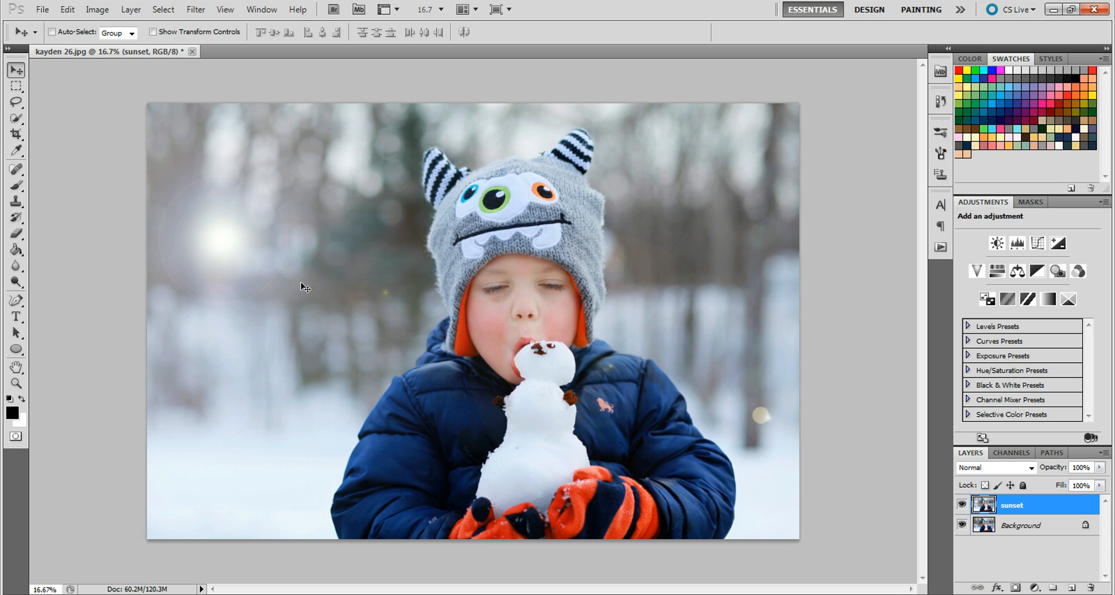
pyautogui.moveTo(205, 241)
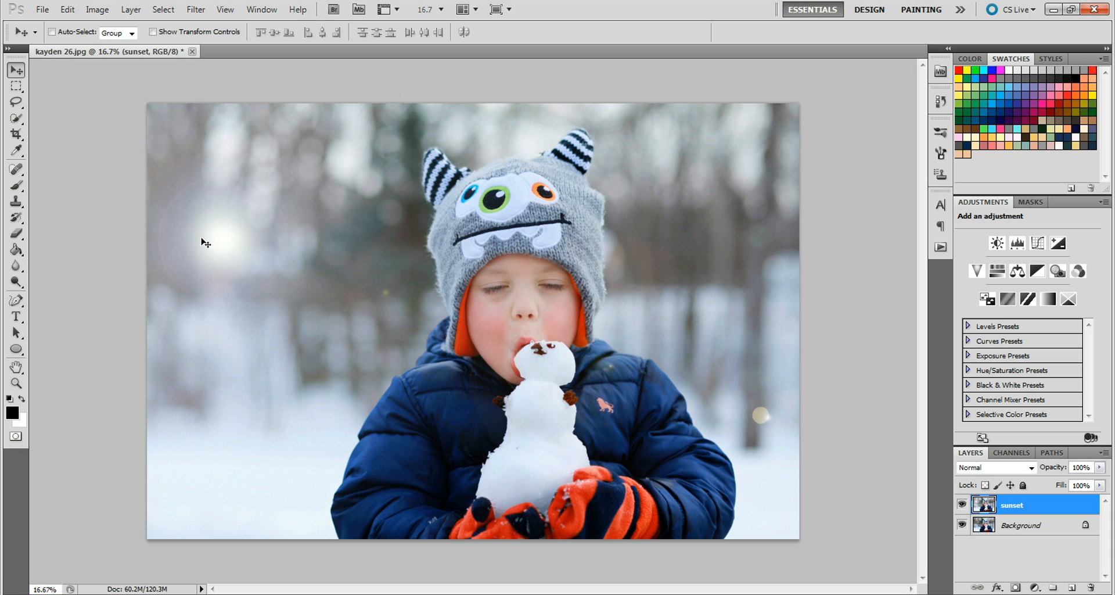
pyautogui.moveTo(253, 205)
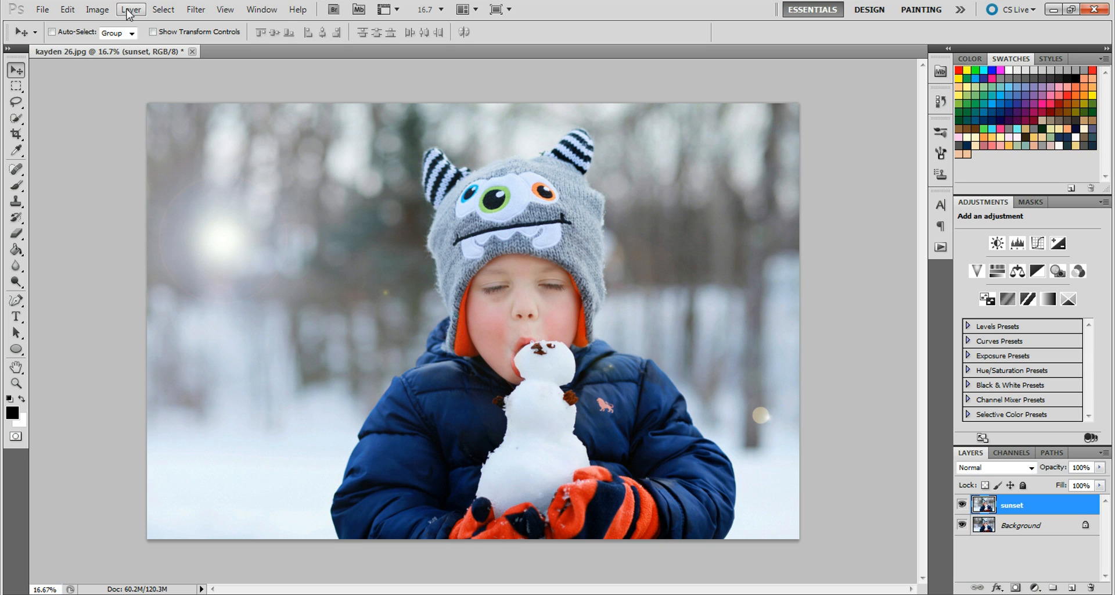
# Step: Create a gradient fill layer named 'sunset 2' above the sunset layer
pyautogui.click(131, 10)
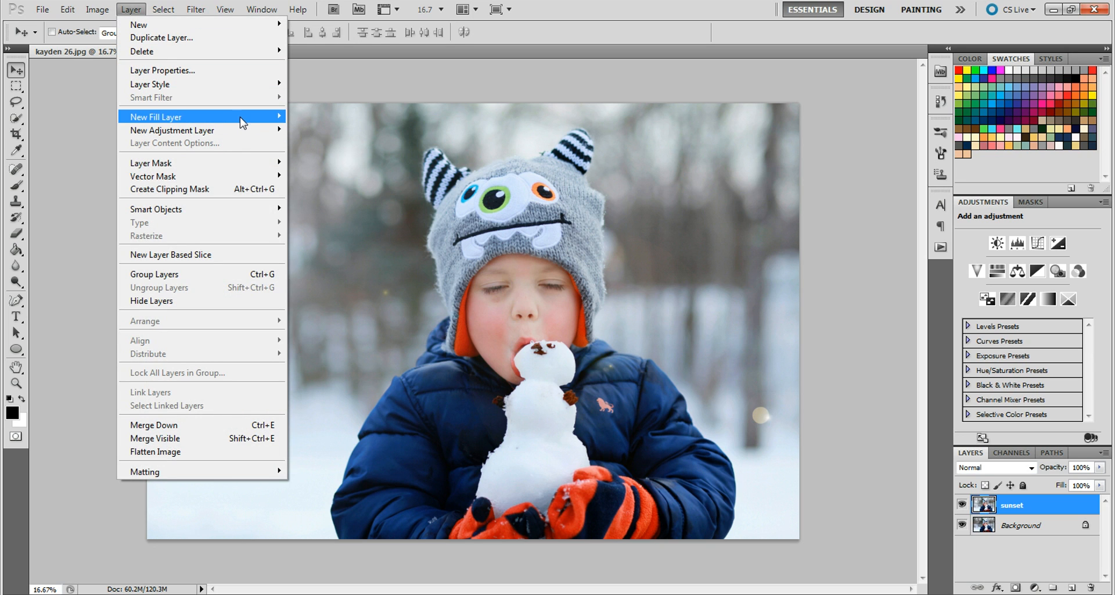
pyautogui.moveTo(270, 128)
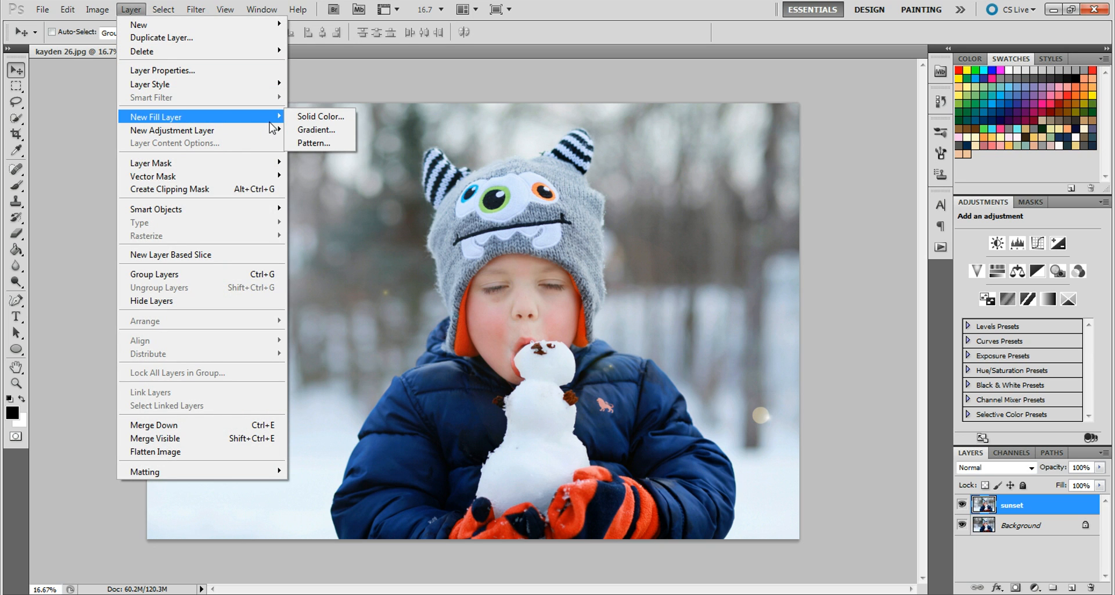
pyautogui.moveTo(278, 124)
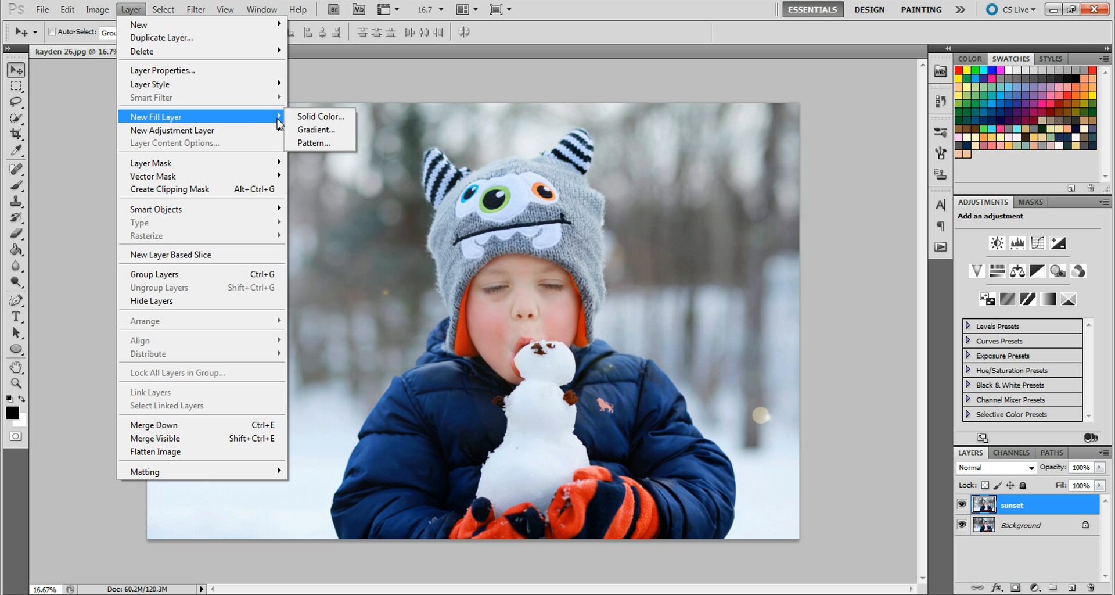
pyautogui.moveTo(317, 130)
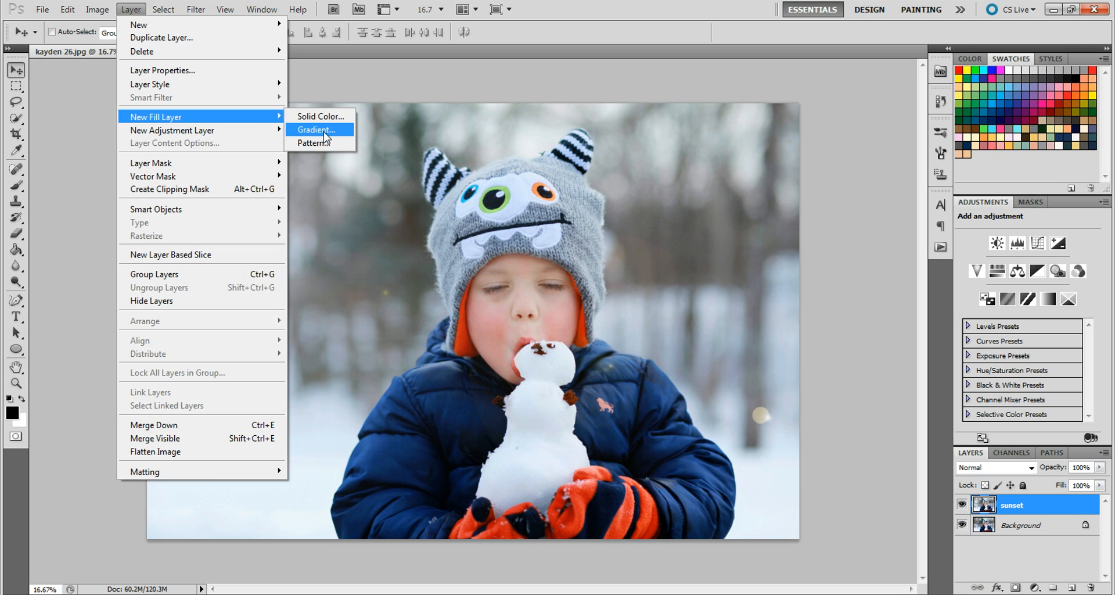
pyautogui.click(315, 130)
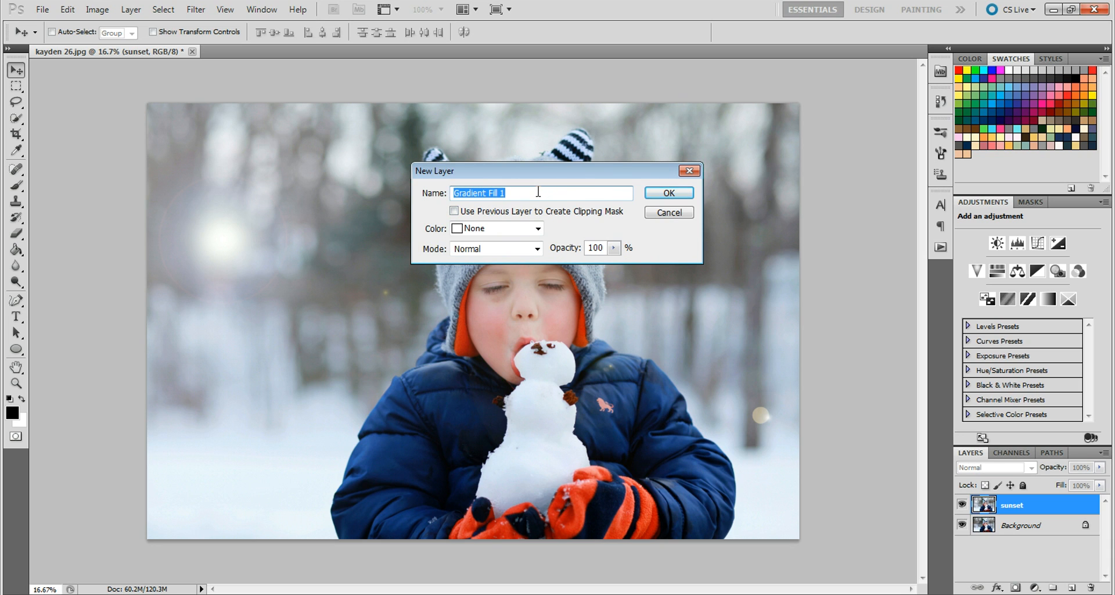
pyautogui.write('sunset 2')
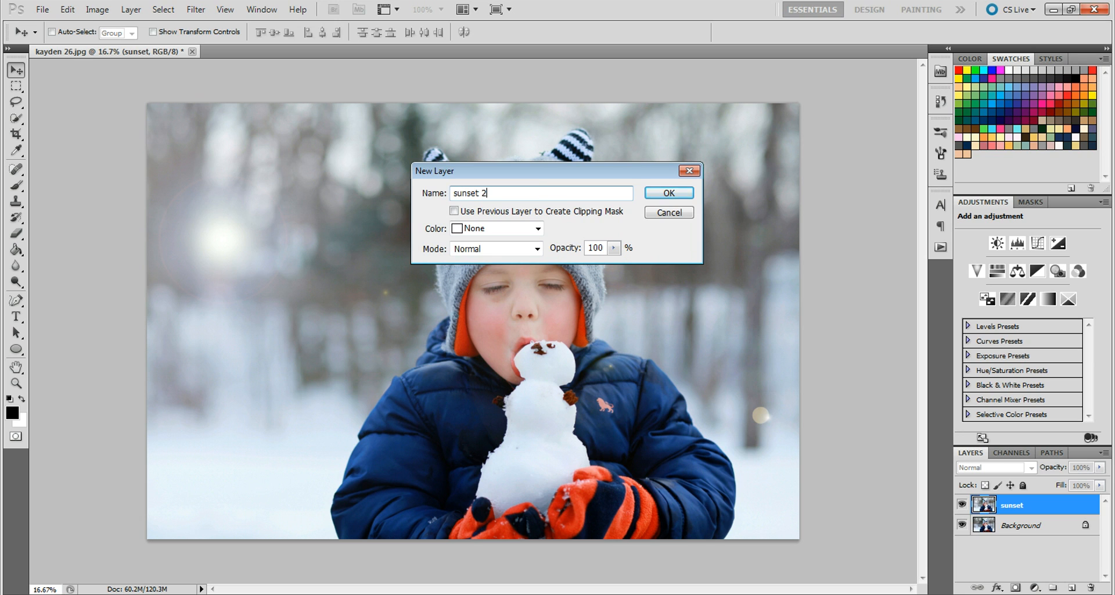
pyautogui.click(666, 193)
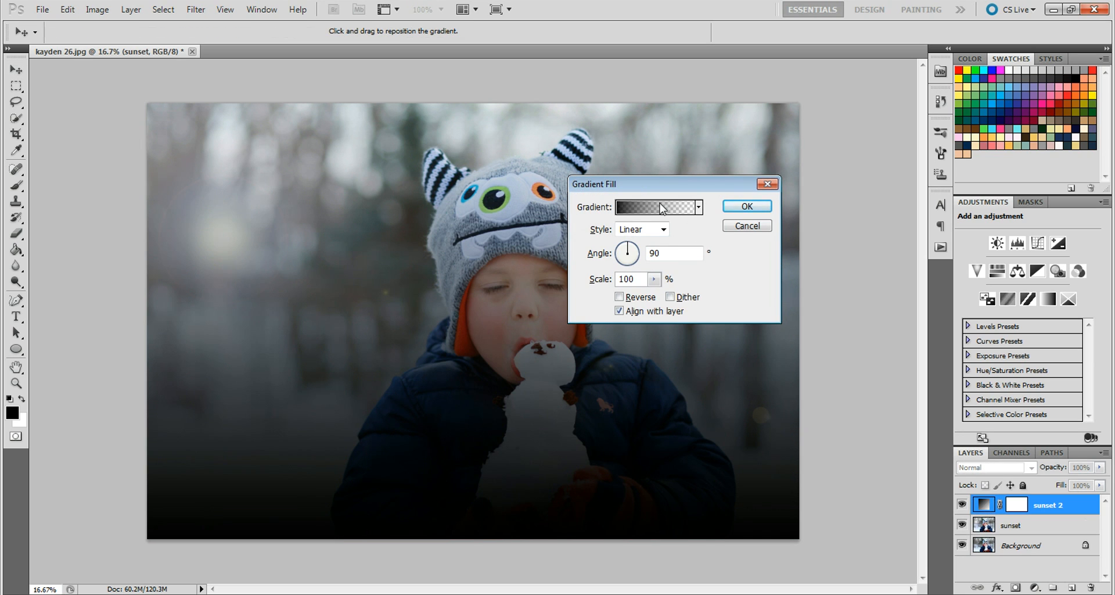
# Step: Set the gradient's left color stop to golden yellow in the Color Picker
pyautogui.click(653, 207)
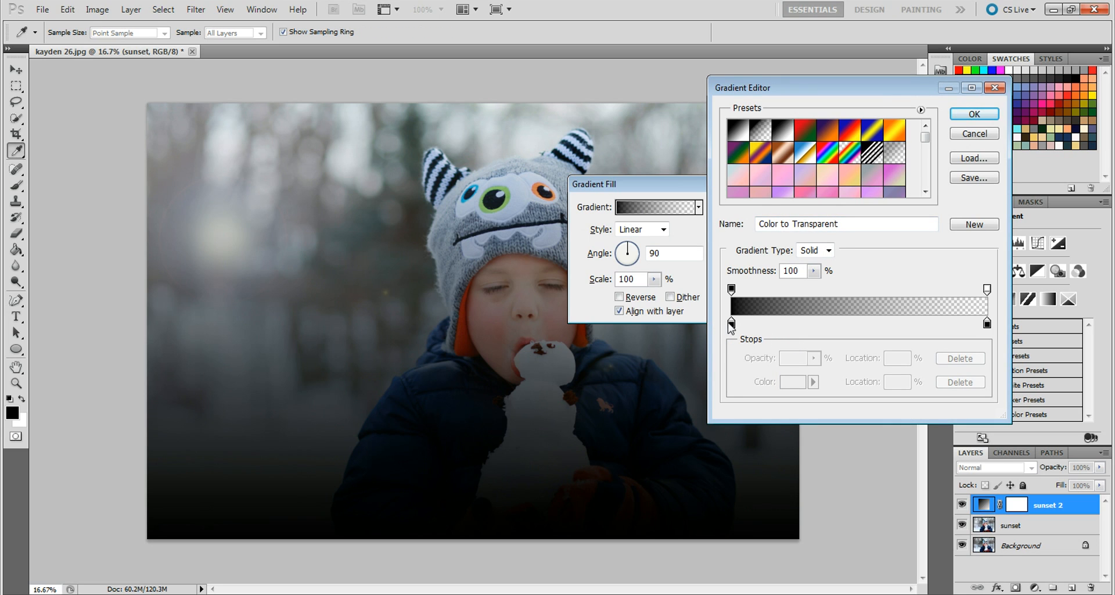
pyautogui.moveTo(731, 325)
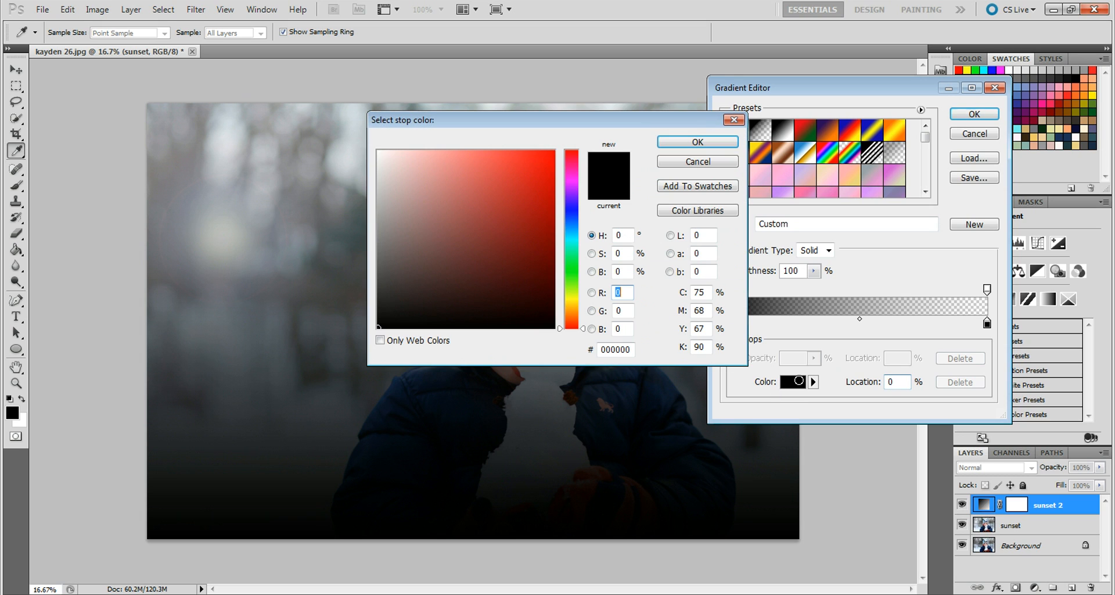
pyautogui.click(573, 319)
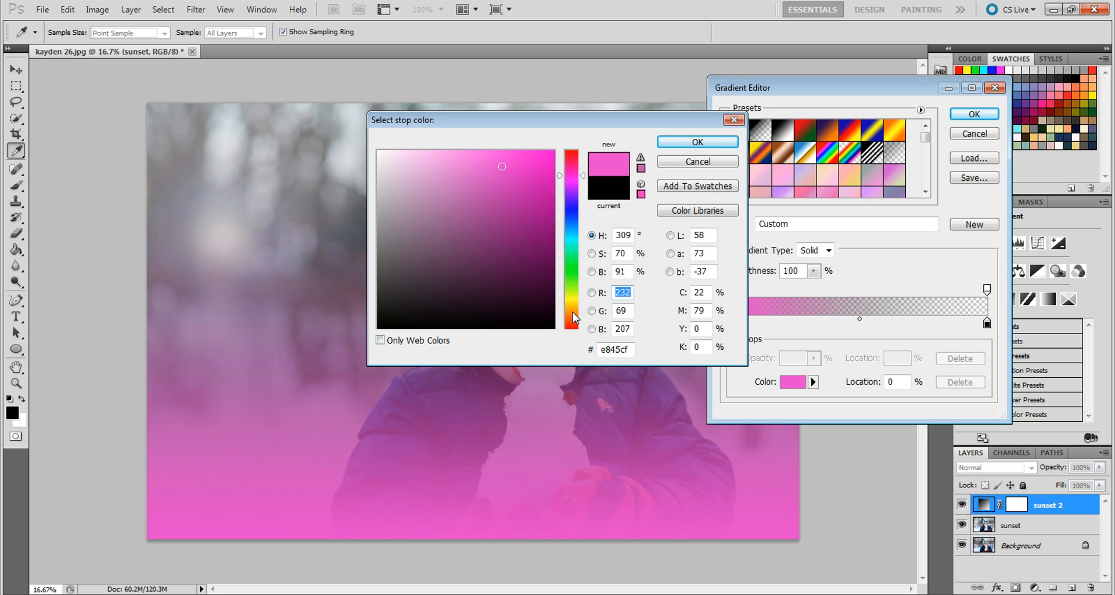
pyautogui.click(571, 307)
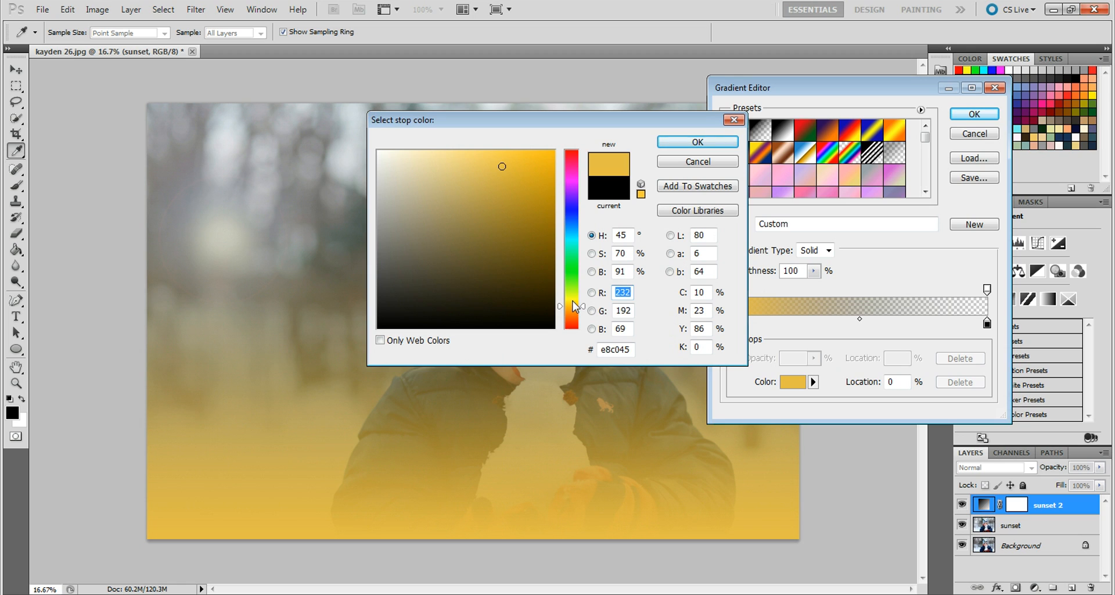
pyautogui.moveTo(582, 325)
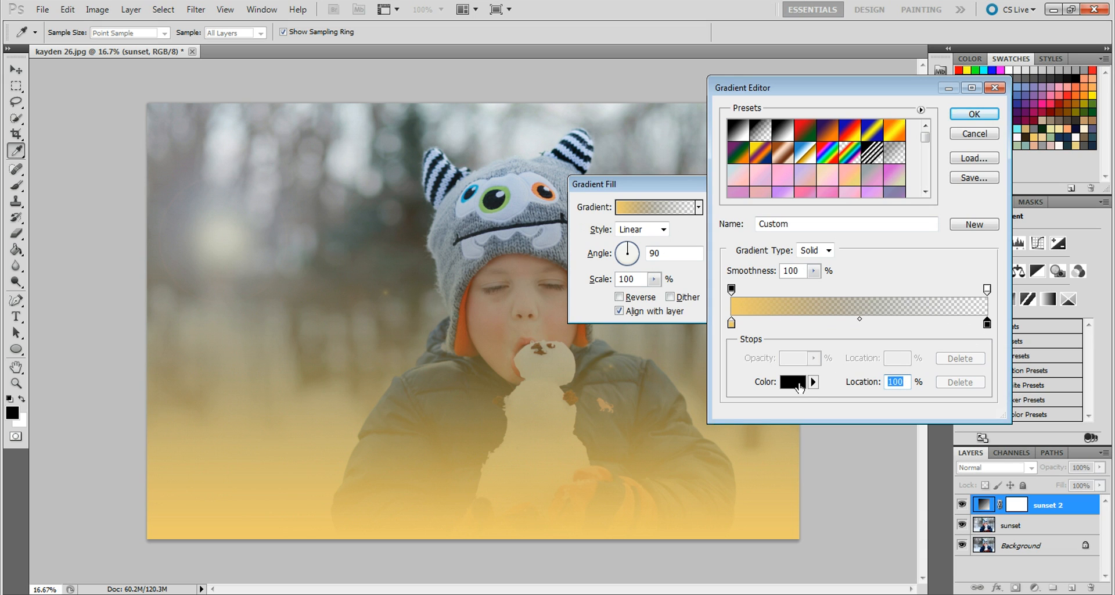
# Step: Recolour the gradient's right stop to light yellow by entering a hex value
pyautogui.click(792, 381)
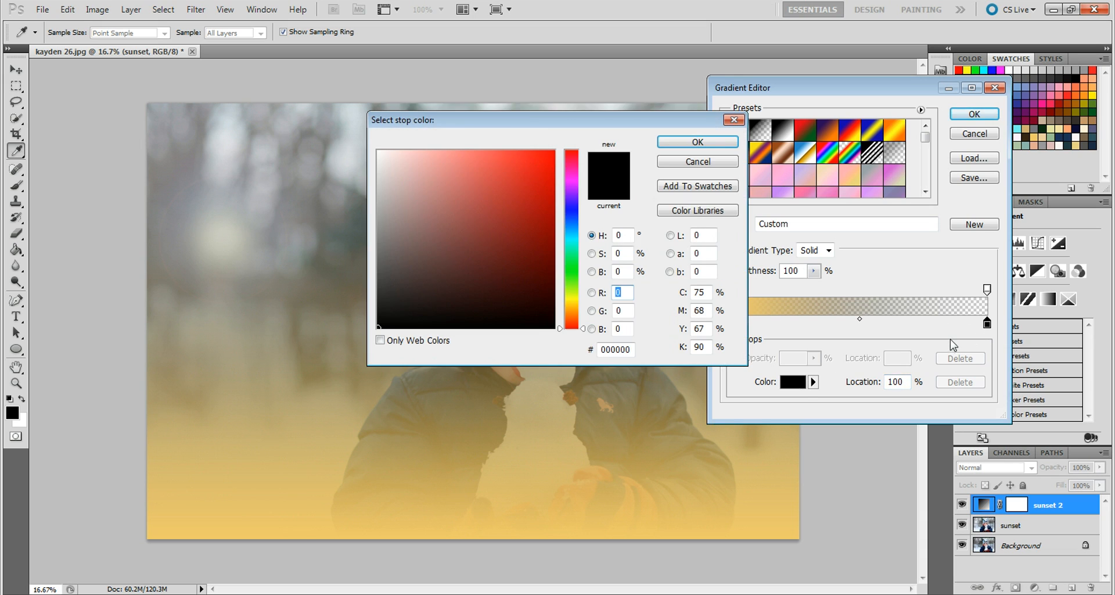
pyautogui.moveTo(781, 321)
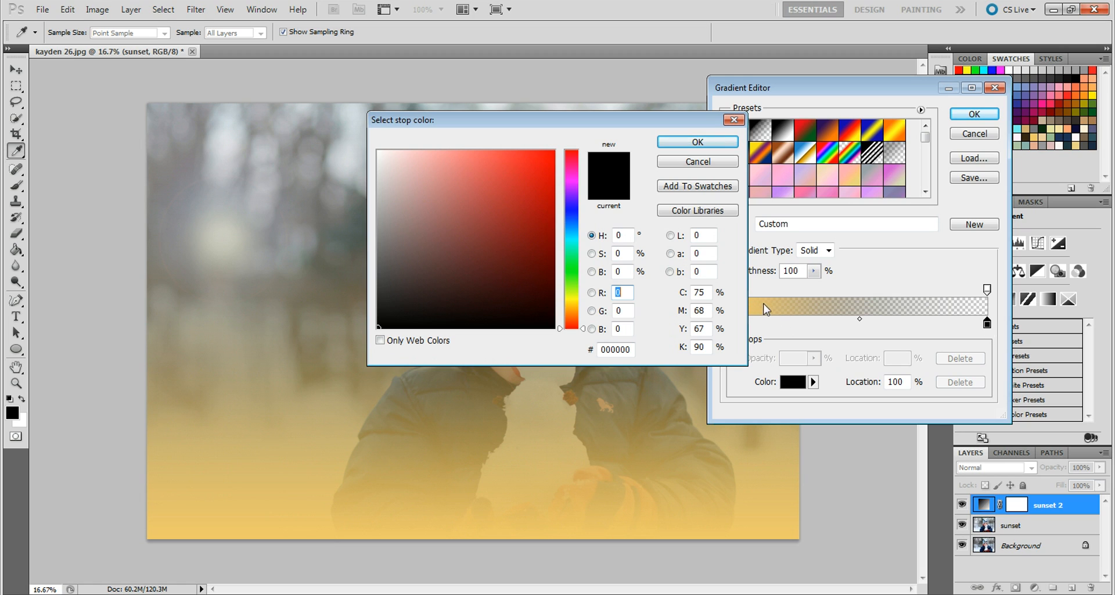
pyautogui.moveTo(760, 315)
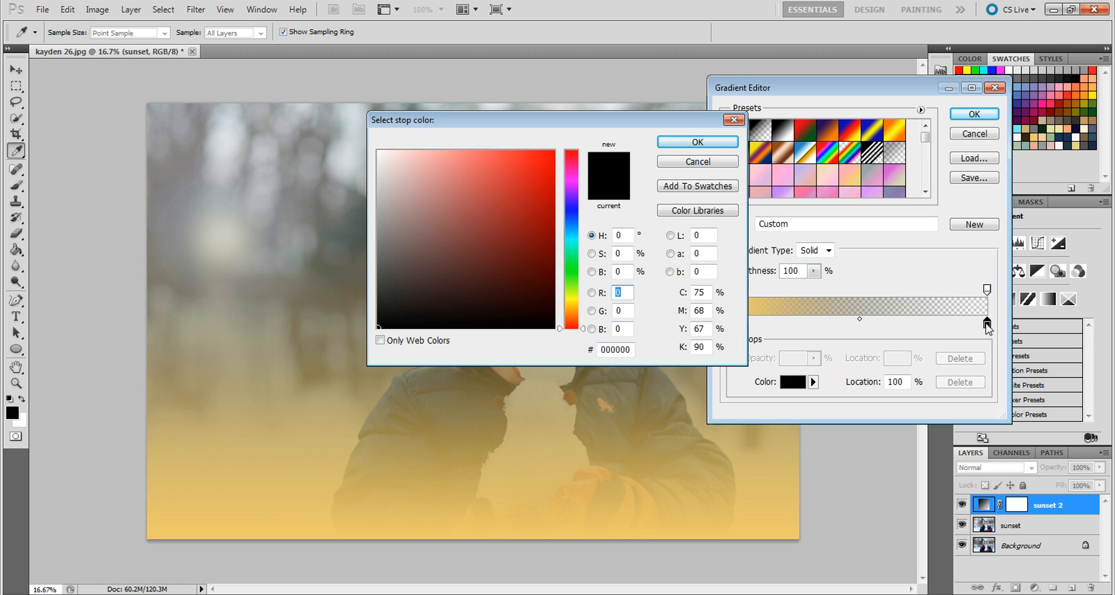
pyautogui.moveTo(988, 332)
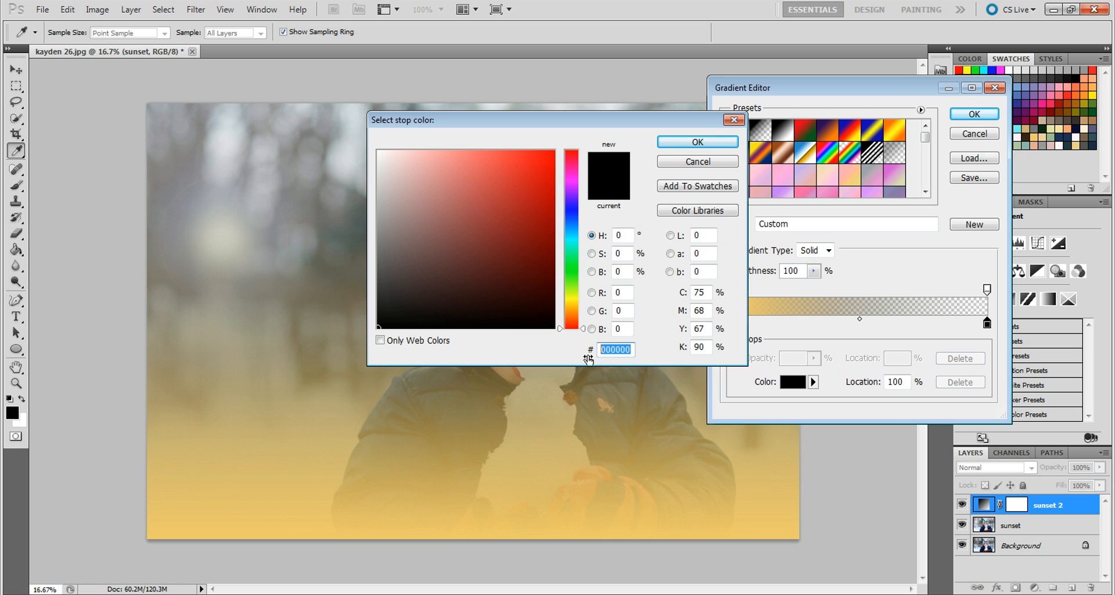
pyautogui.write('e')
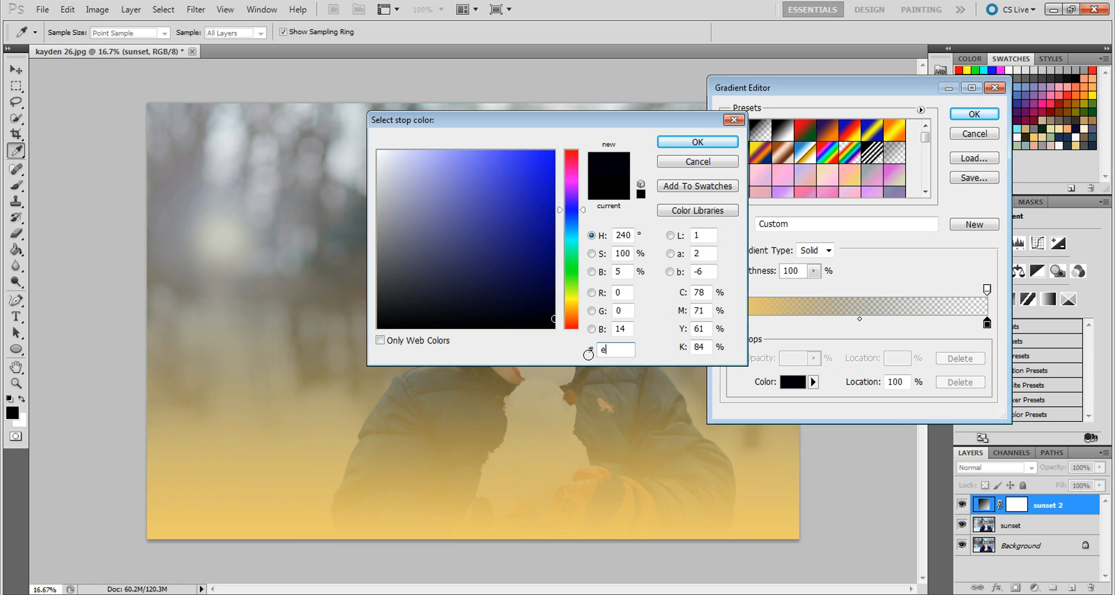
pyautogui.write('cd')
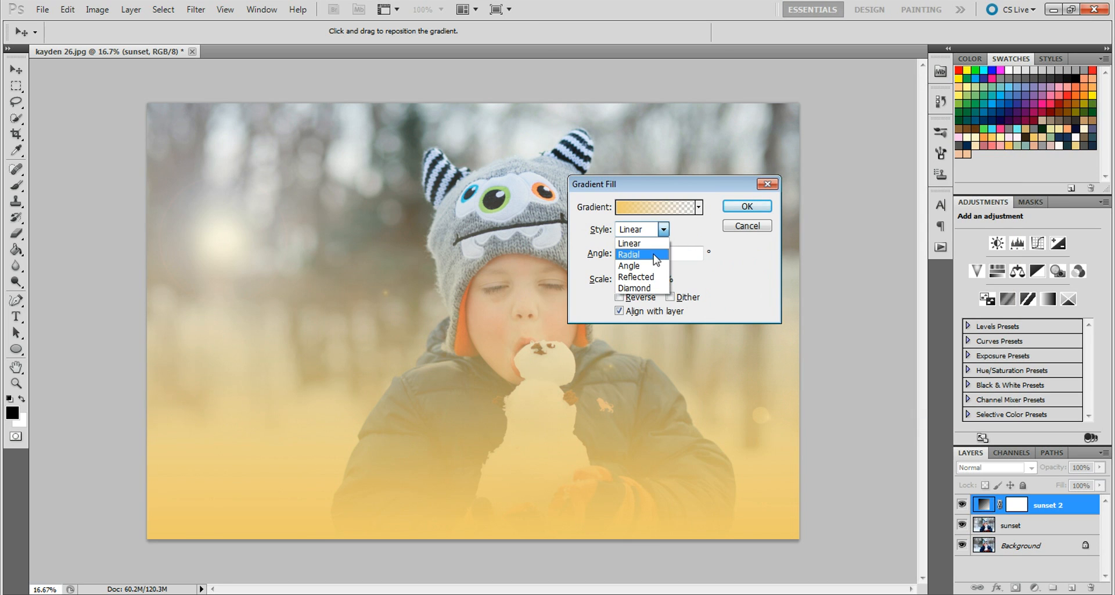
# Step: Switch the gradient style to Radial and apply the fill
pyautogui.click(628, 255)
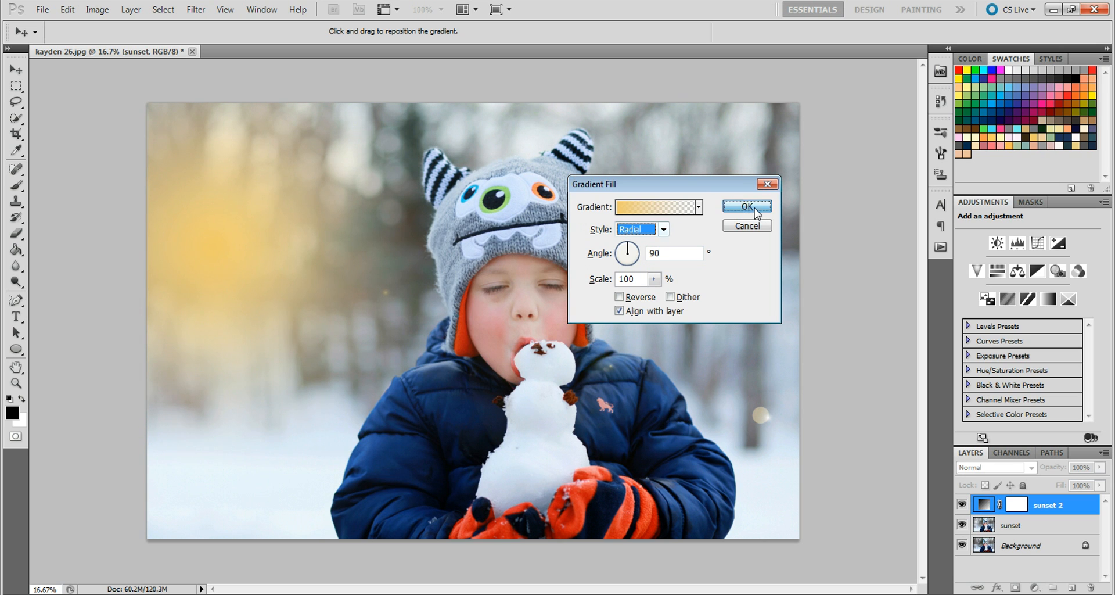
pyautogui.click(746, 206)
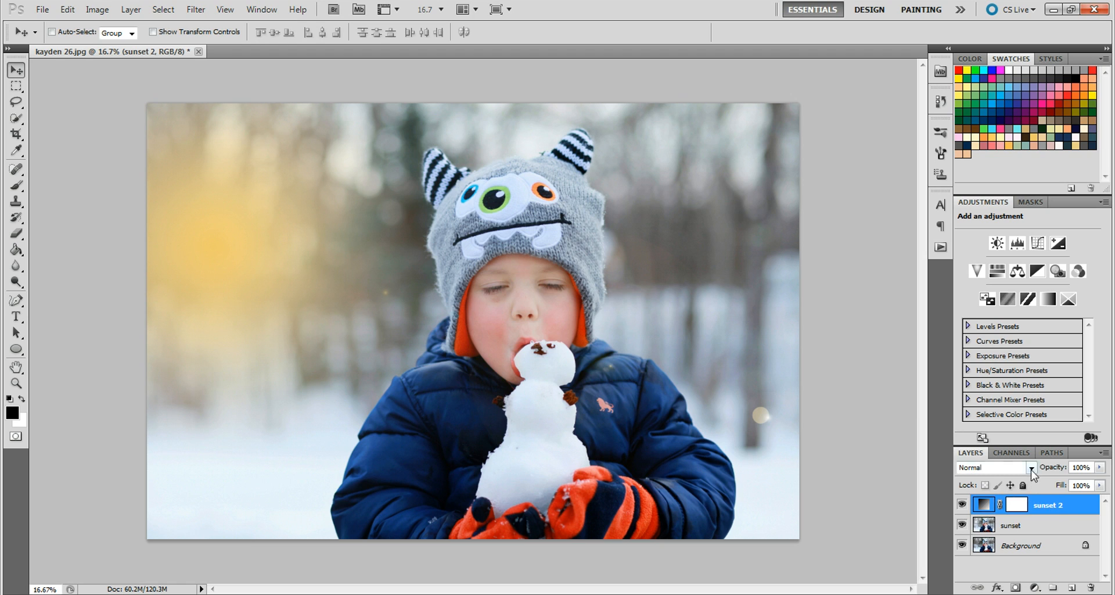
# Step: Try Soft Light and other blend modes for sunset 2, settling on Color
pyautogui.click(1030, 468)
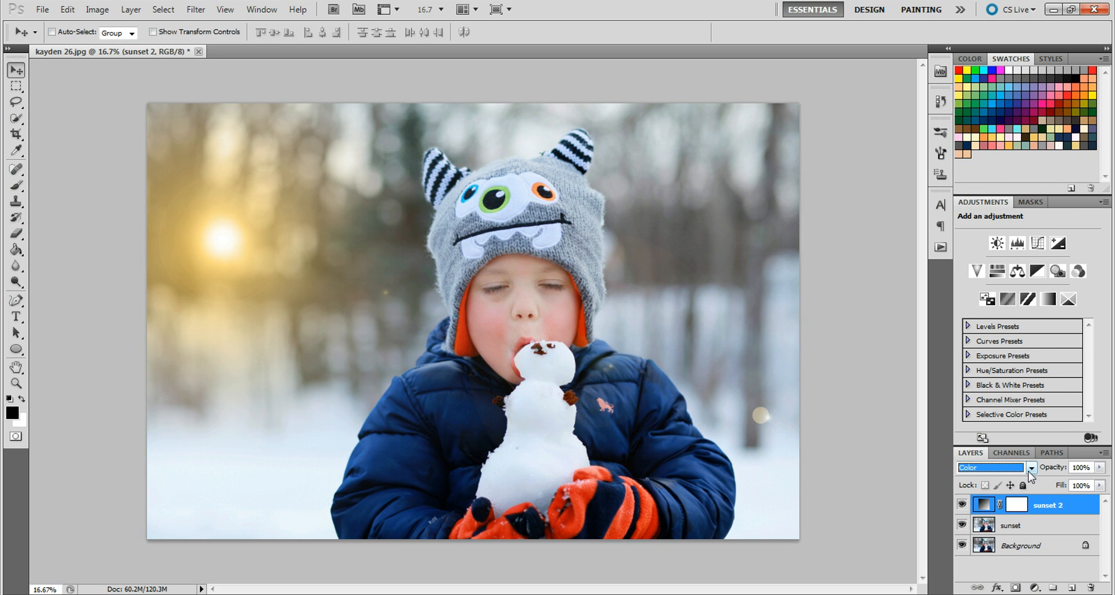
pyautogui.click(1024, 467)
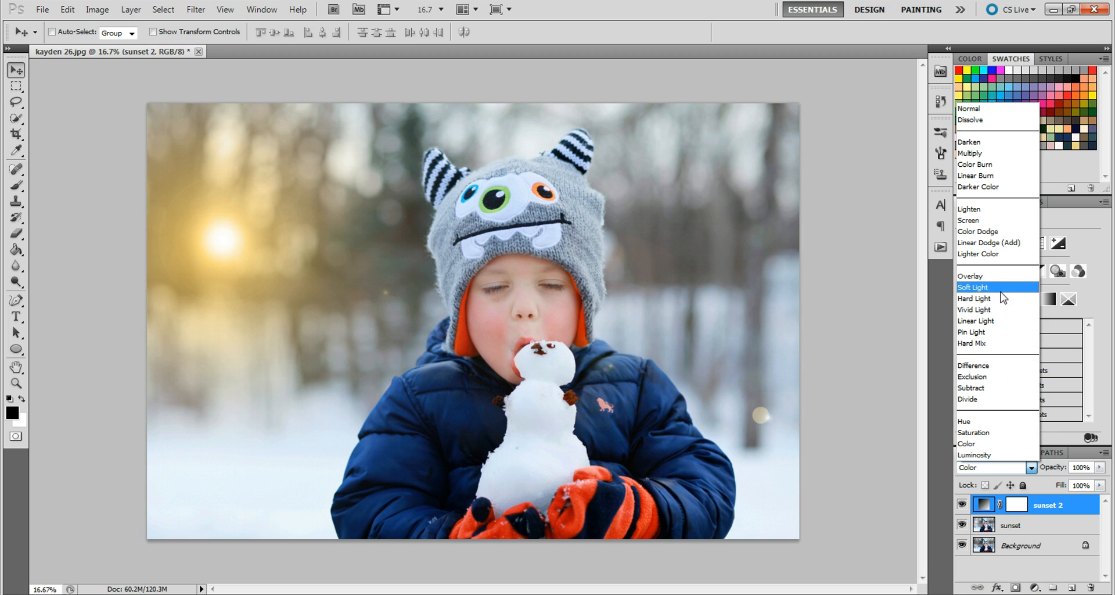
pyautogui.click(973, 287)
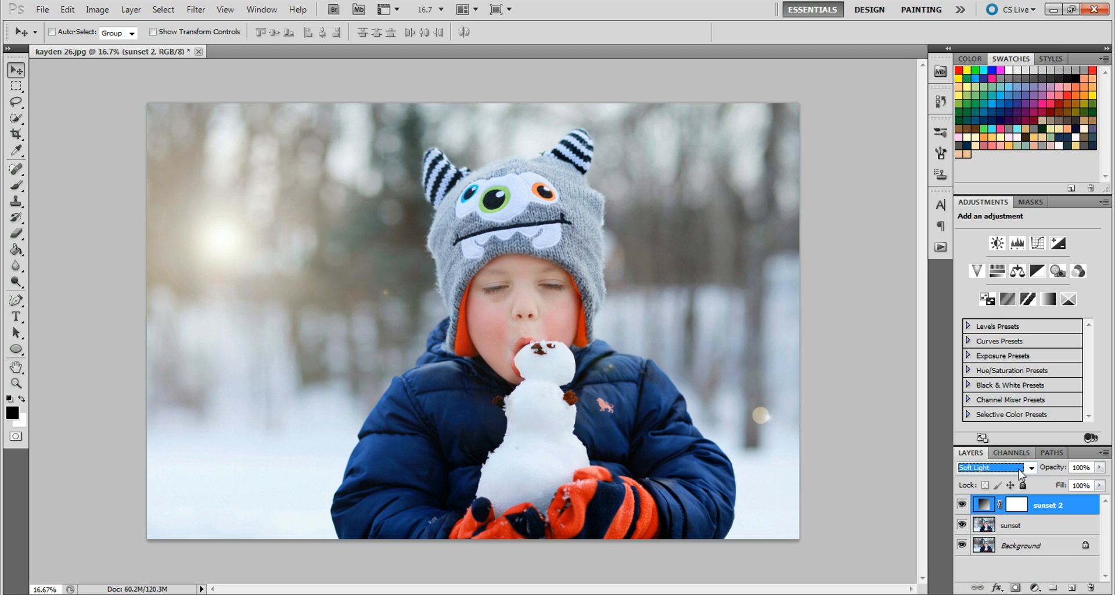
pyautogui.click(992, 467)
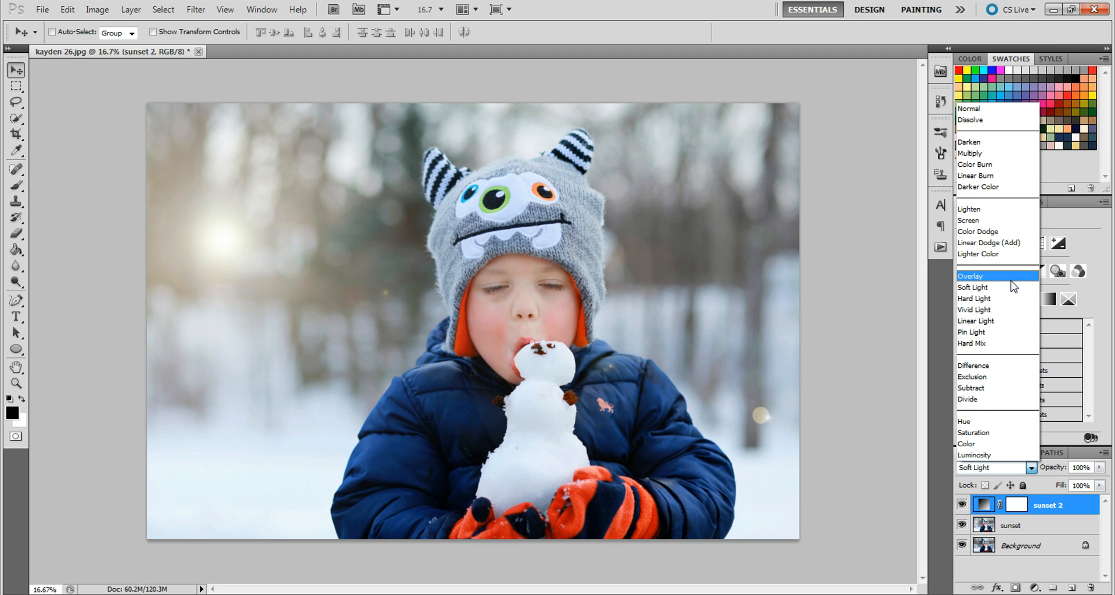
pyautogui.click(989, 276)
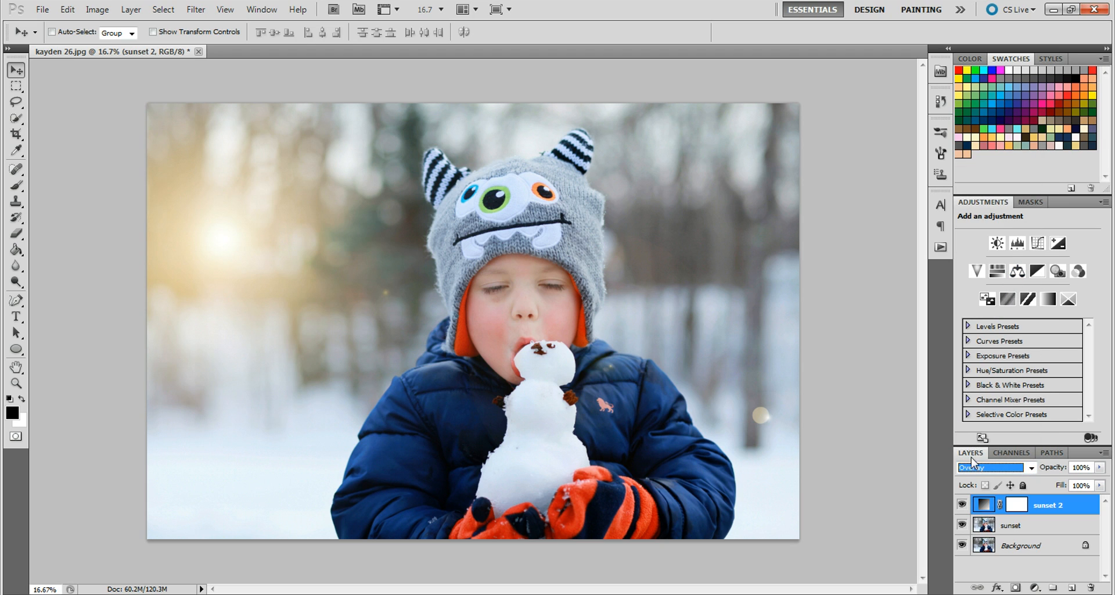
pyautogui.click(994, 467)
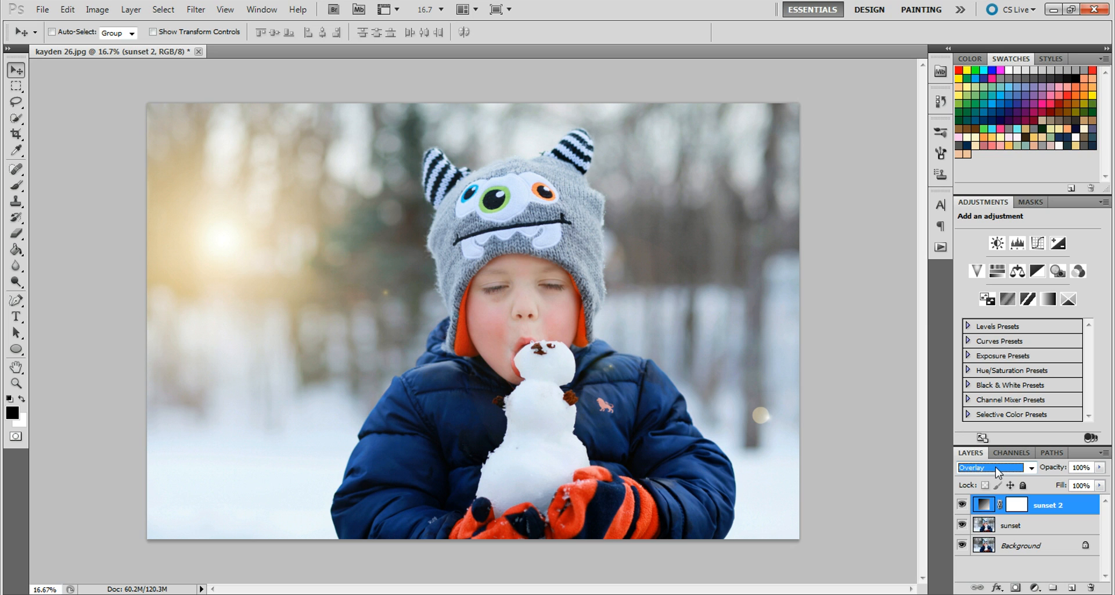
pyautogui.click(1024, 467)
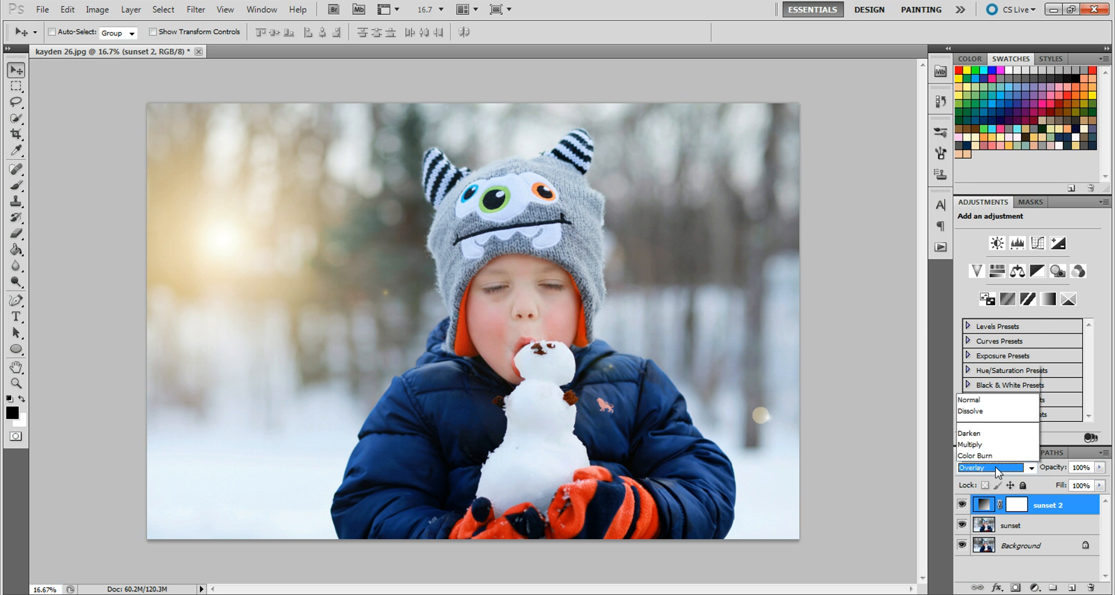
pyautogui.click(967, 468)
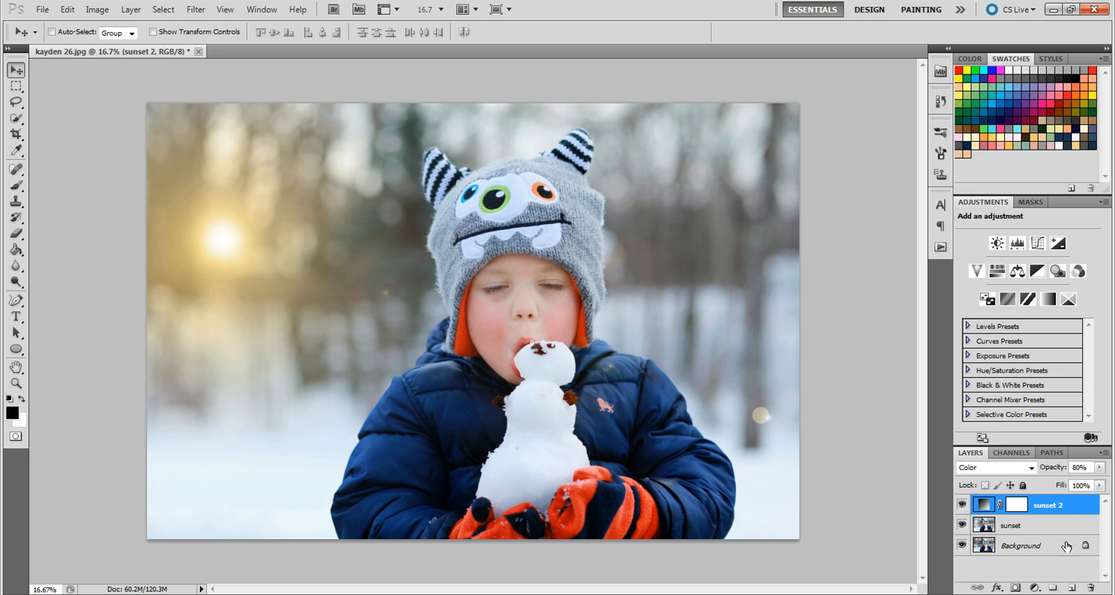
# Step: Set the sunset layer's opacity to 75% and select both sunset layers
pyautogui.click(1010, 526)
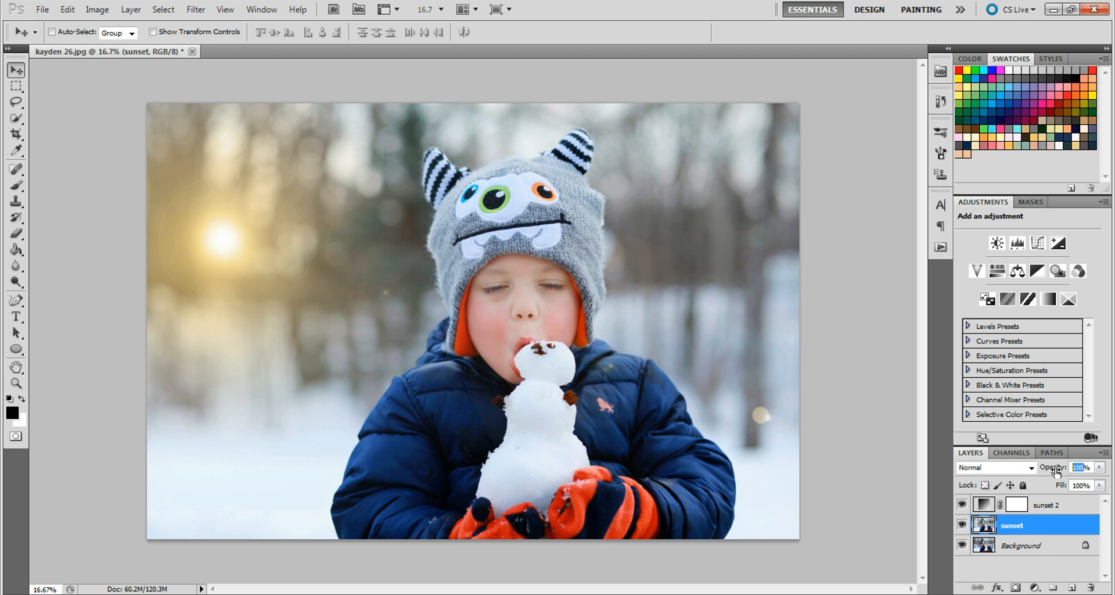
pyautogui.write('75')
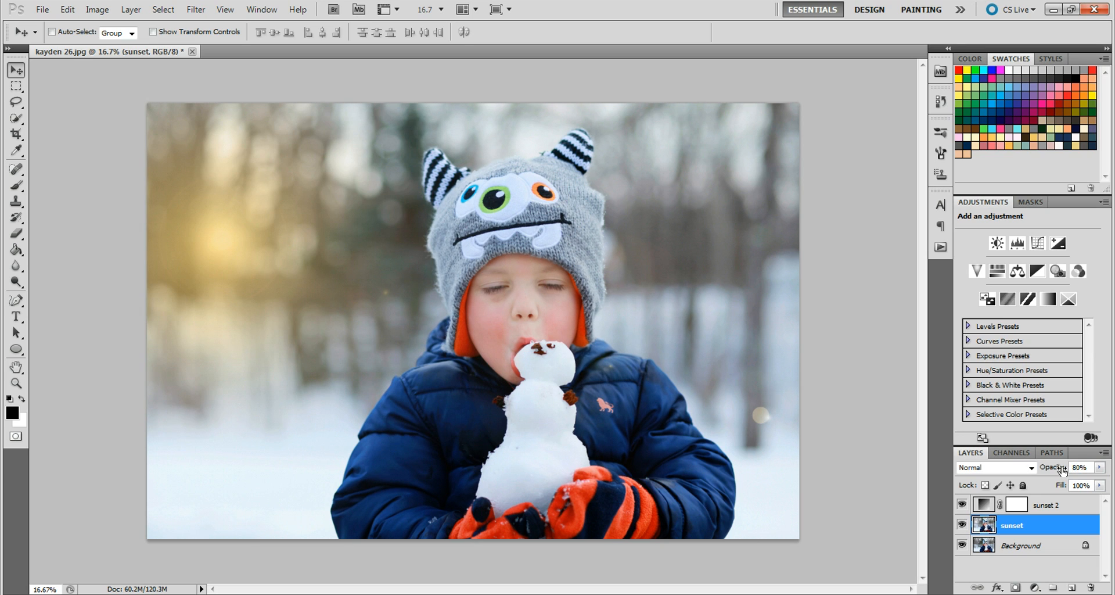
pyautogui.click(1046, 505)
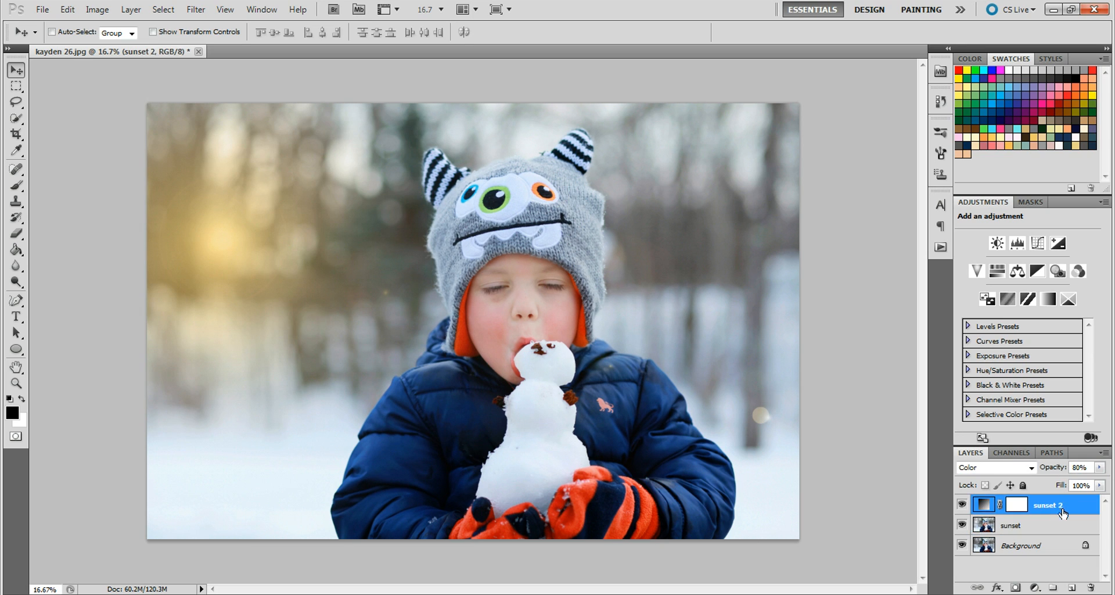
pyautogui.moveTo(1062, 516)
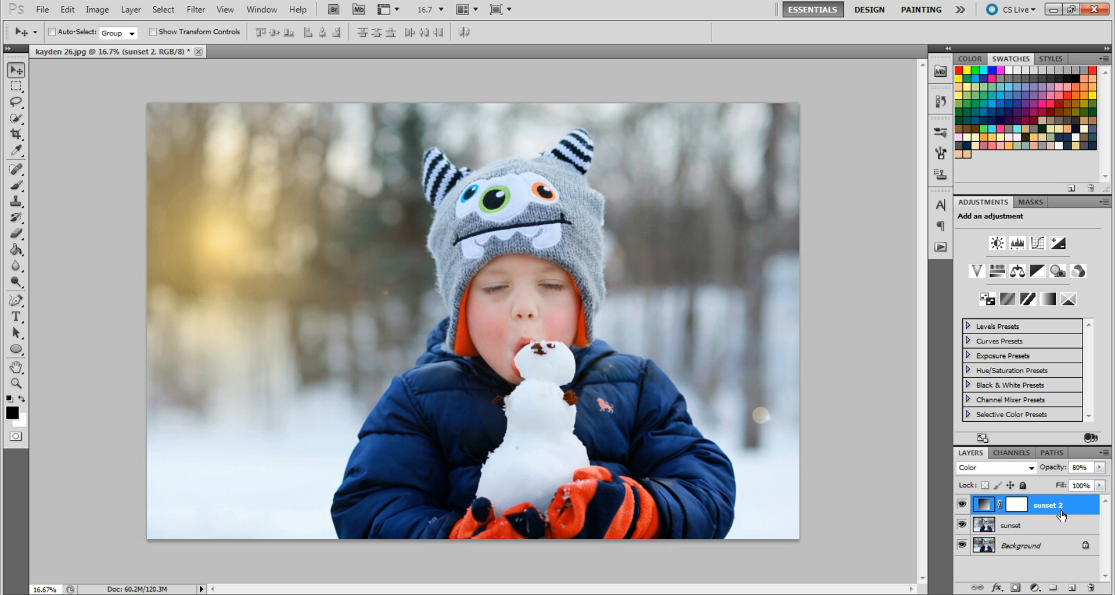
pyautogui.click(1010, 525)
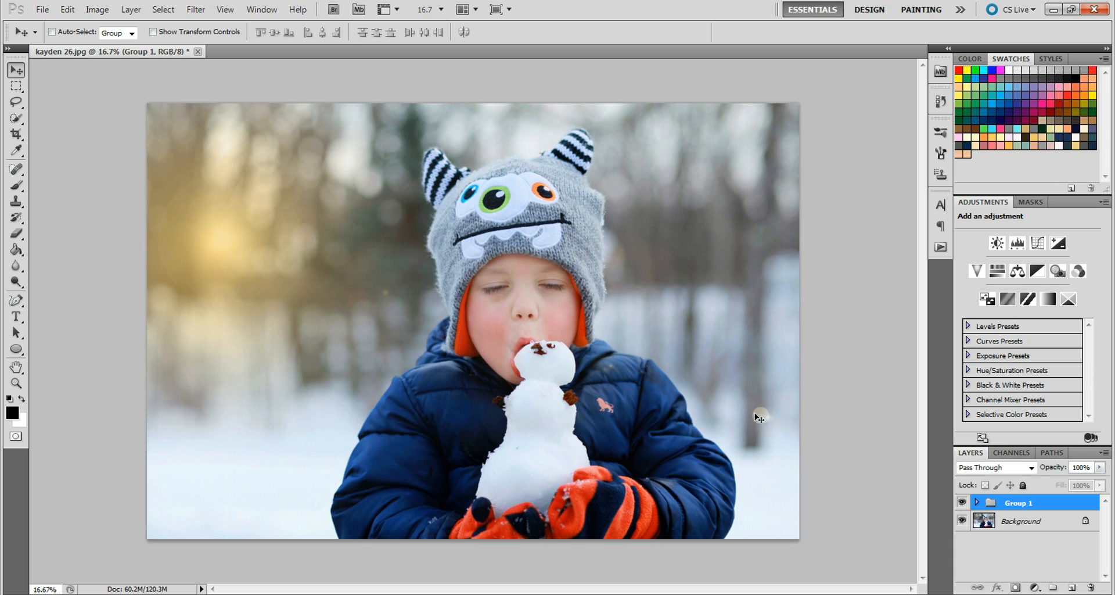
pyautogui.moveTo(574, 399)
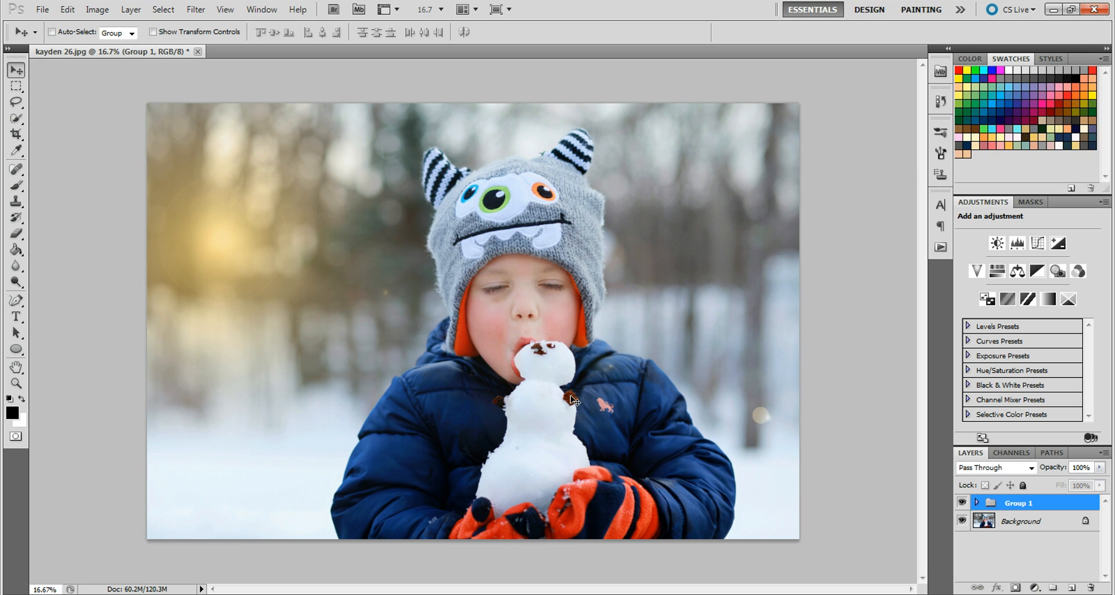
pyautogui.moveTo(802, 469)
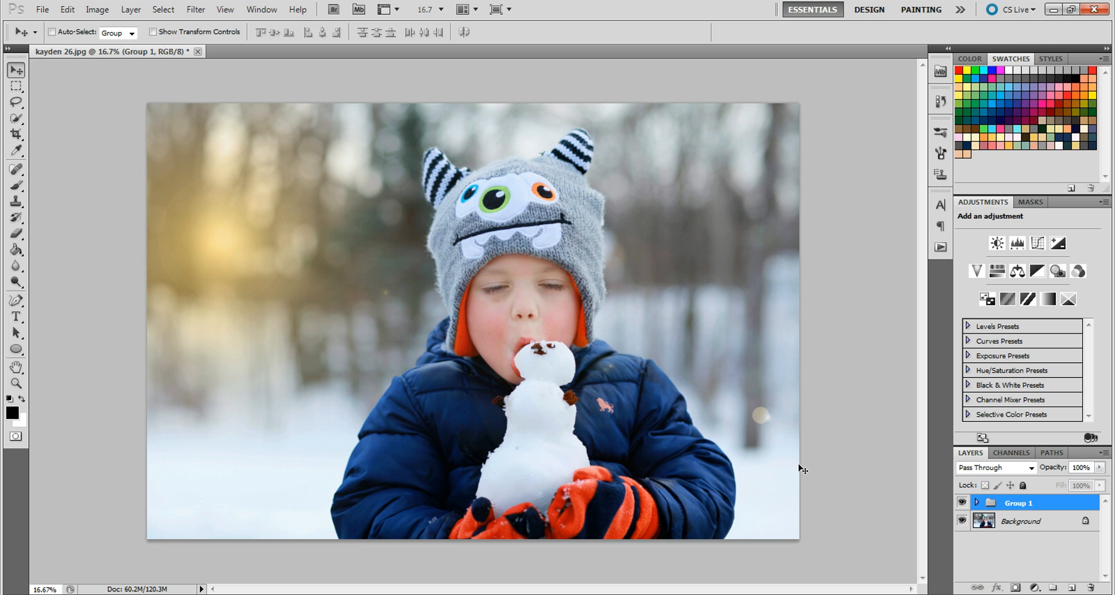
pyautogui.moveTo(766, 428)
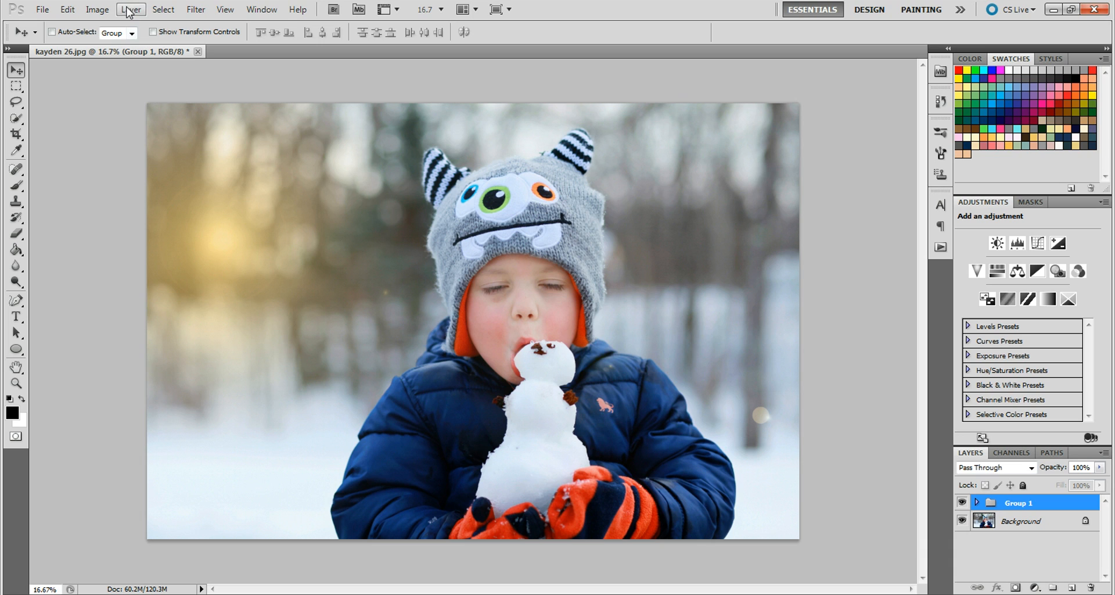
# Step: Flatten all layers into a single Background layer, keeping the sunset glow
pyautogui.click(130, 9)
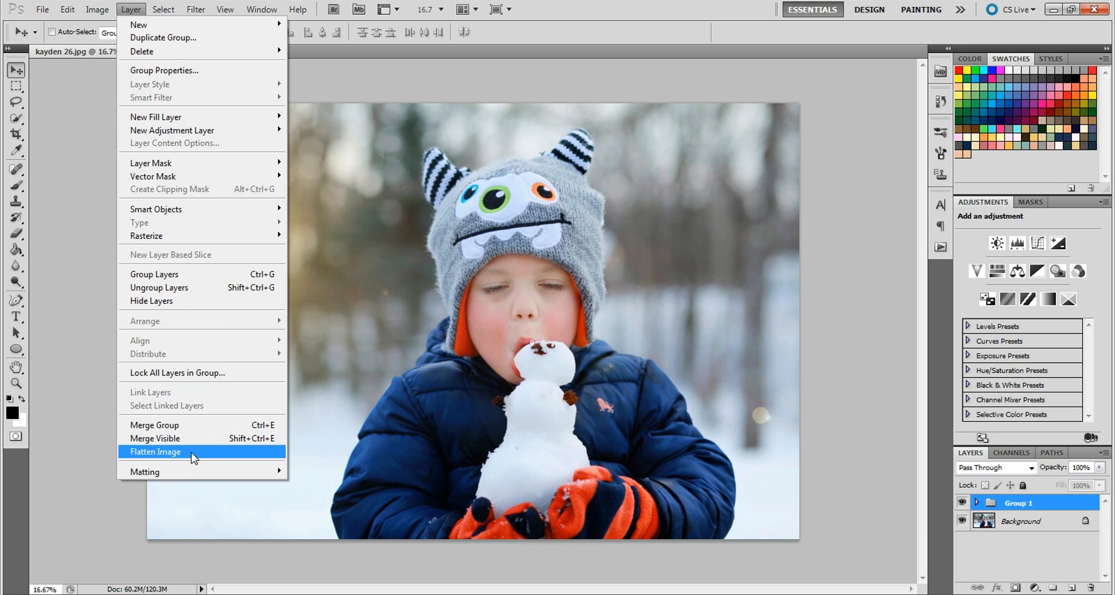
pyautogui.click(154, 452)
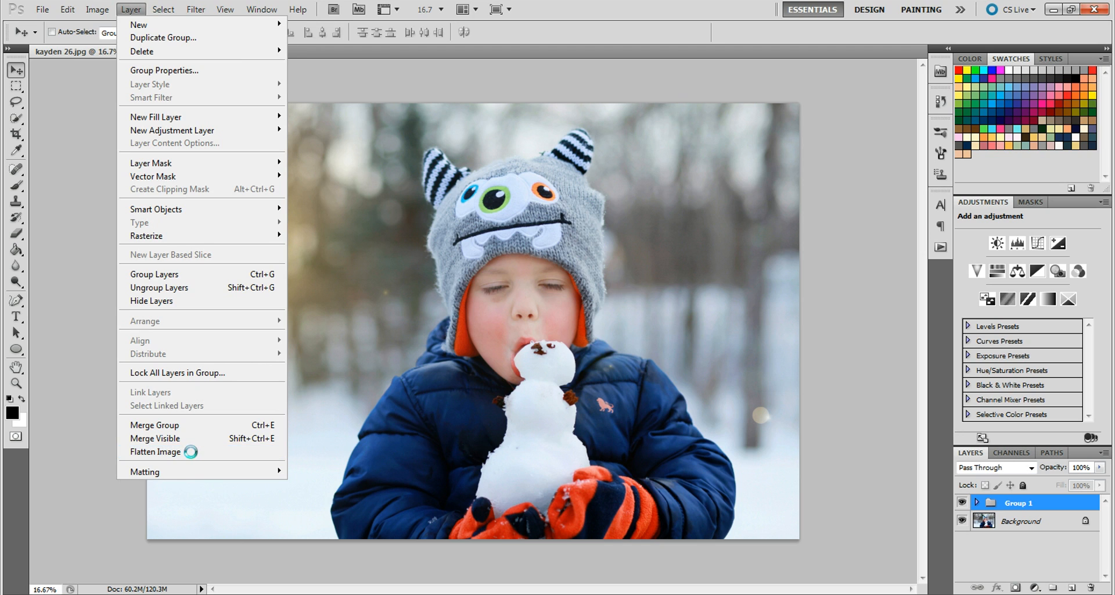
pyautogui.click(155, 452)
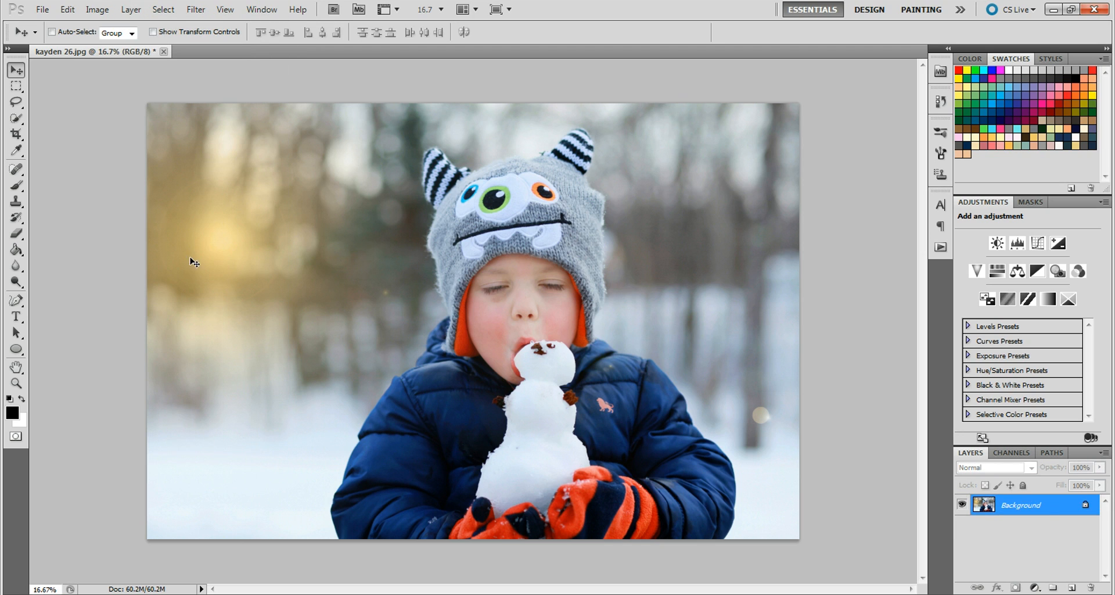
pyautogui.moveTo(256, 311)
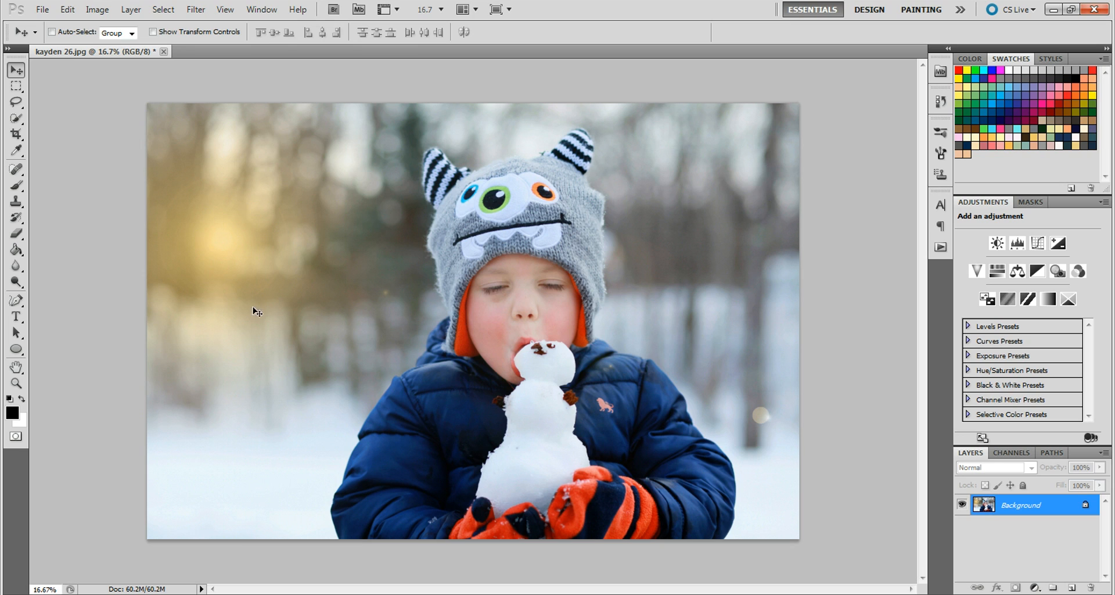
pyautogui.moveTo(408, 281)
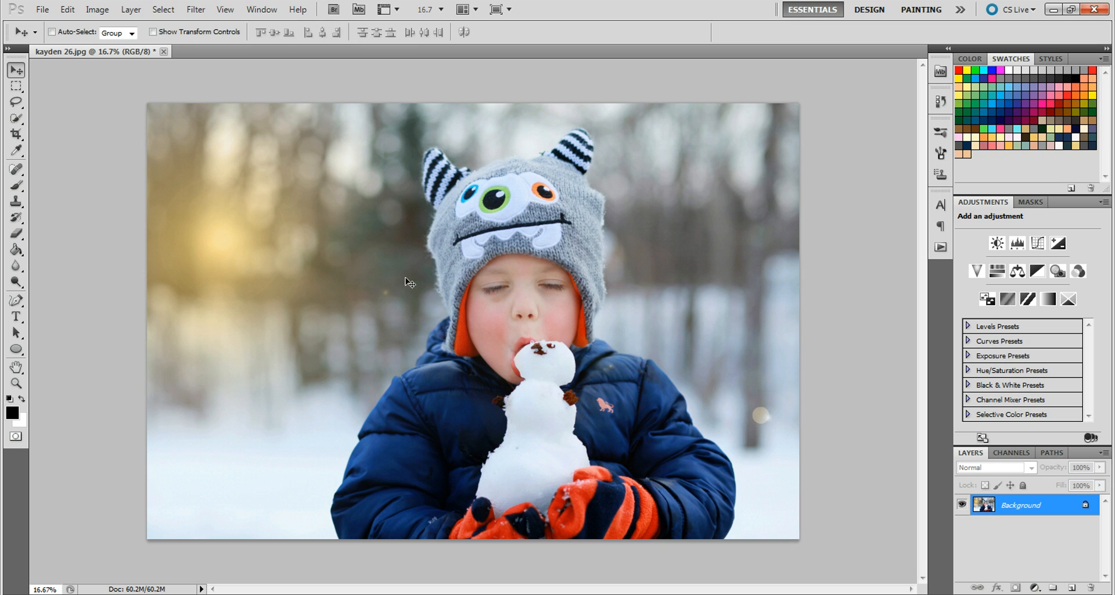
pyautogui.moveTo(375, 184)
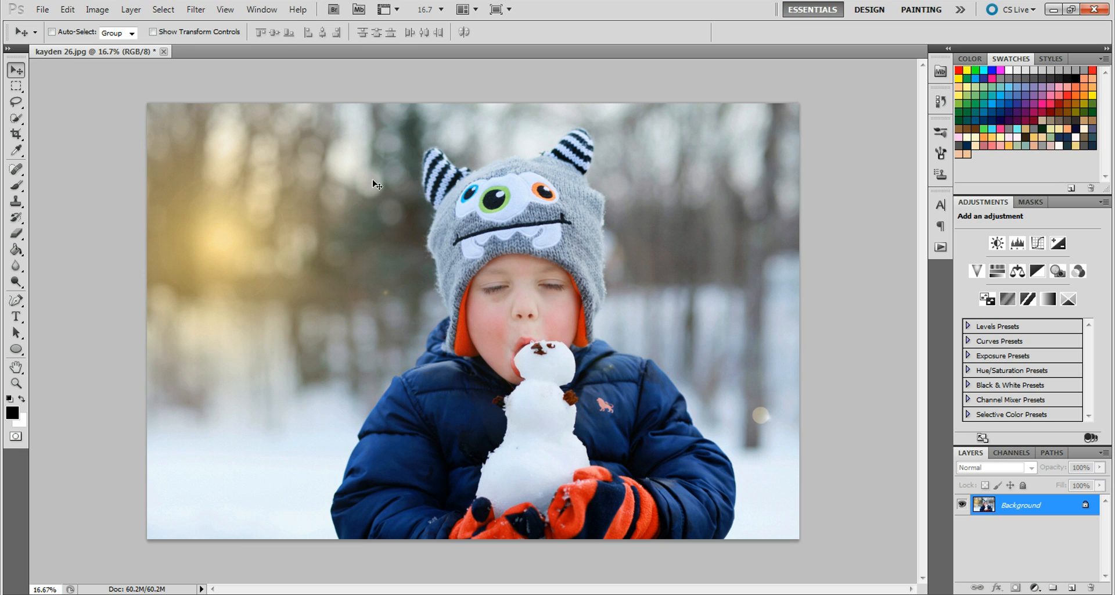
pyautogui.moveTo(250, 260)
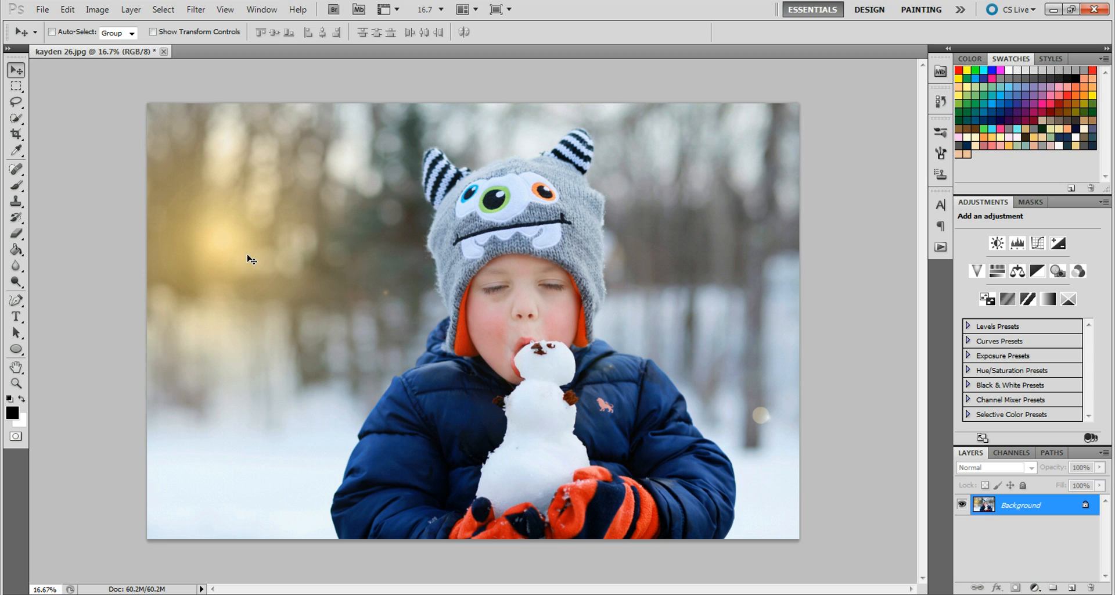
pyautogui.moveTo(506, 291)
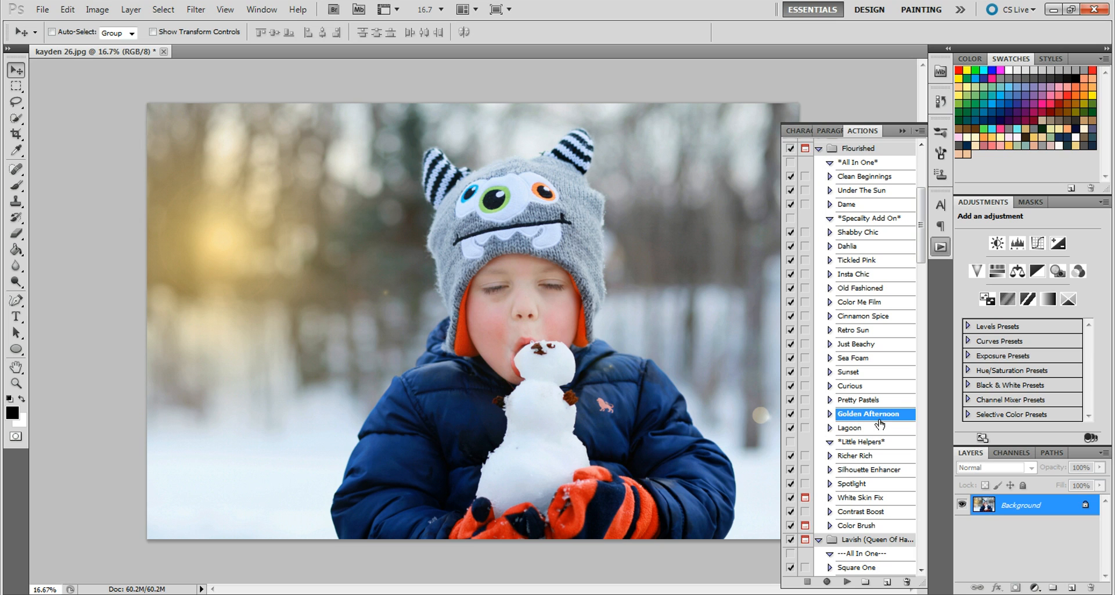
pyautogui.moveTo(880, 420)
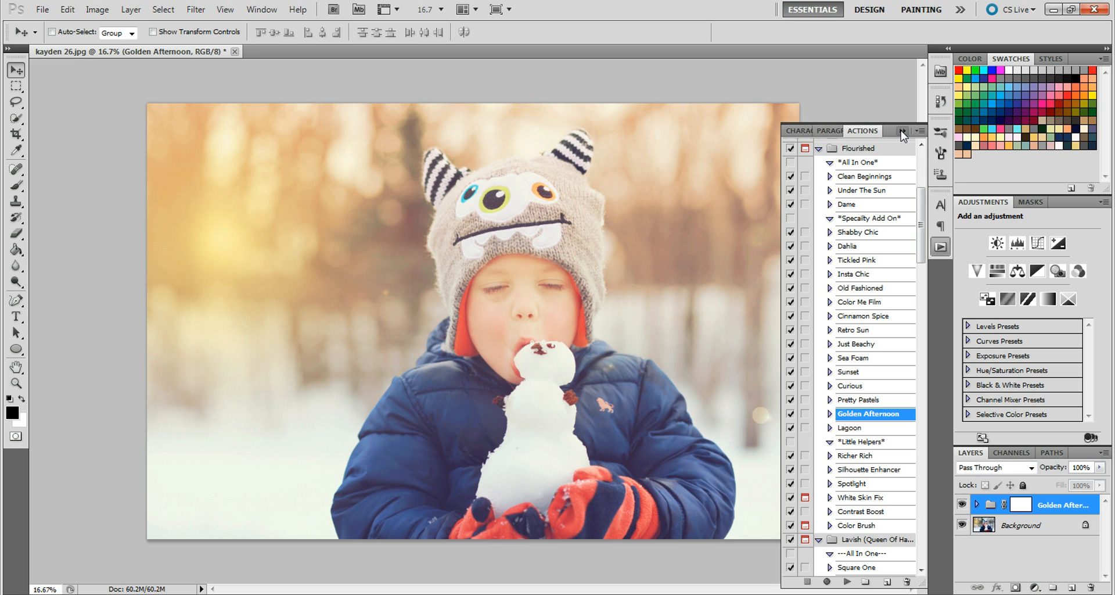
# Step: Close the actions list and compare the photo with and without the golden glow
pyautogui.click(915, 131)
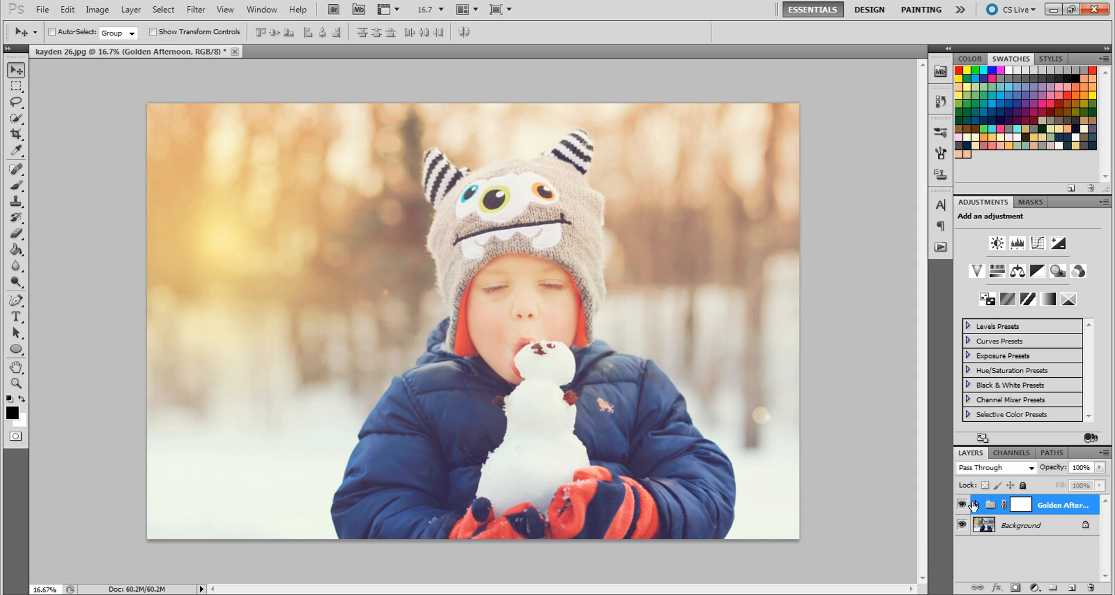
pyautogui.click(975, 504)
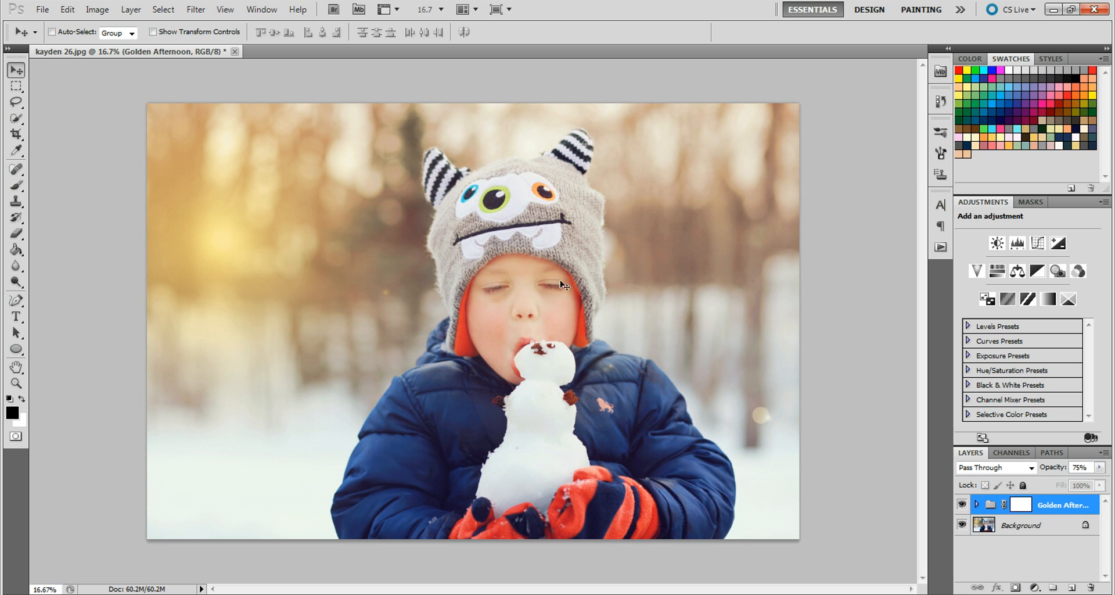
# Step: Target the Golden Afternoon mask and paint the glow off the boy's hat and monster face
pyautogui.click(1020, 504)
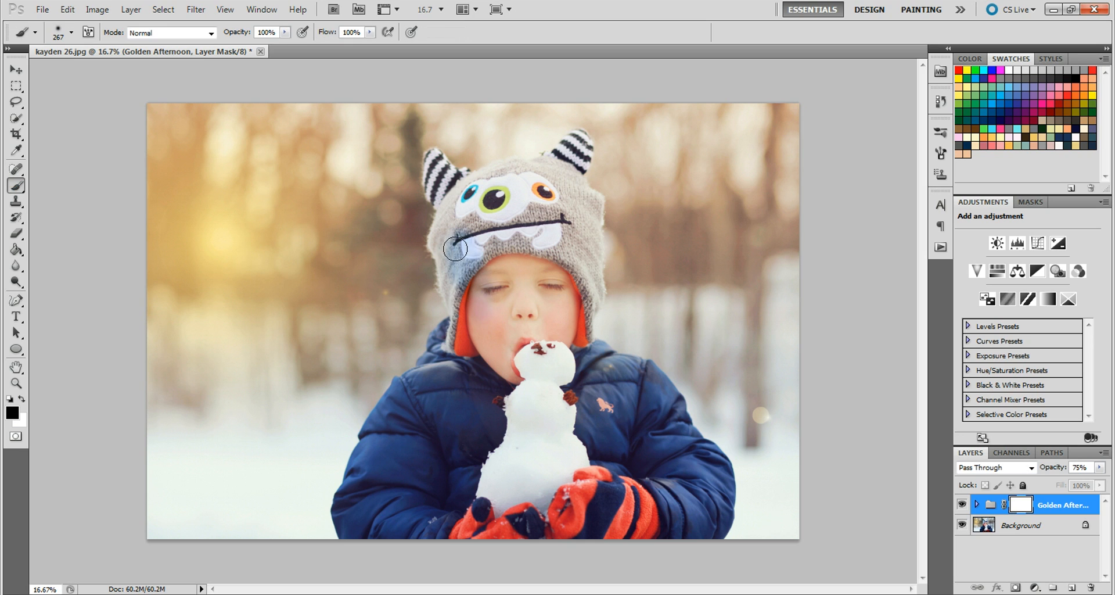
pyautogui.moveTo(456, 249); pyautogui.dragTo(446, 211)
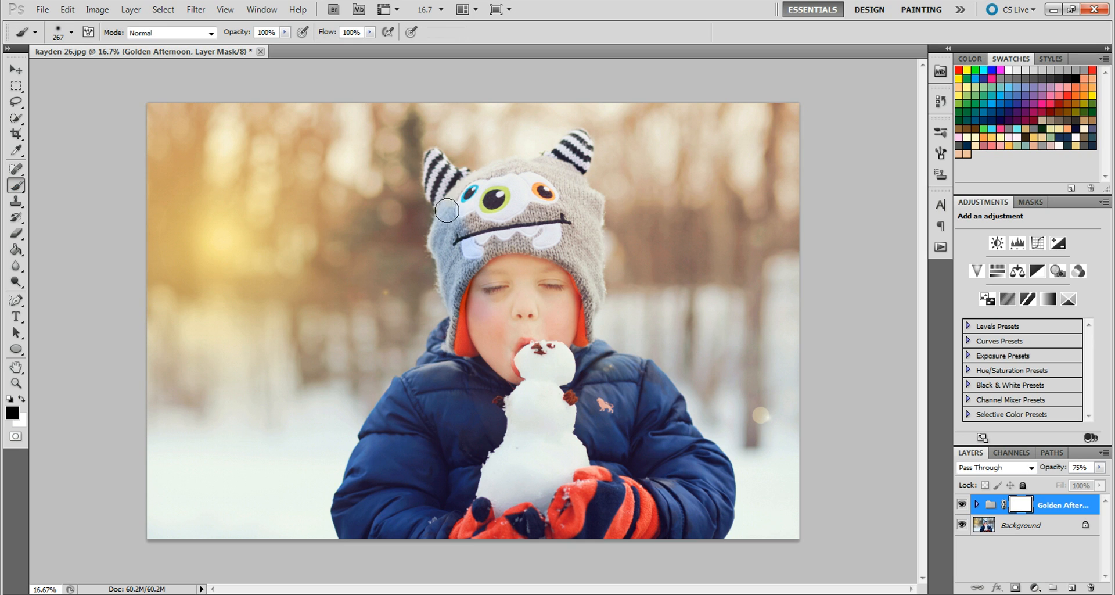
pyautogui.moveTo(447, 210); pyautogui.dragTo(501, 177)
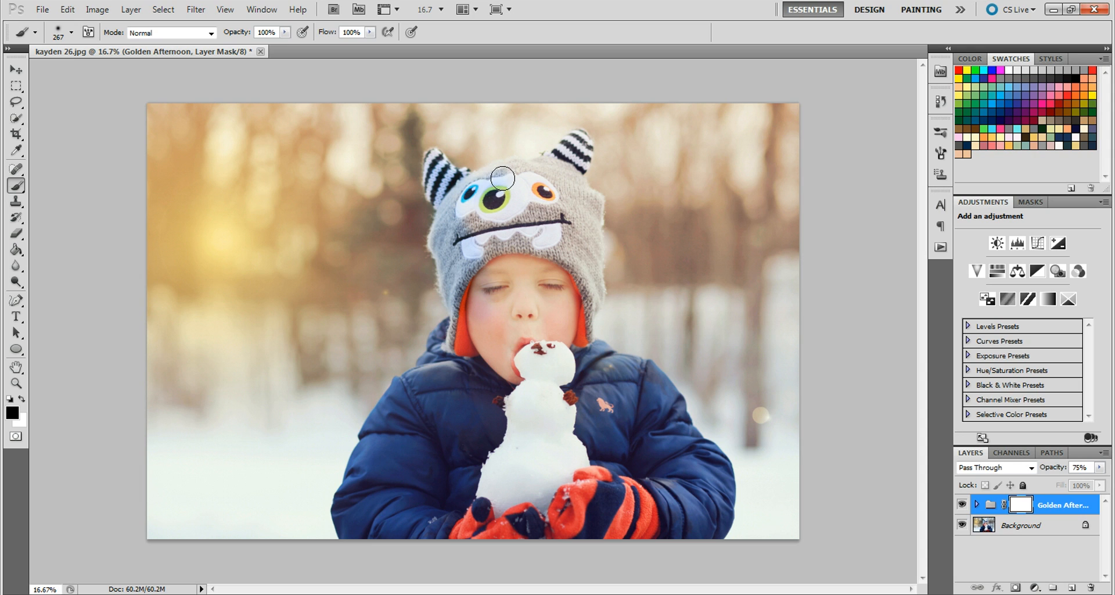
pyautogui.moveTo(501, 176); pyautogui.dragTo(573, 149)
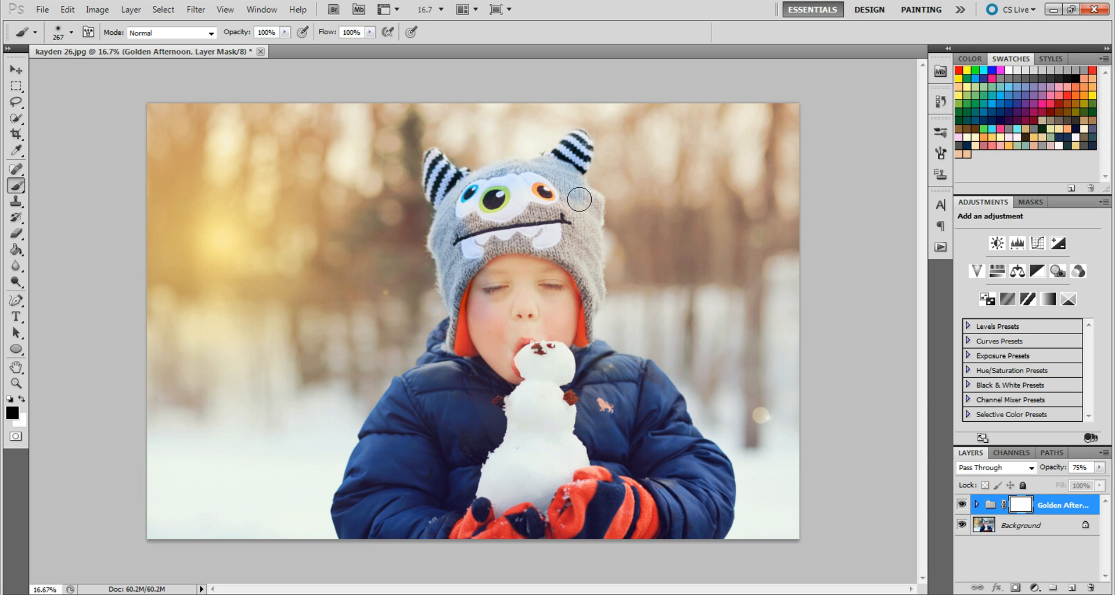
pyautogui.moveTo(579, 199); pyautogui.dragTo(586, 303)
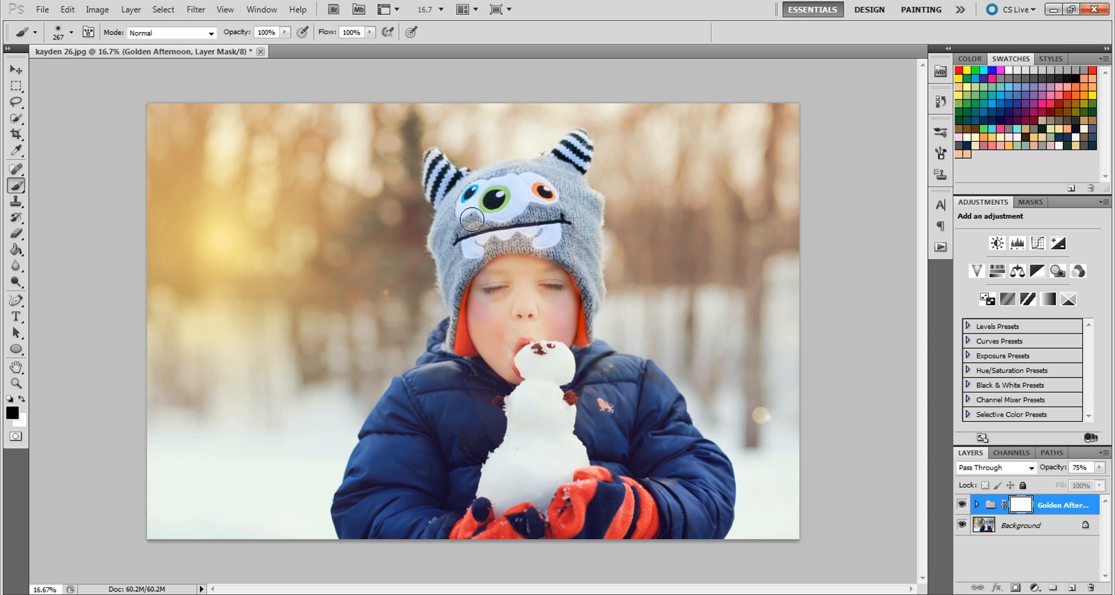
pyautogui.moveTo(471, 219); pyautogui.dragTo(525, 270)
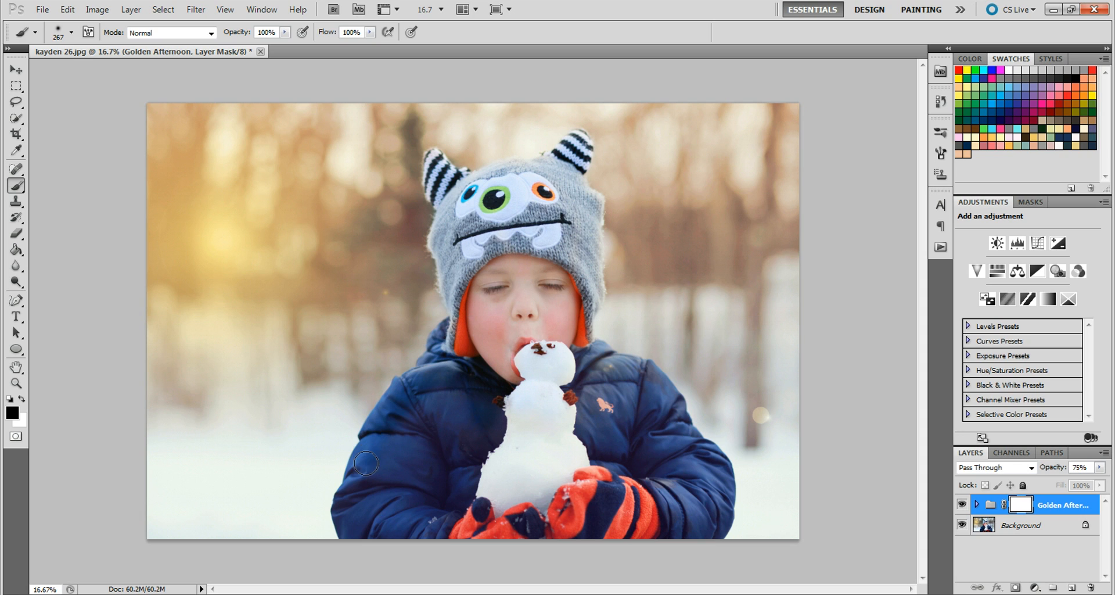
# Step: Paint the glow off the boy's jacket, mittens and the snowman
pyautogui.moveTo(366, 463); pyautogui.dragTo(382, 525)
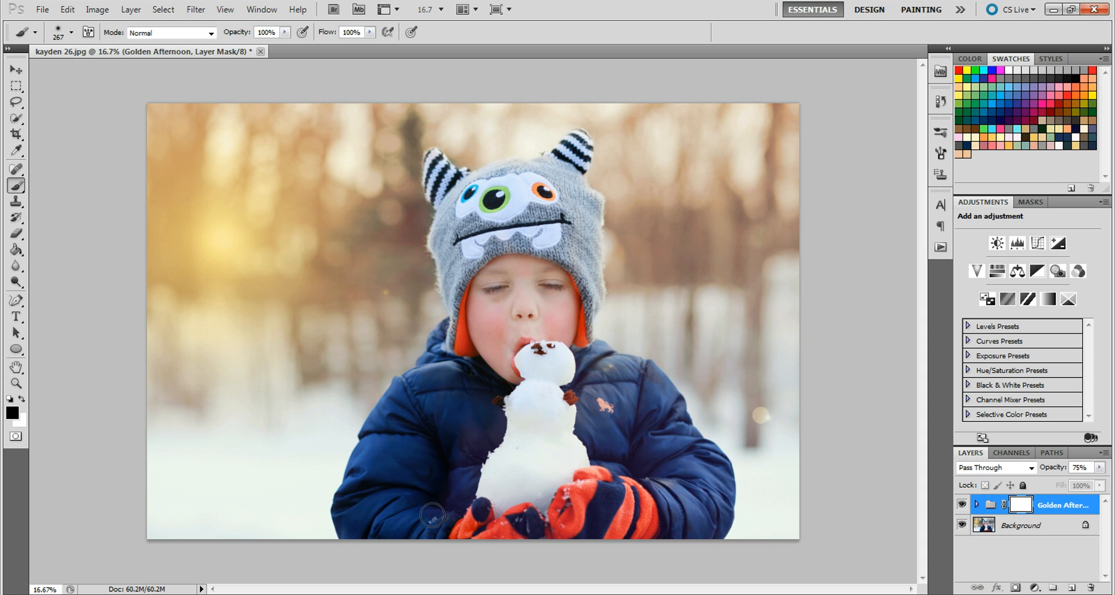
pyautogui.moveTo(432, 514); pyautogui.dragTo(562, 396)
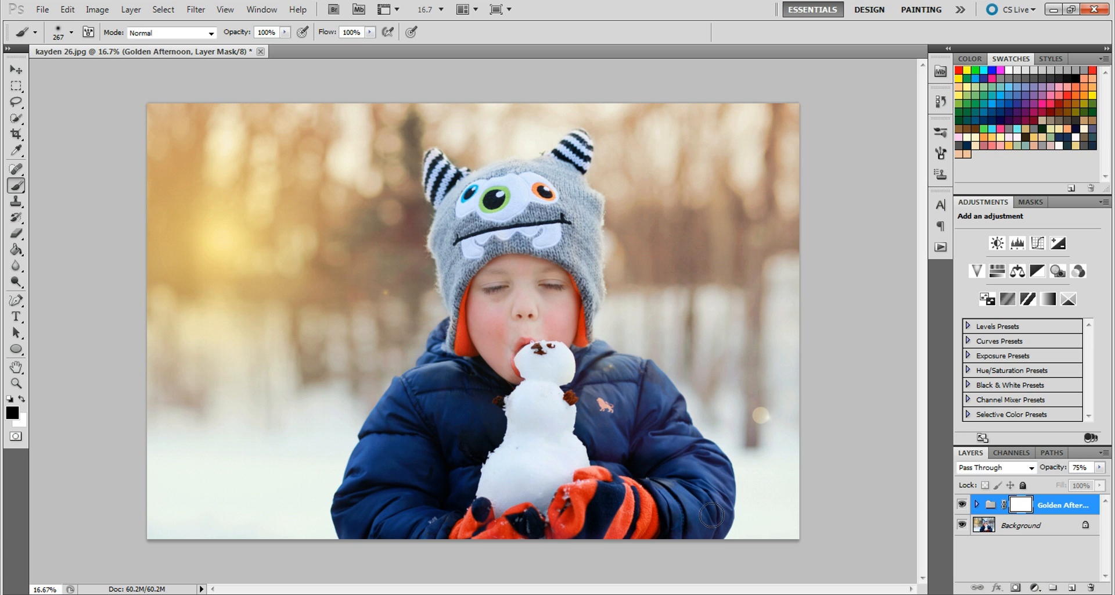
pyautogui.moveTo(668, 413)
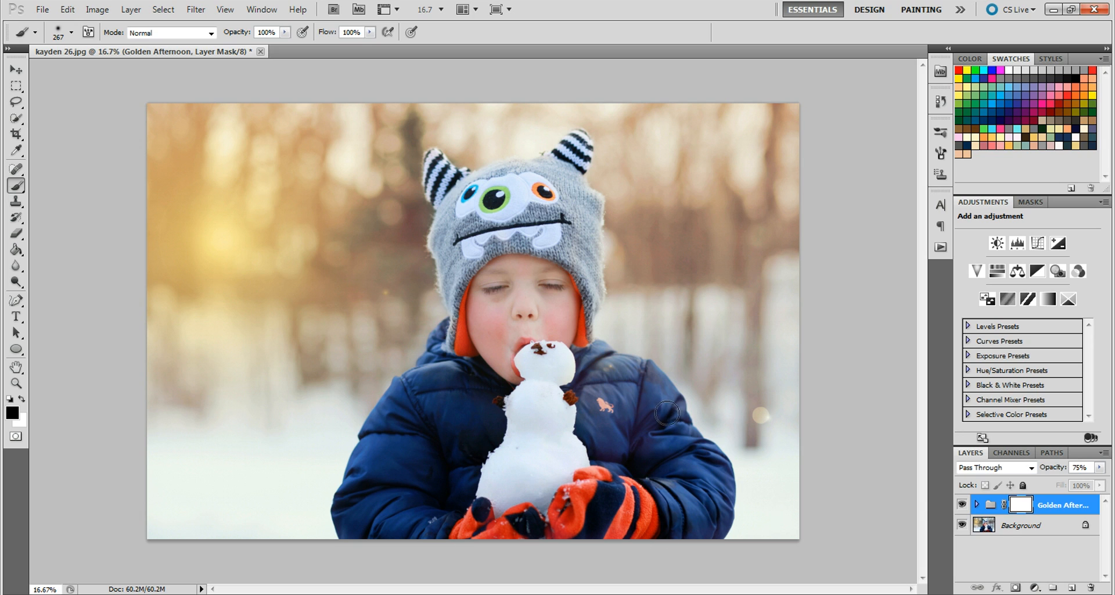
pyautogui.moveTo(669, 414); pyautogui.dragTo(548, 365)
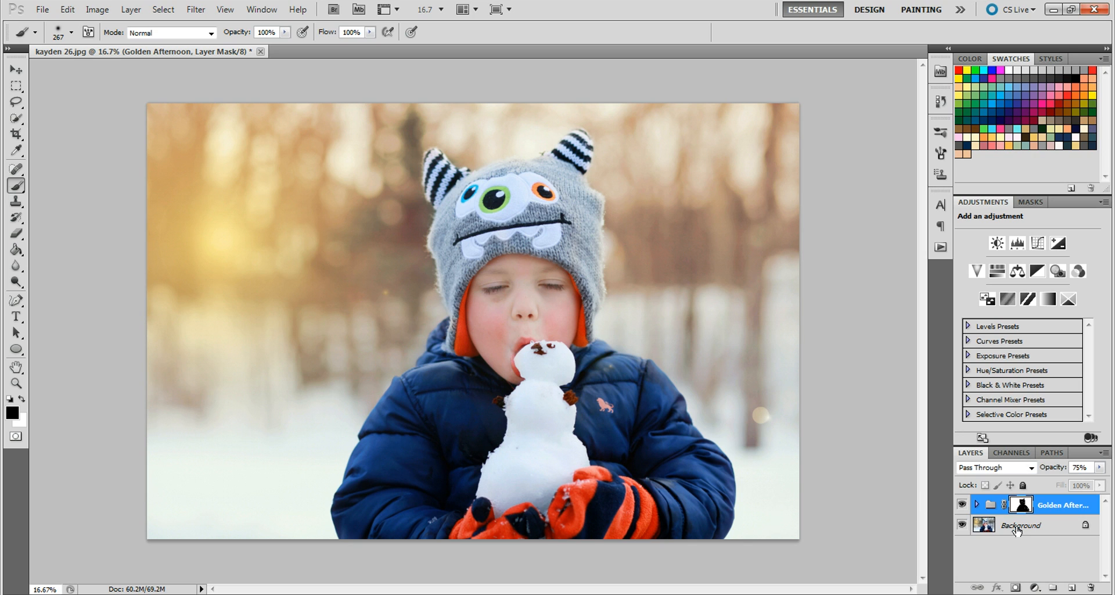
# Step: Use a Layers panel control while touching up the Golden Afternoon mask
pyautogui.click(1060, 504)
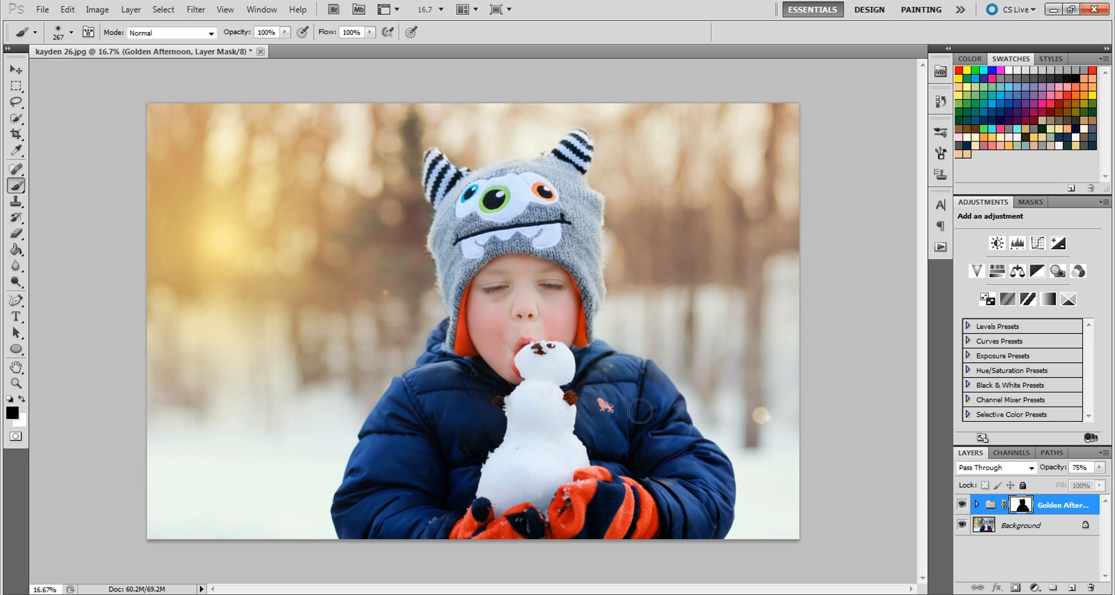
pyautogui.moveTo(671, 412)
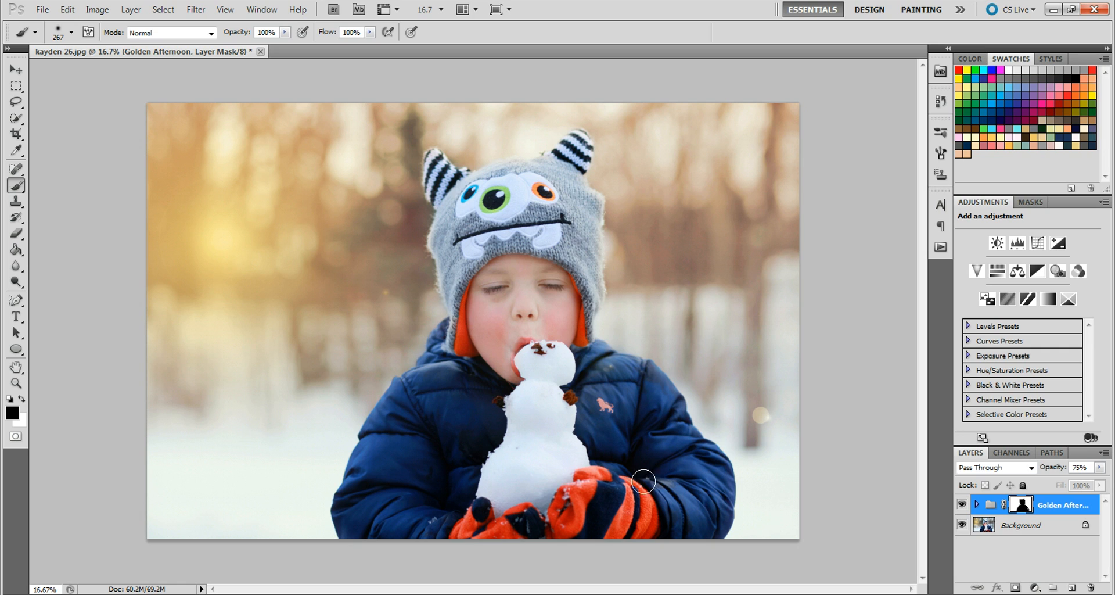
pyautogui.moveTo(702, 496)
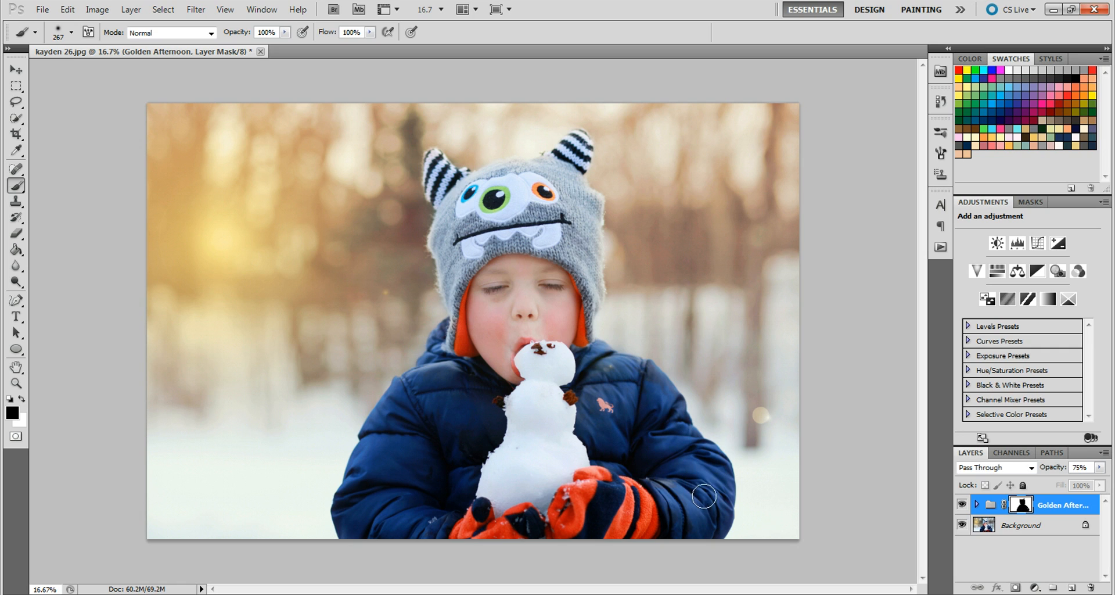
pyautogui.moveTo(640, 471)
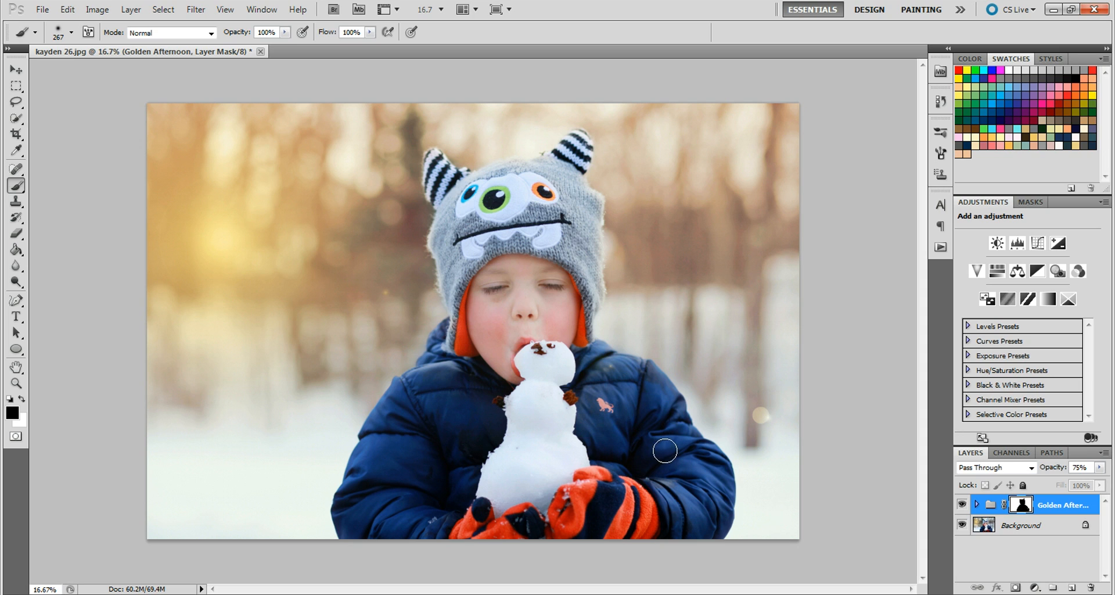
pyautogui.moveTo(694, 483)
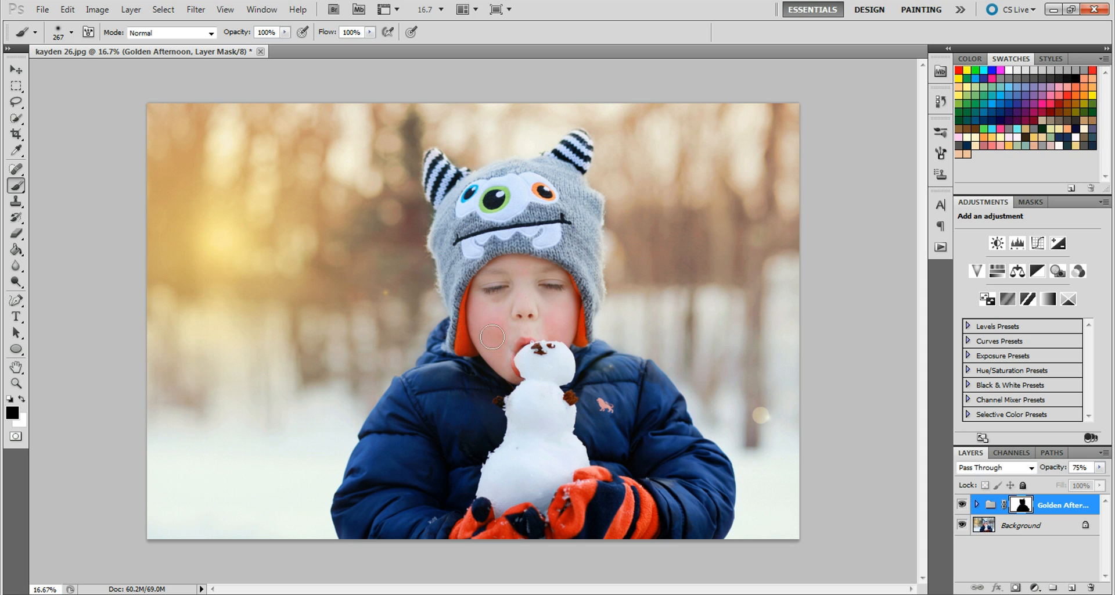
pyautogui.moveTo(399, 424)
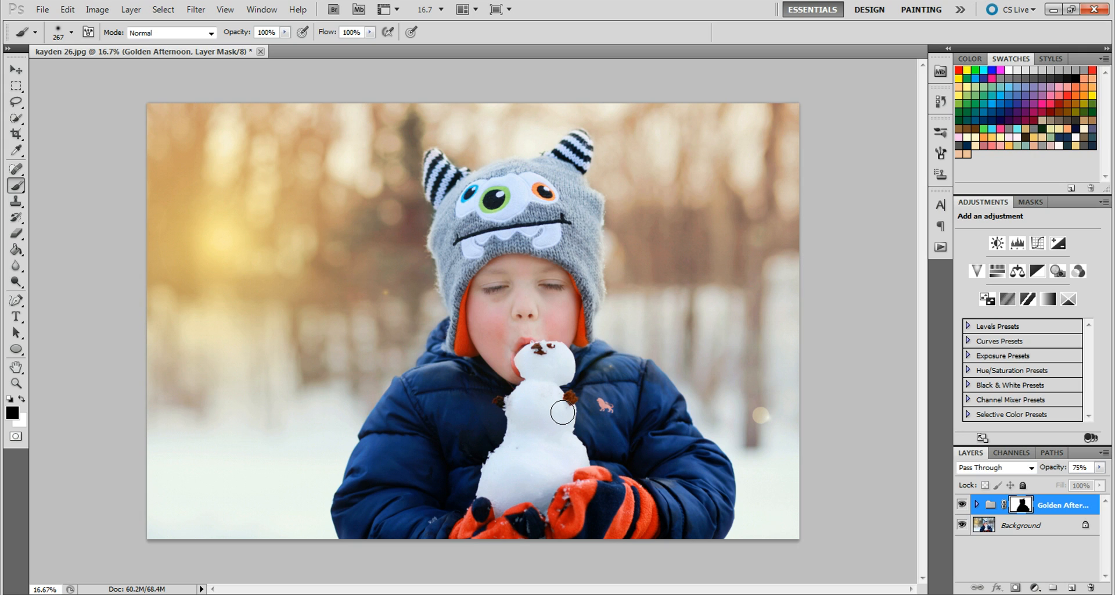
pyautogui.moveTo(470, 430)
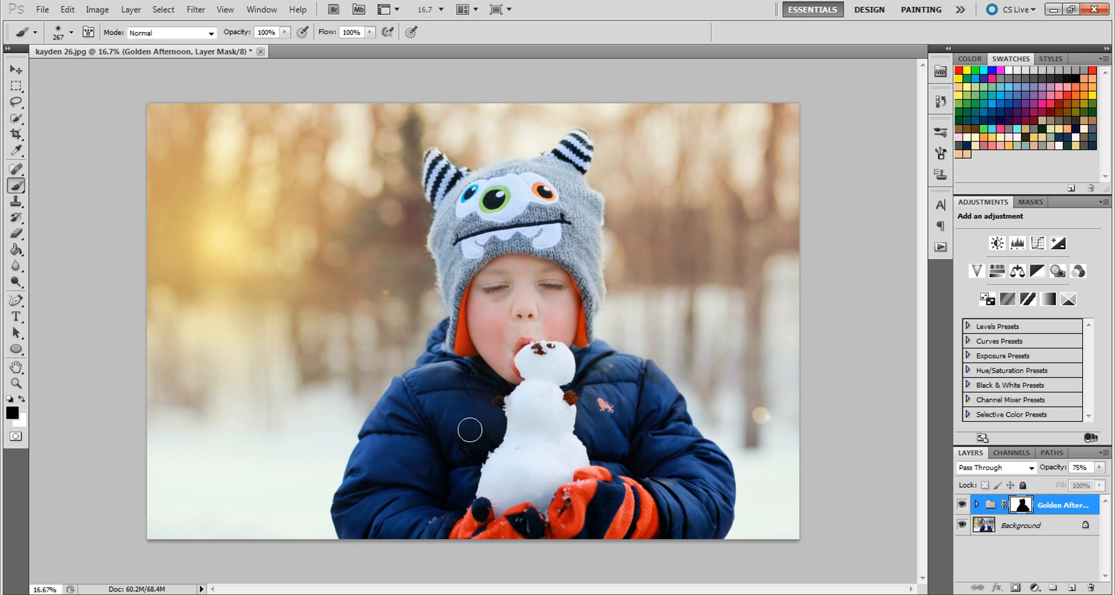
pyautogui.moveTo(549, 393)
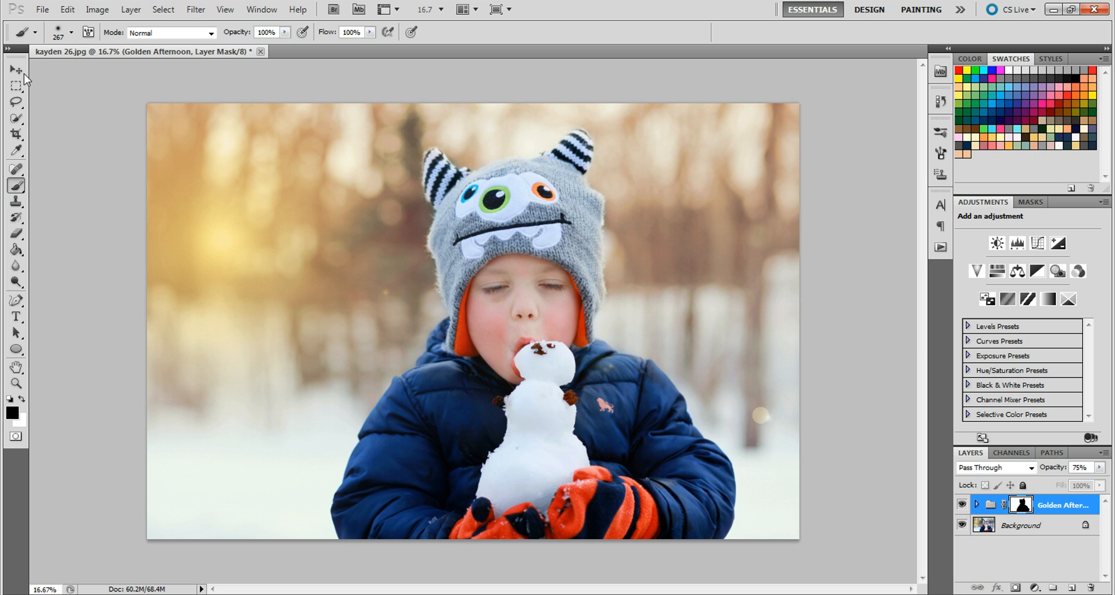
pyautogui.click(15, 70)
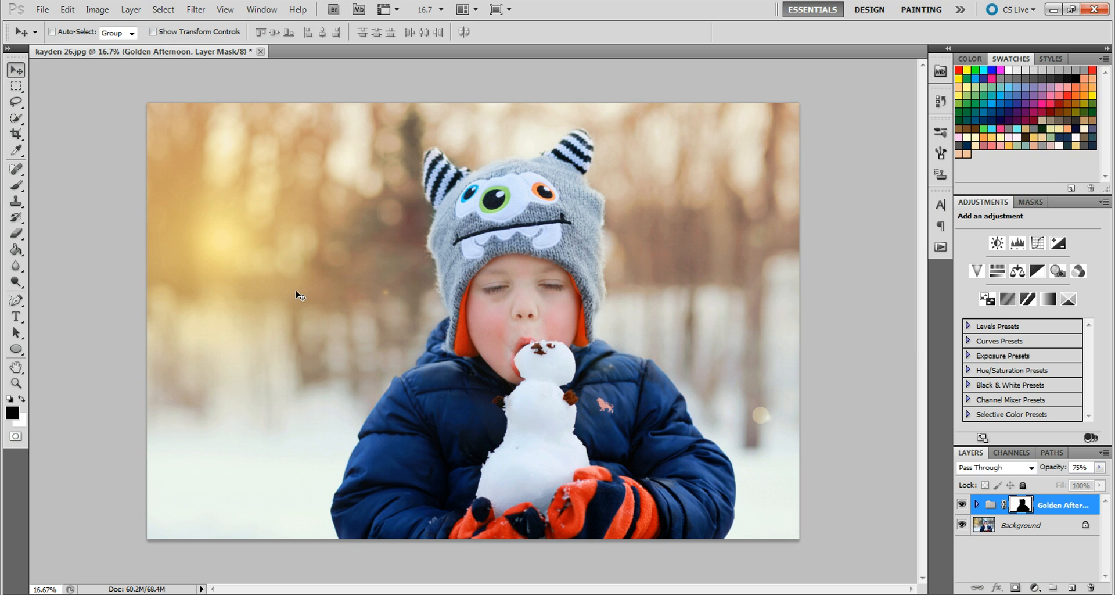
pyautogui.moveTo(729, 321)
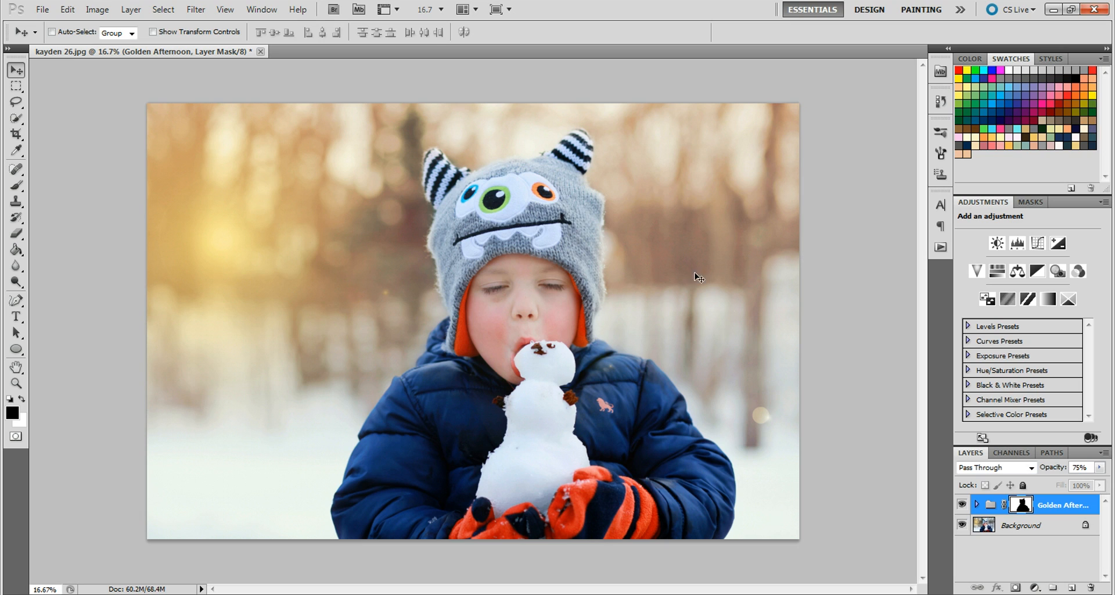
pyautogui.moveTo(451, 320)
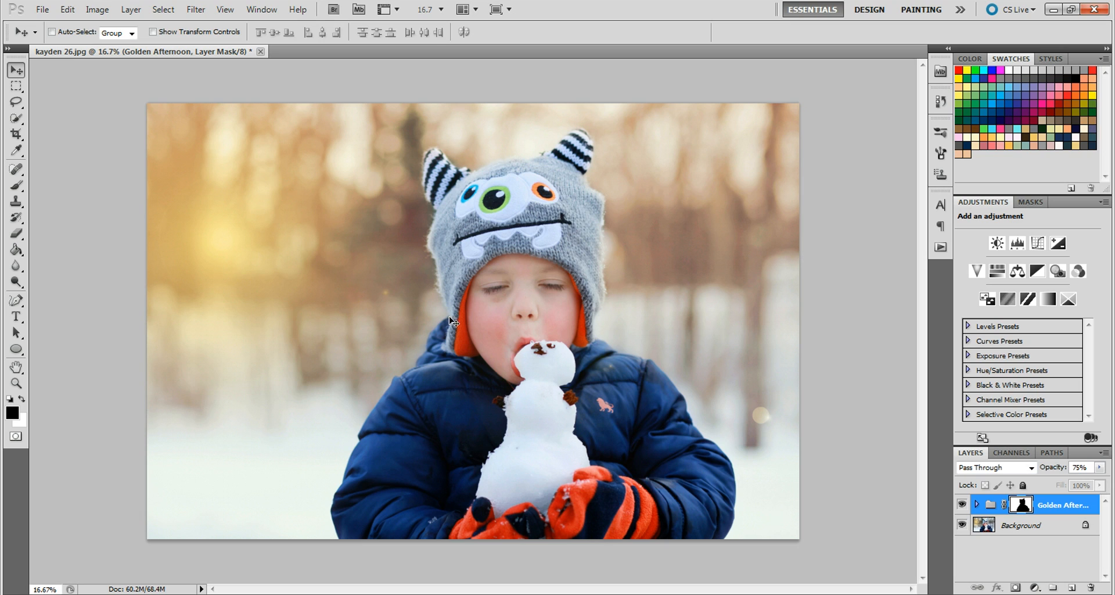
pyautogui.moveTo(461, 326)
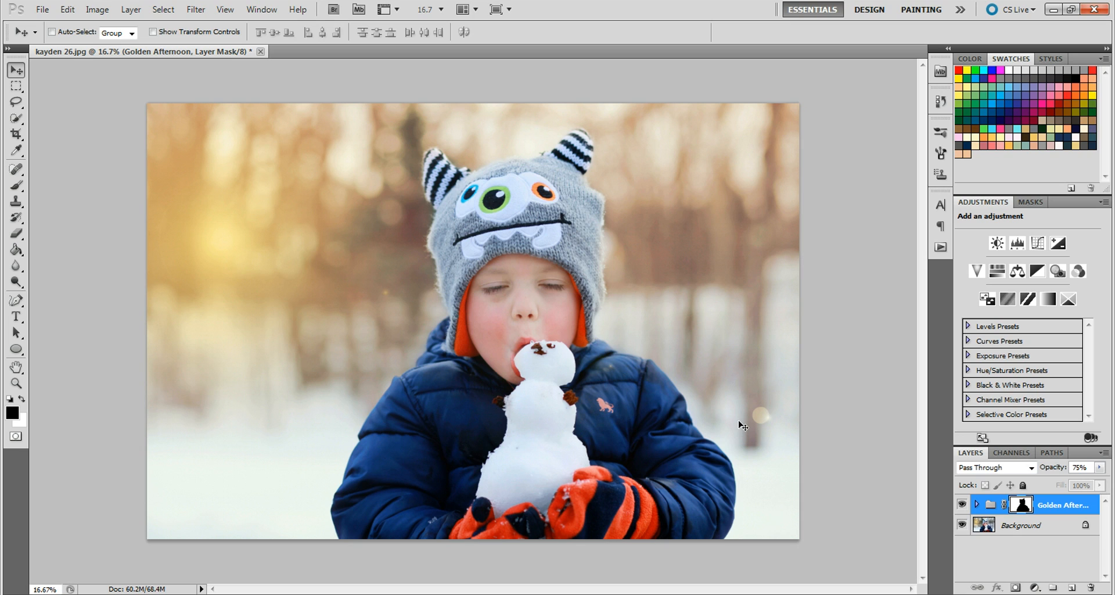
pyautogui.moveTo(573, 414)
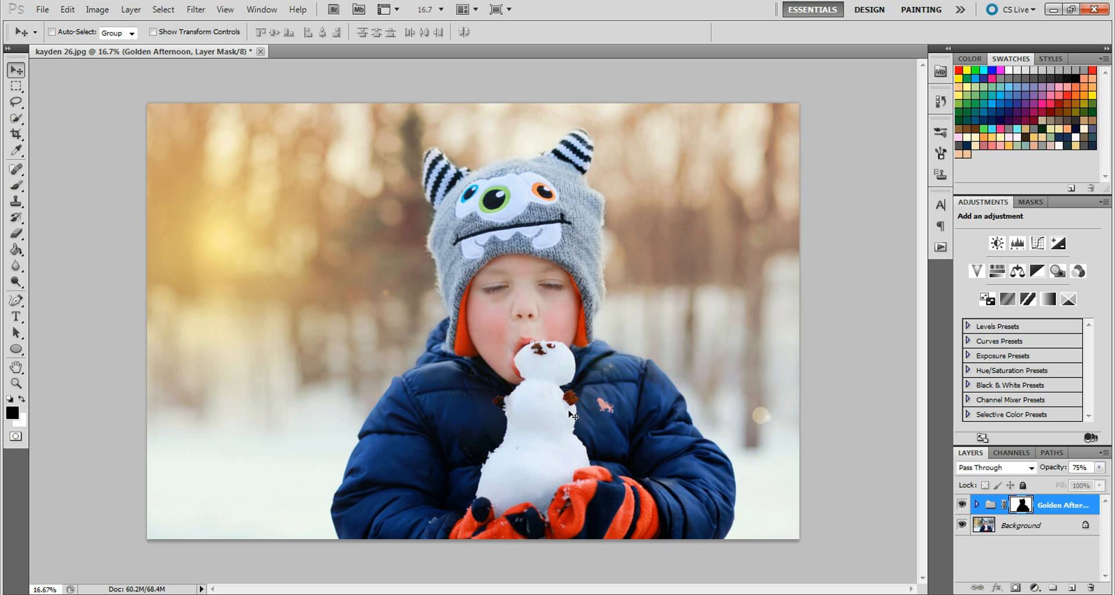
pyautogui.moveTo(445, 285)
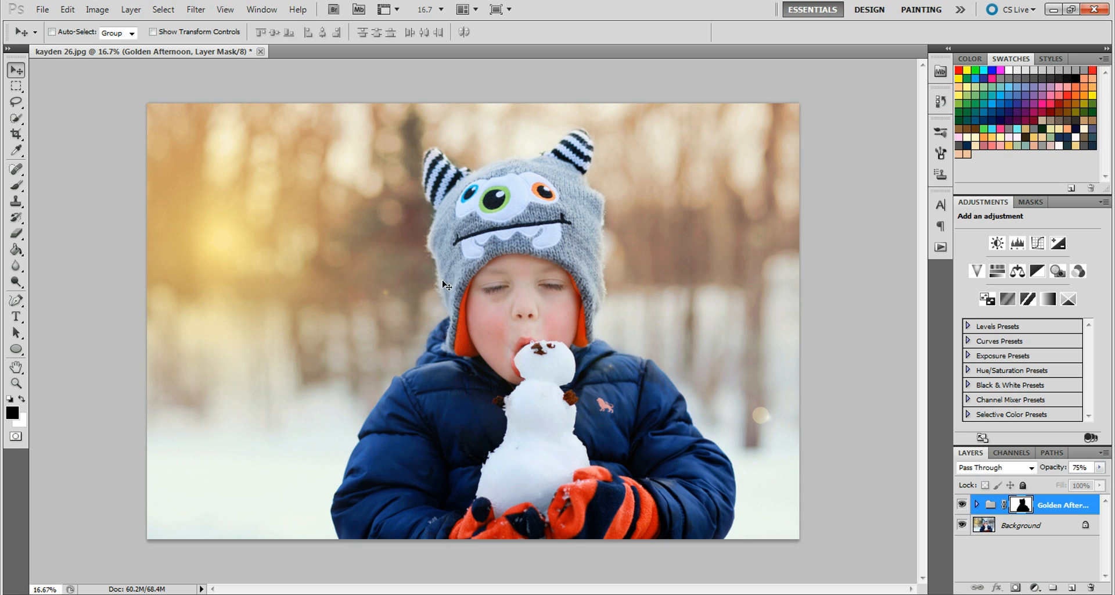
pyautogui.moveTo(435, 216)
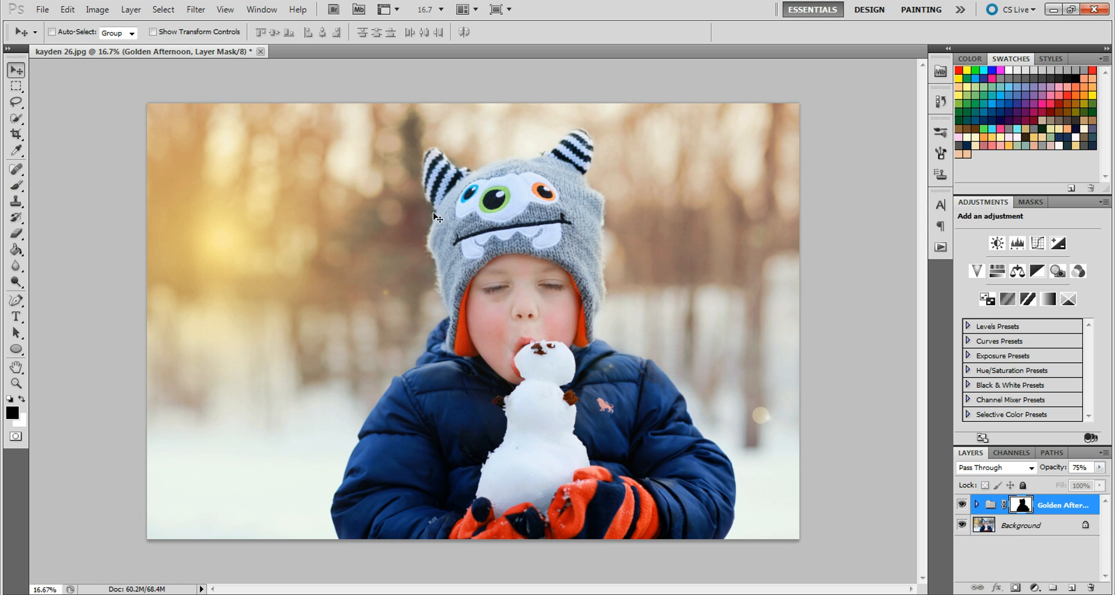
pyautogui.moveTo(611, 337)
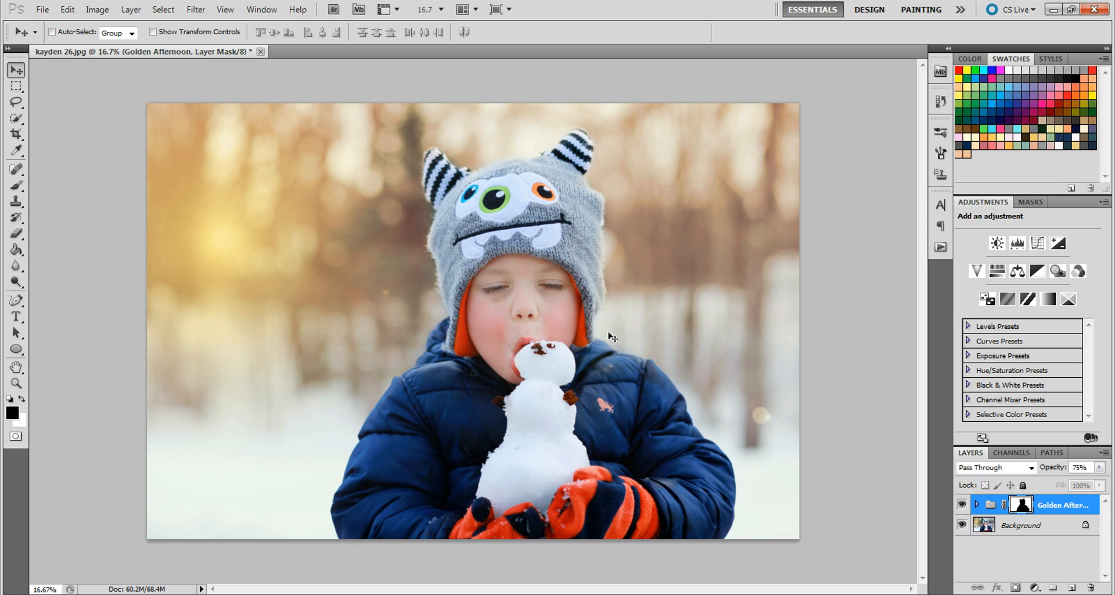
pyautogui.moveTo(257, 233)
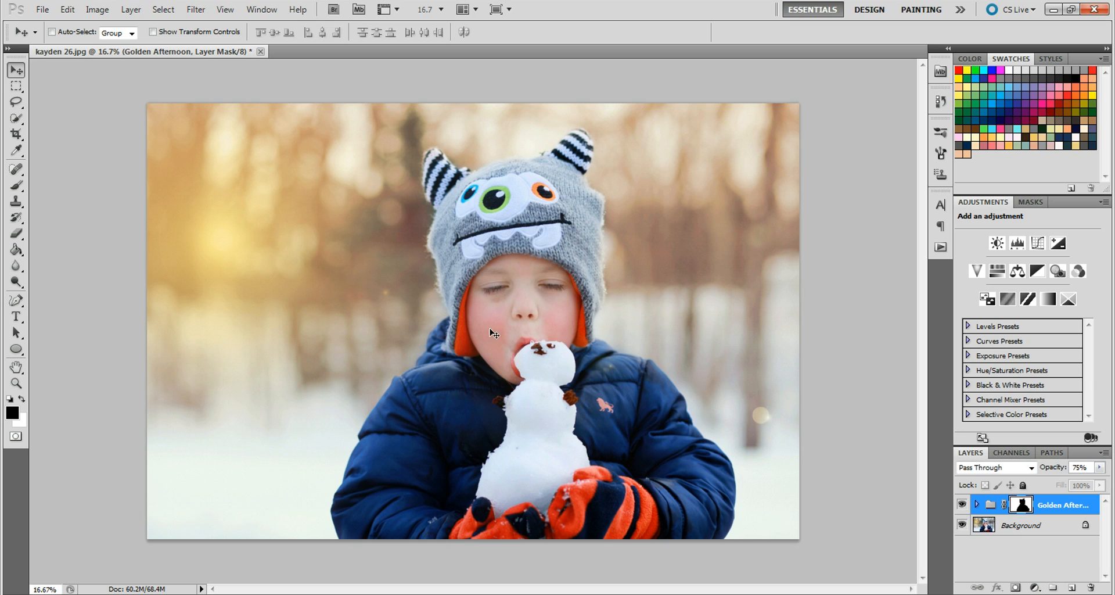
pyautogui.moveTo(594, 332)
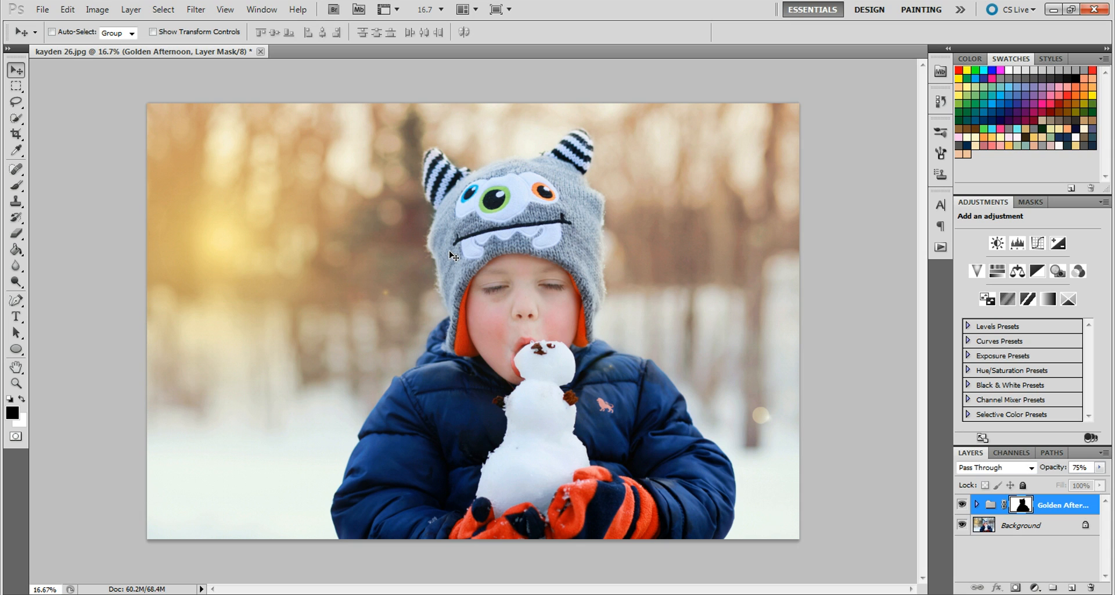
pyautogui.moveTo(376, 450)
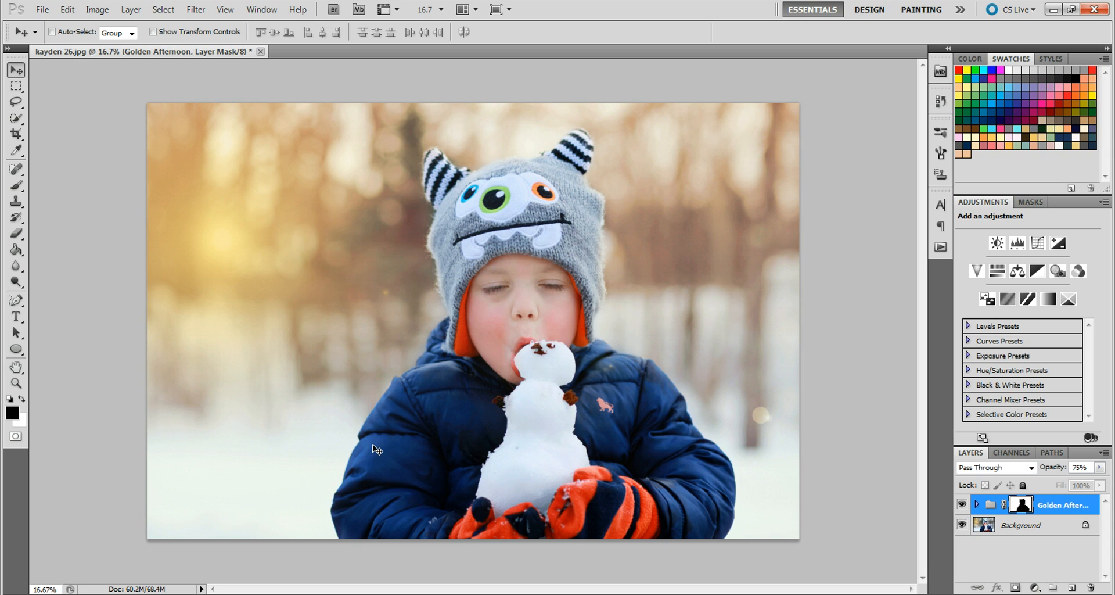
pyautogui.moveTo(396, 416)
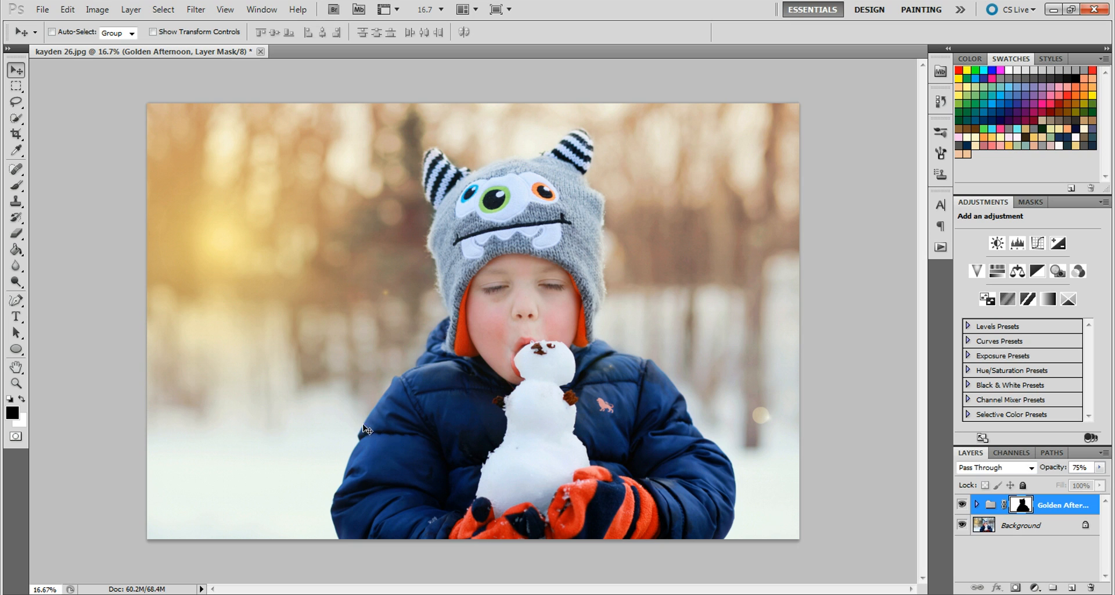
pyautogui.moveTo(368, 425)
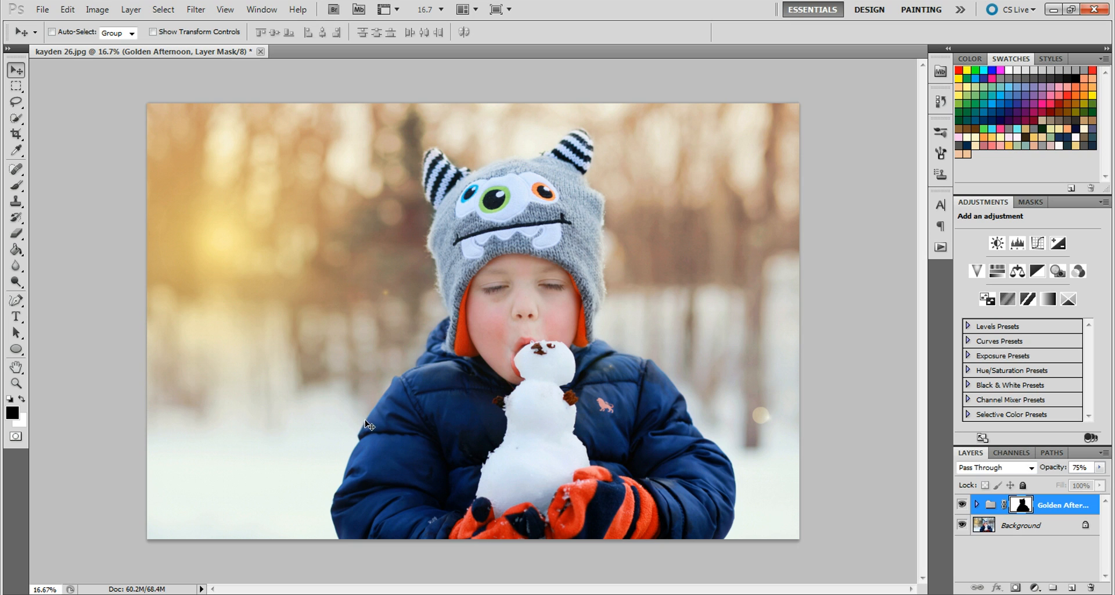
pyautogui.moveTo(364, 439)
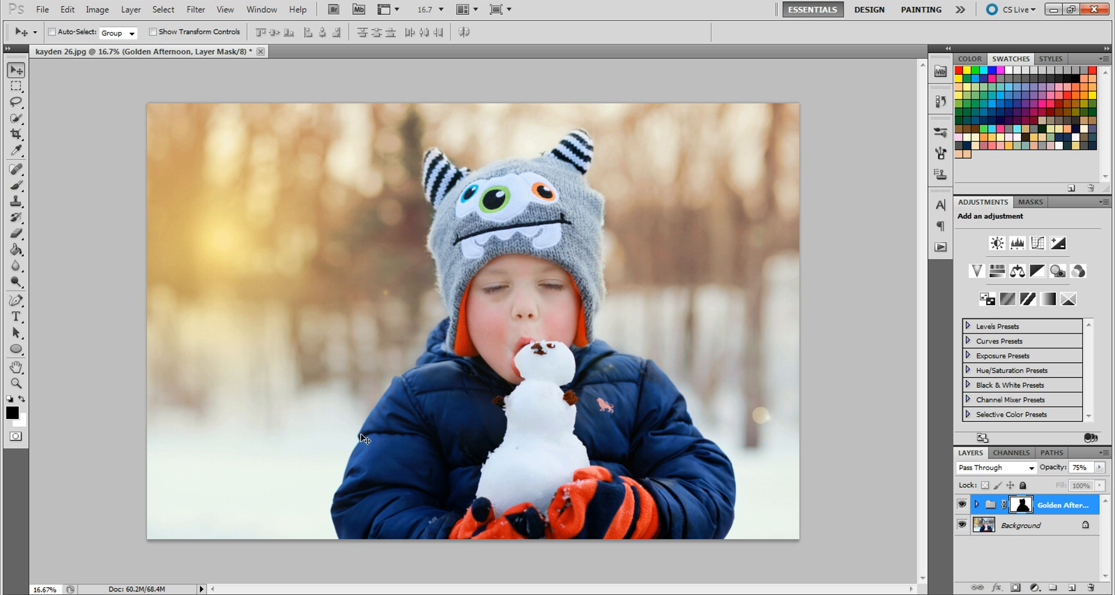
pyautogui.moveTo(474, 298)
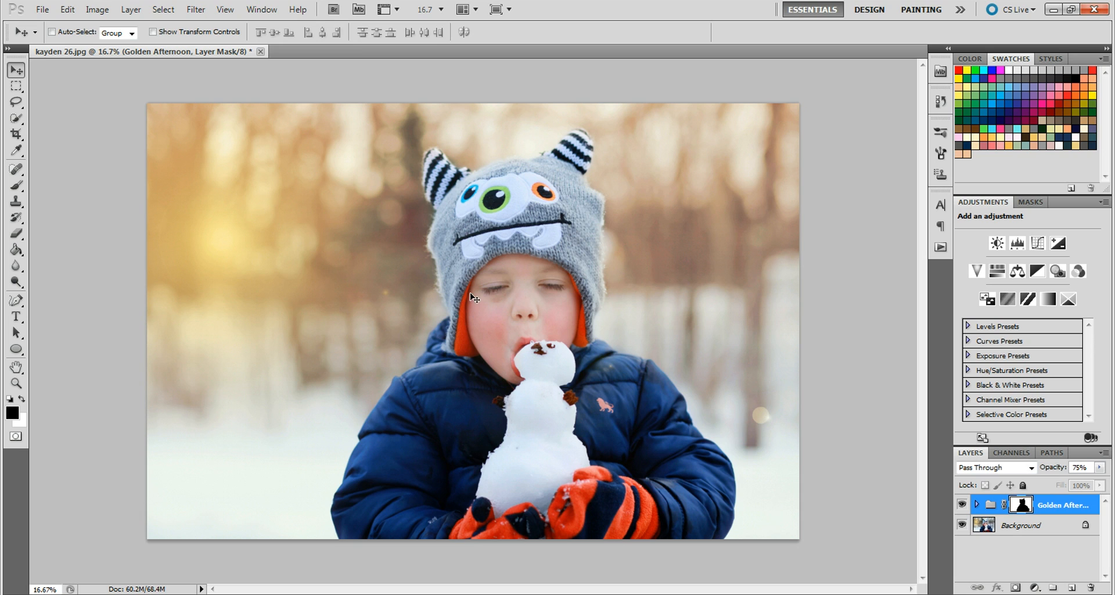
pyautogui.moveTo(462, 267)
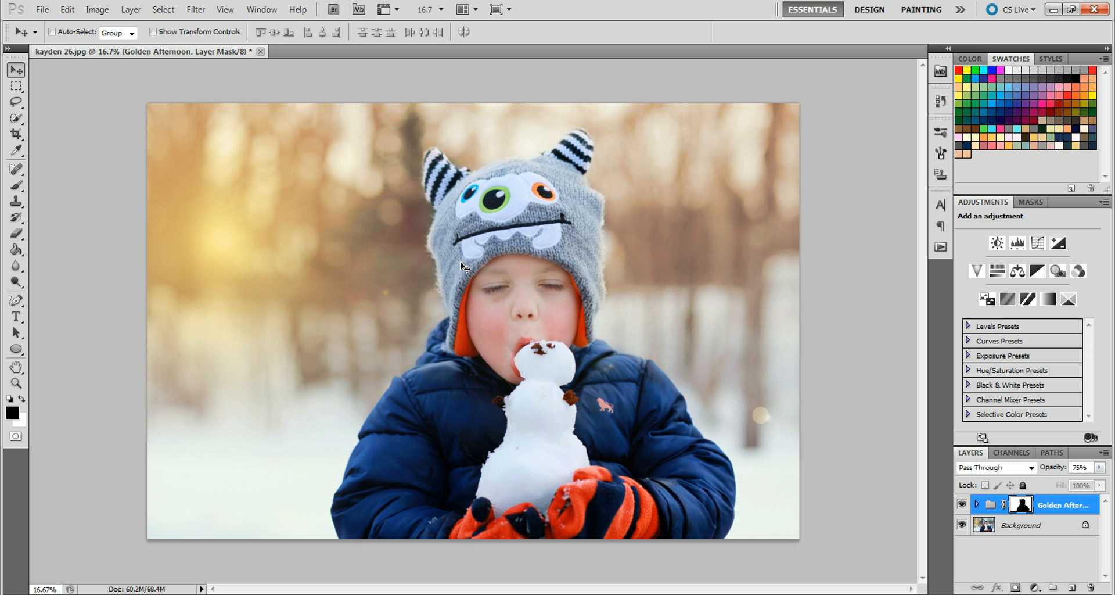
pyautogui.moveTo(436, 189)
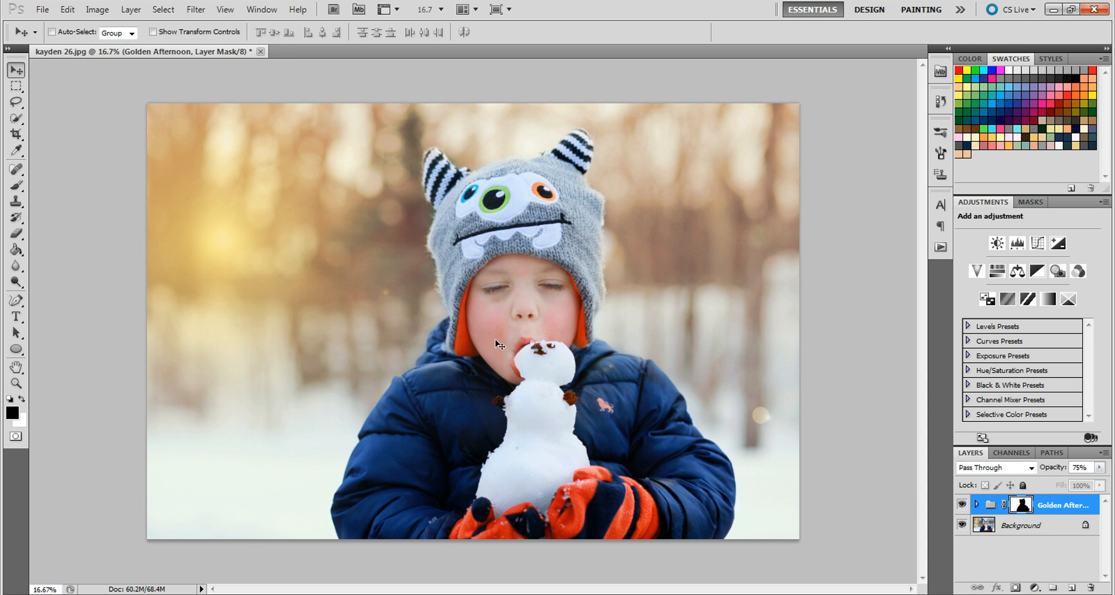
pyautogui.moveTo(857, 241)
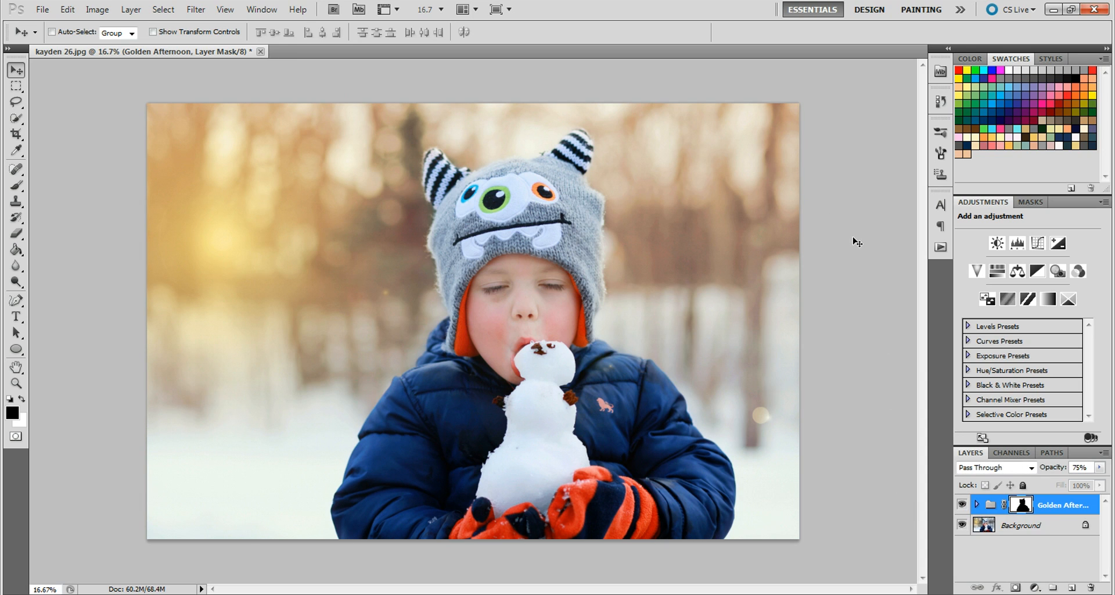